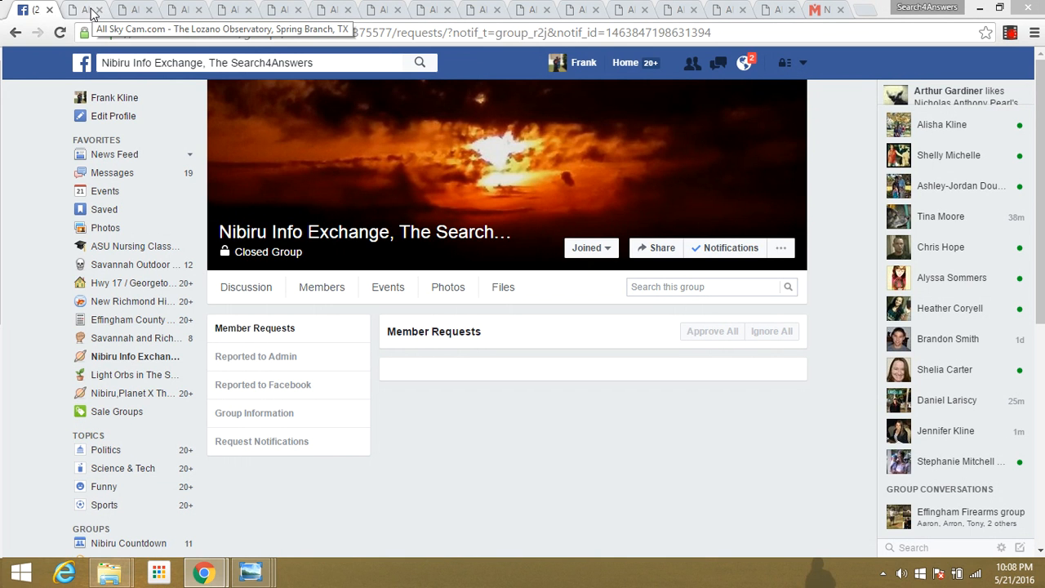
mouse_move(89, 15)
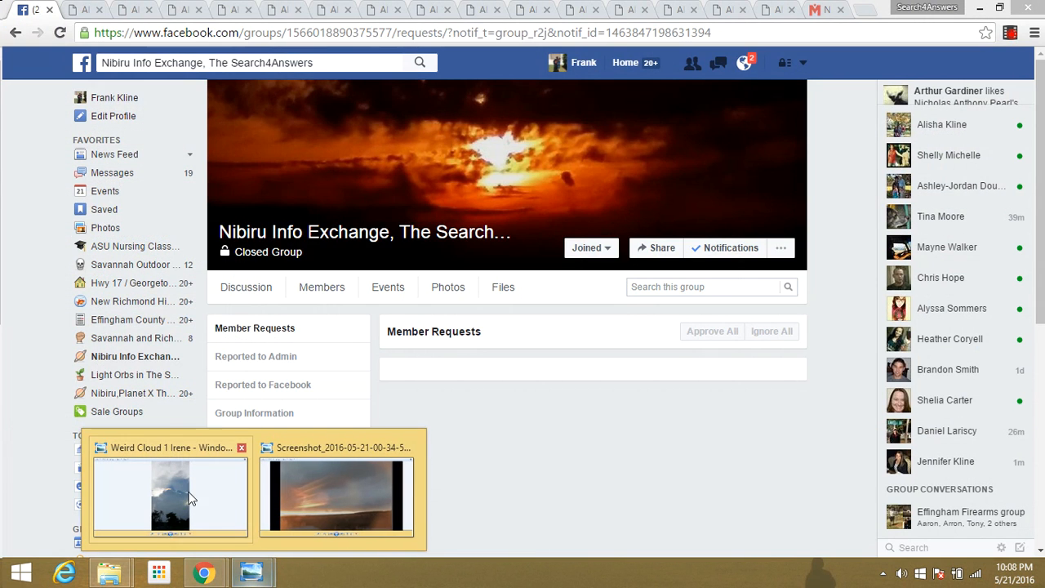
Step: Open the 'Weird Cloud 1 Irene' thumbnail in Windows Photo Viewer from the taskbar
left_click(336, 496)
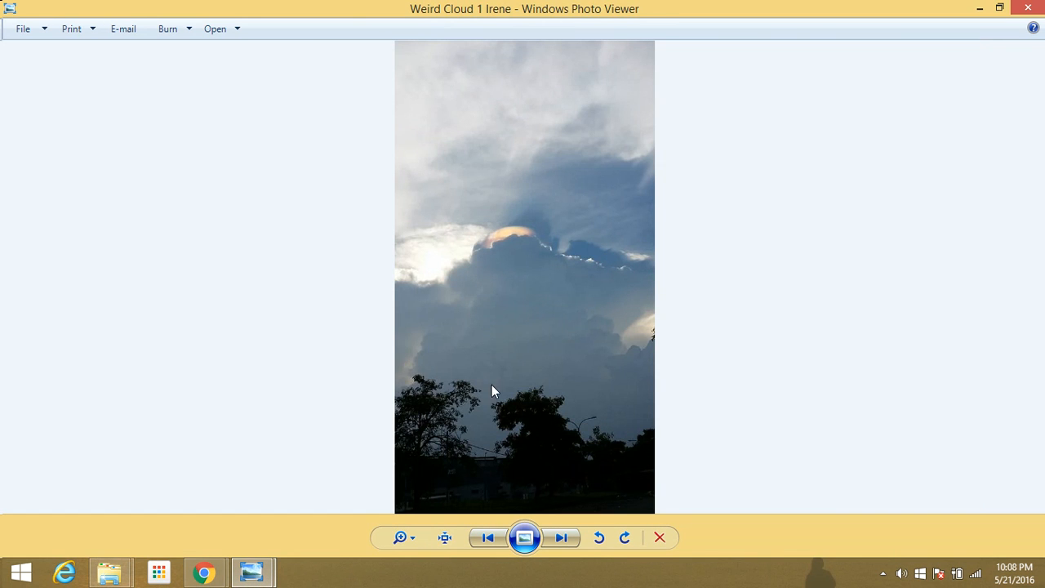
Step: Magnify the cloud's glowing edge, then advance through the photos to Weird Cloud 3 Irene
left_click(445, 537)
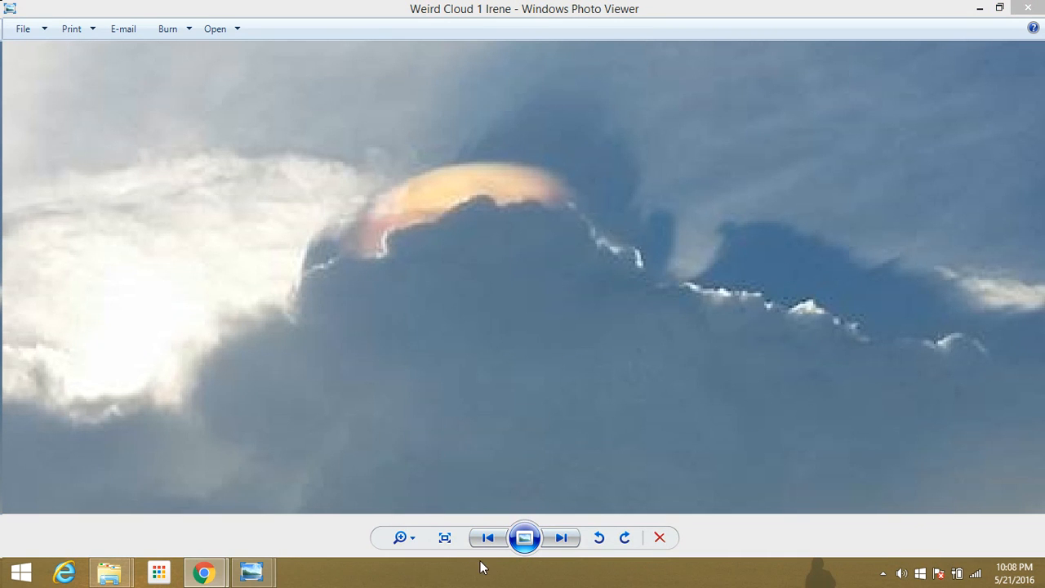
left_click(561, 537)
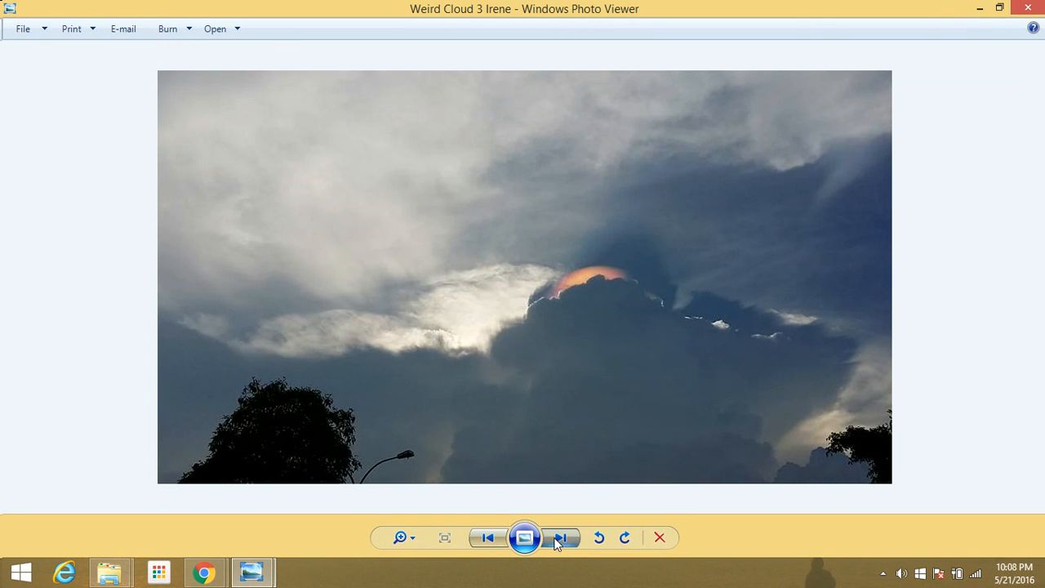
left_click(560, 537)
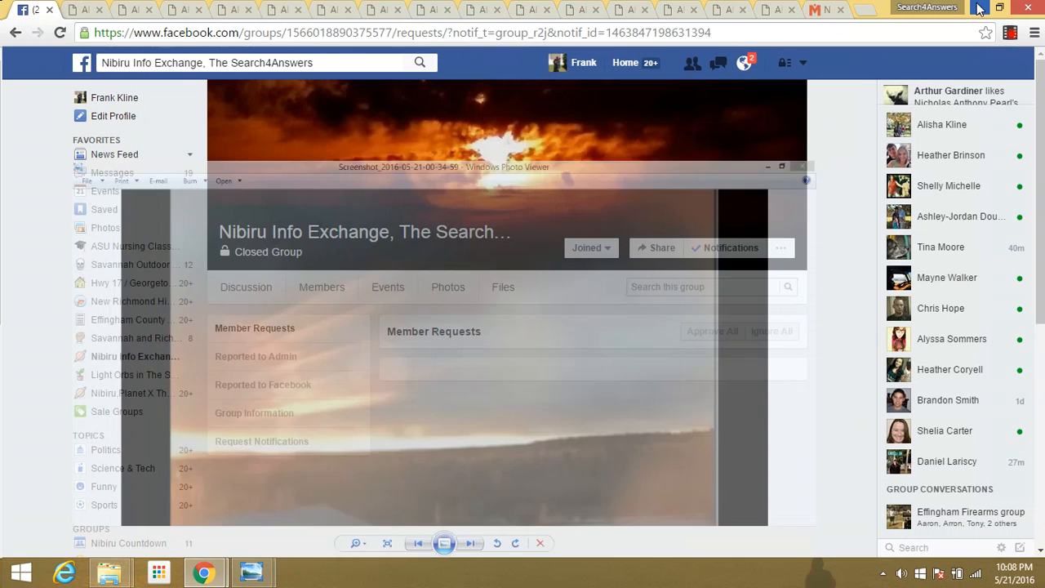
Step: View the Lozano Observatory camera page, then switch to the Firetail Observatory, Central Texas tab
left_click(540, 542)
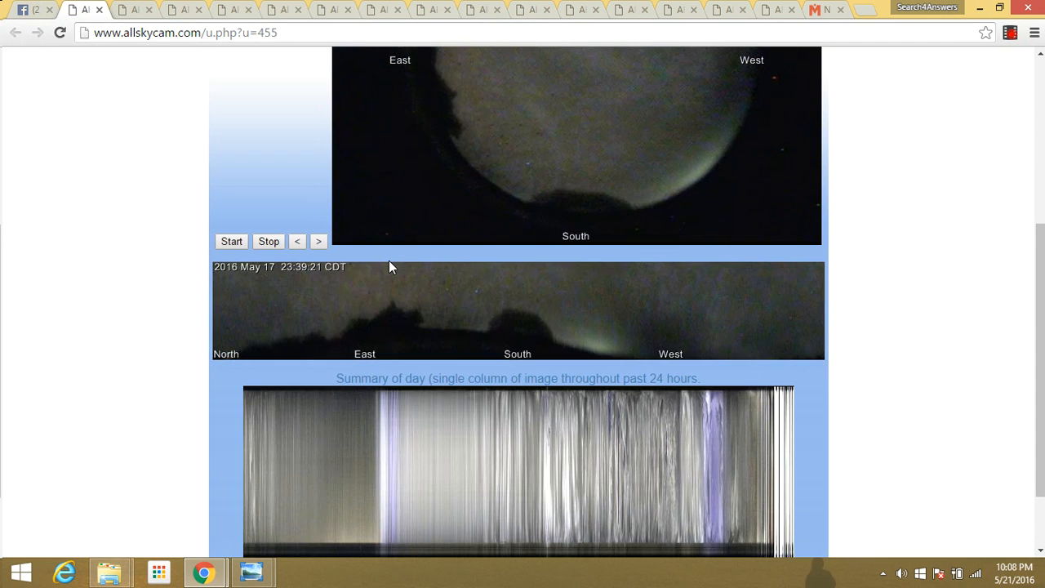
scroll("up", 3)
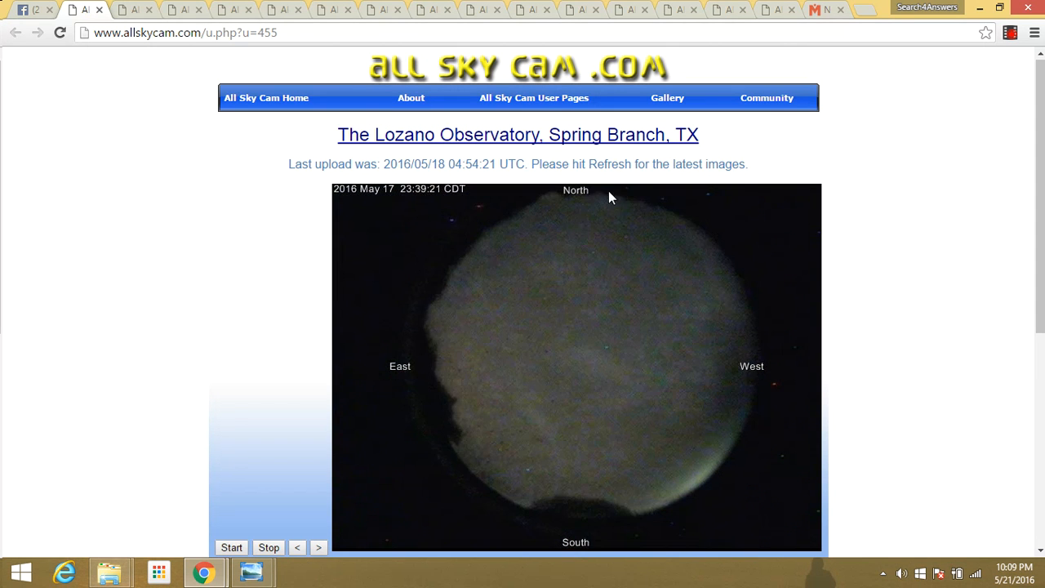
mouse_move(534, 97)
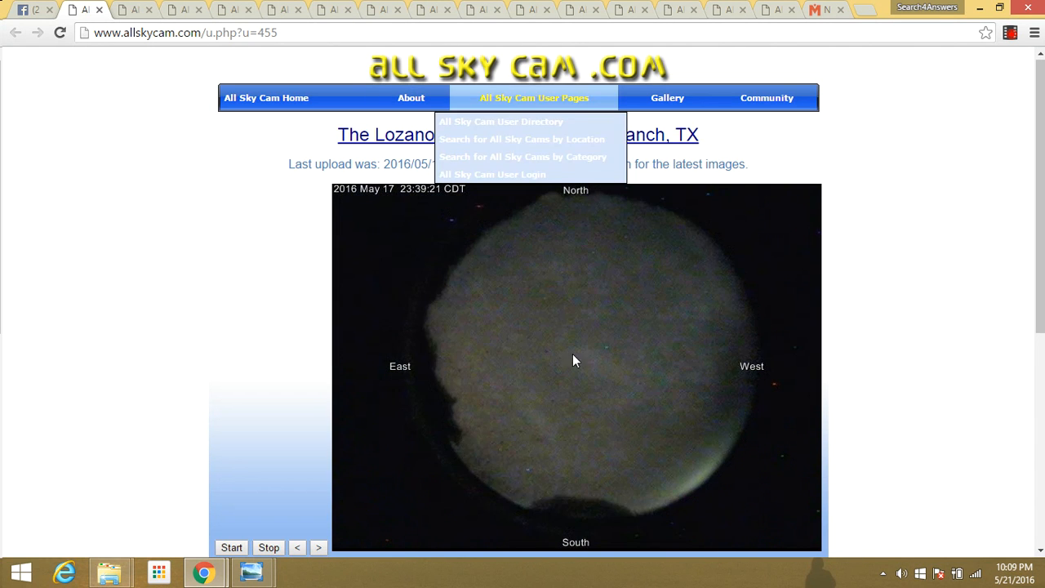
left_click(129, 9)
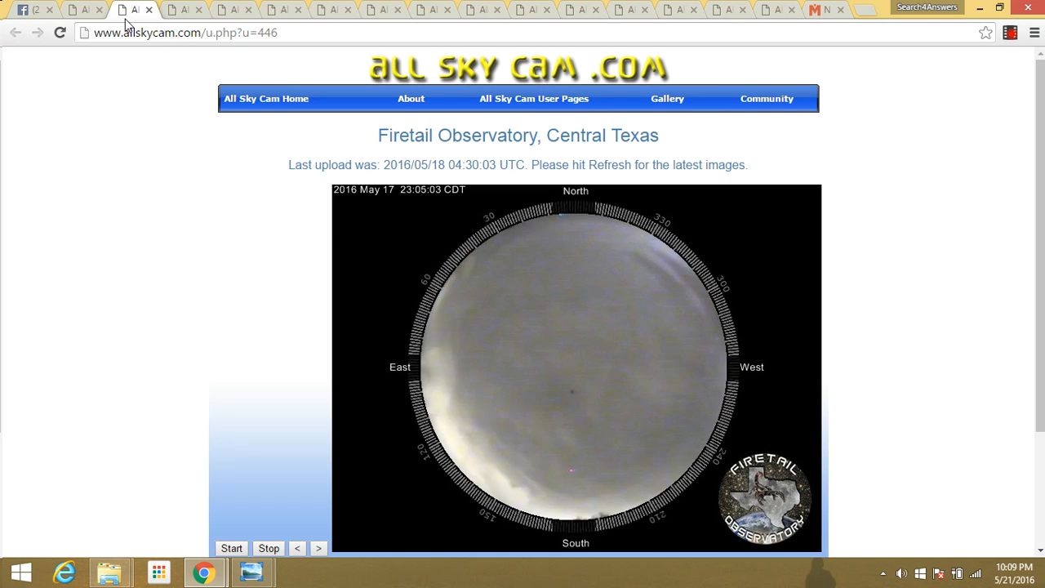
Step: Reload the Lozano Observatory camera page four times for newer images
left_click(57, 9)
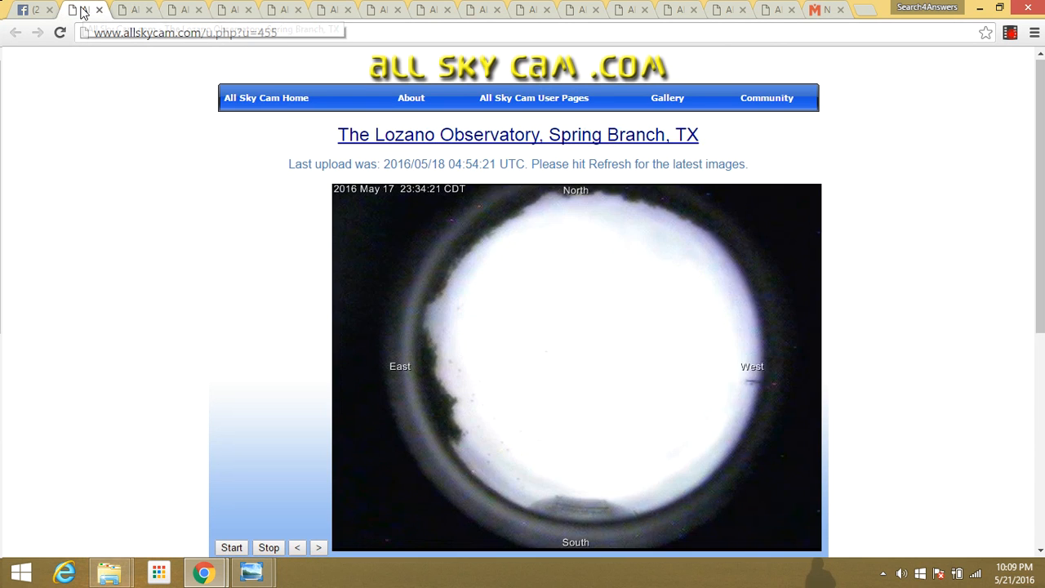
left_click(60, 33)
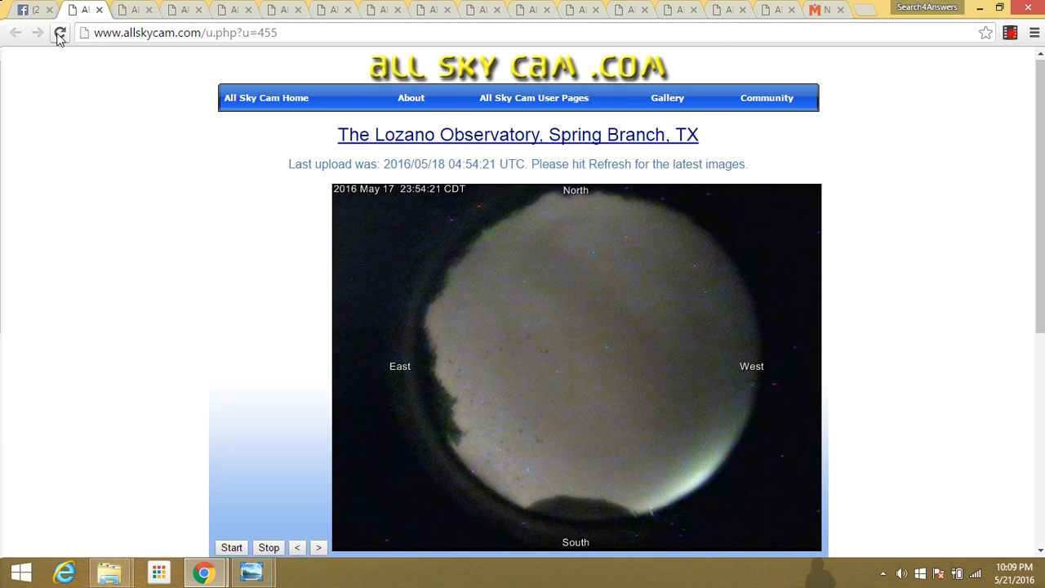
left_click(60, 33)
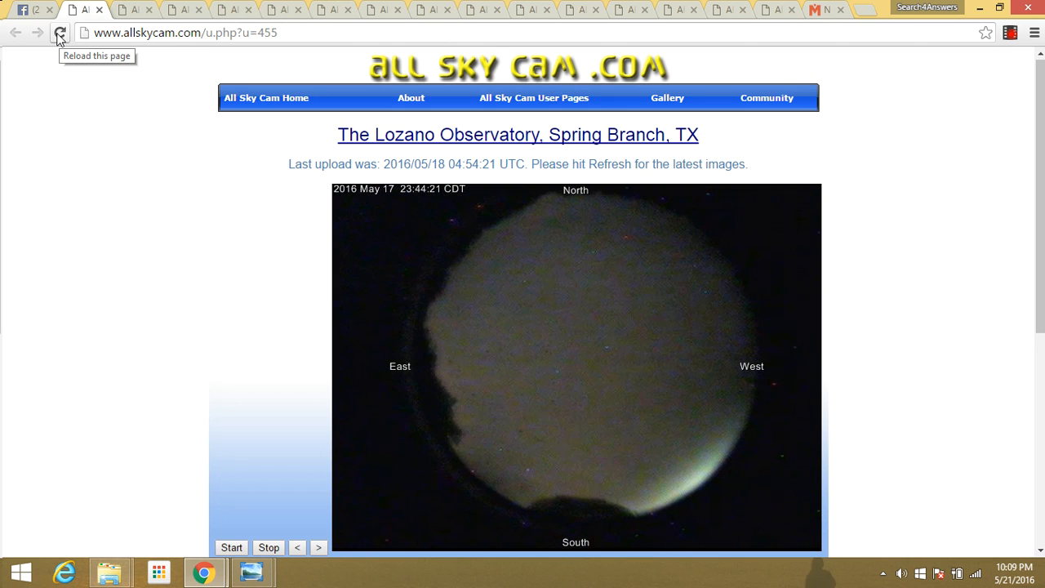
left_click(59, 32)
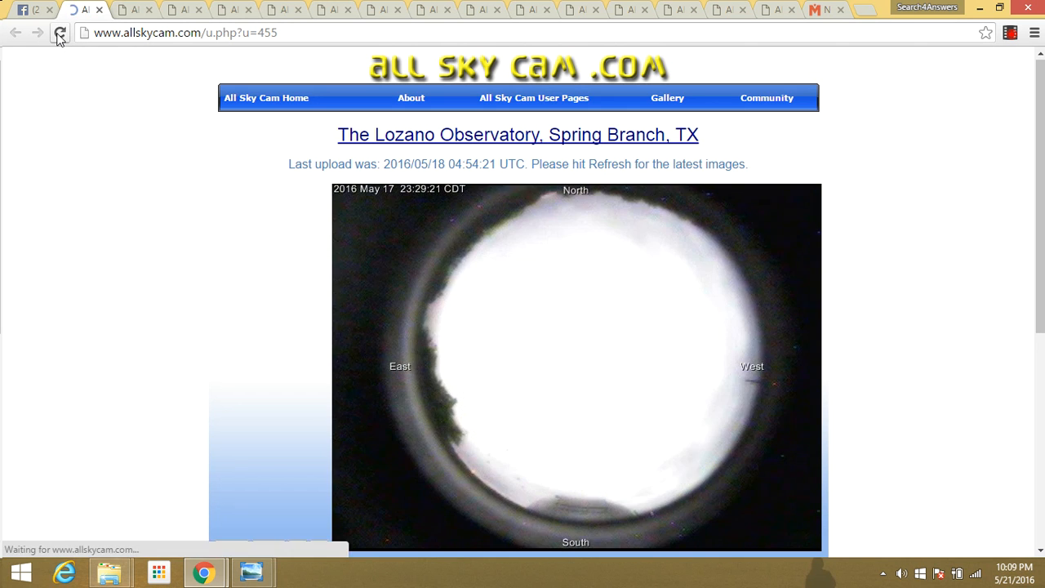
left_click(59, 33)
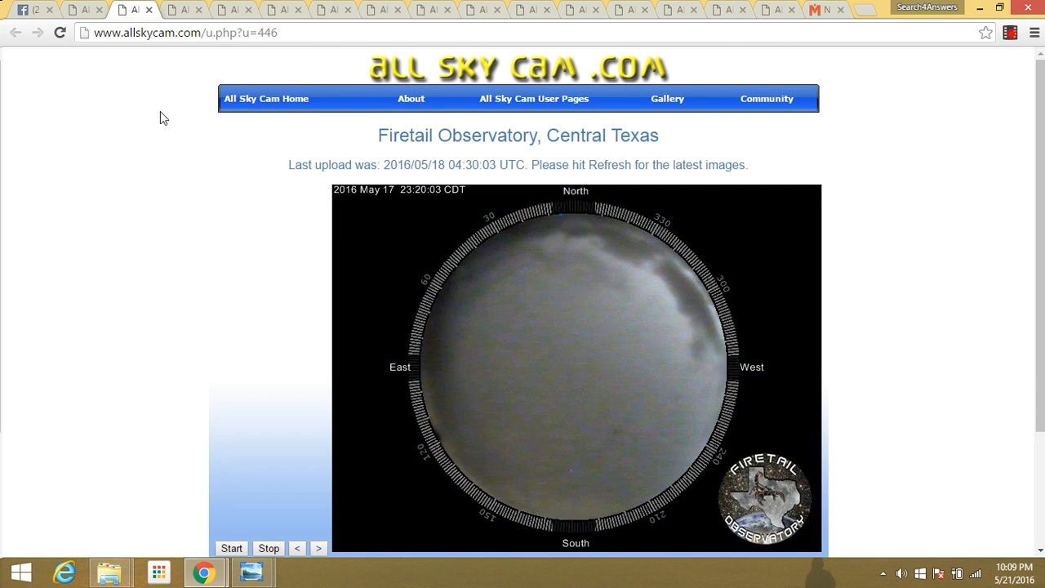
Step: Reload the Firetail Observatory camera page three times
left_click(60, 33)
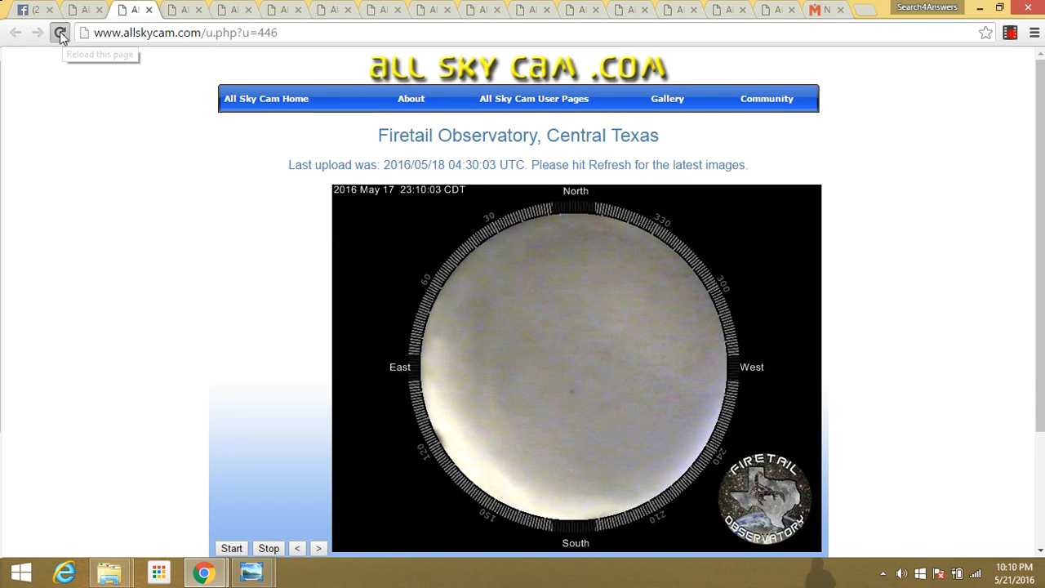
left_click(60, 33)
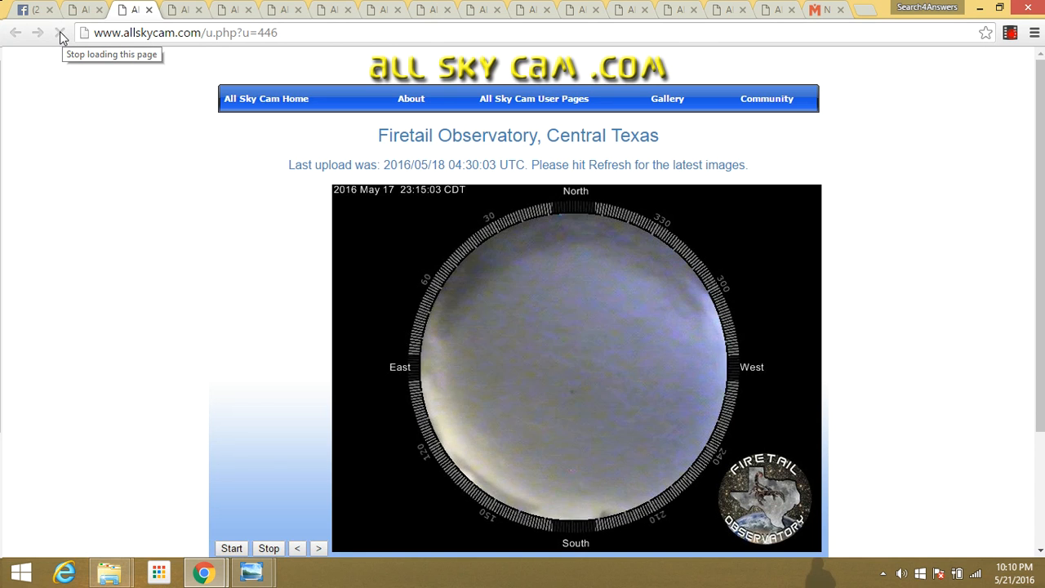
left_click(61, 33)
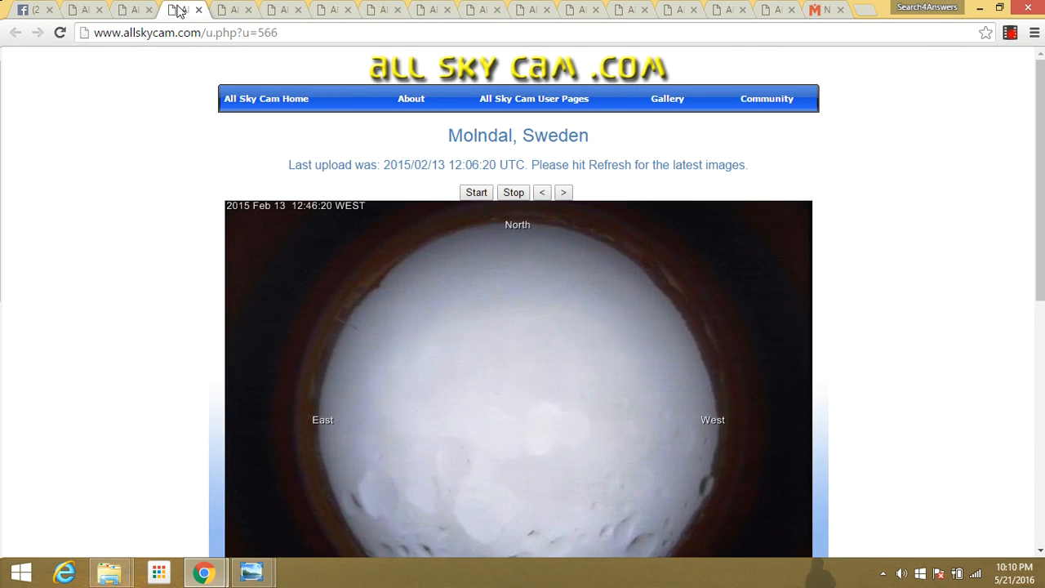
Step: Scroll through the Molndal, Sweden camera images and reload the page
scroll("down", 3)
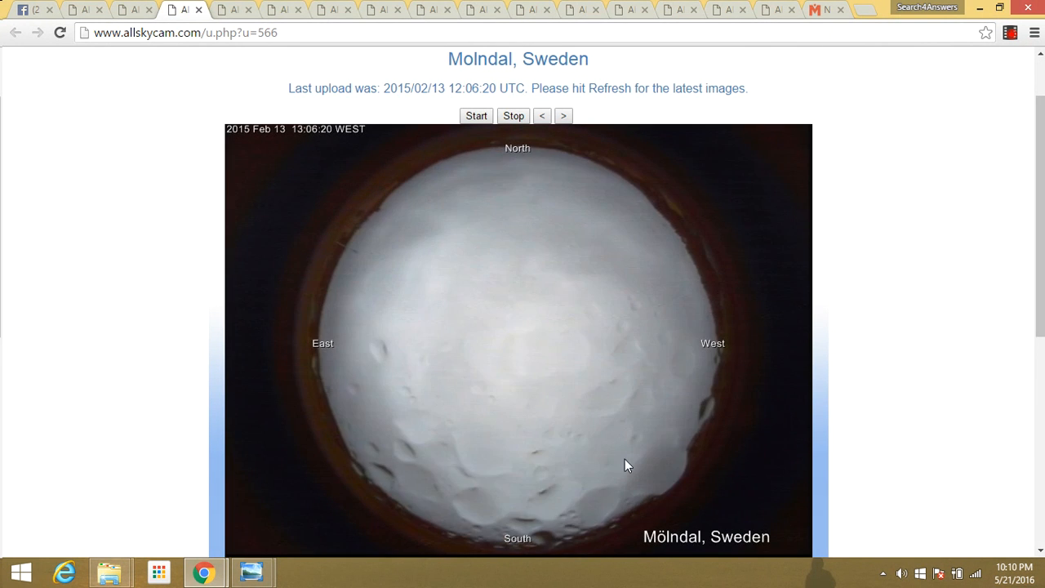
scroll("down", 3)
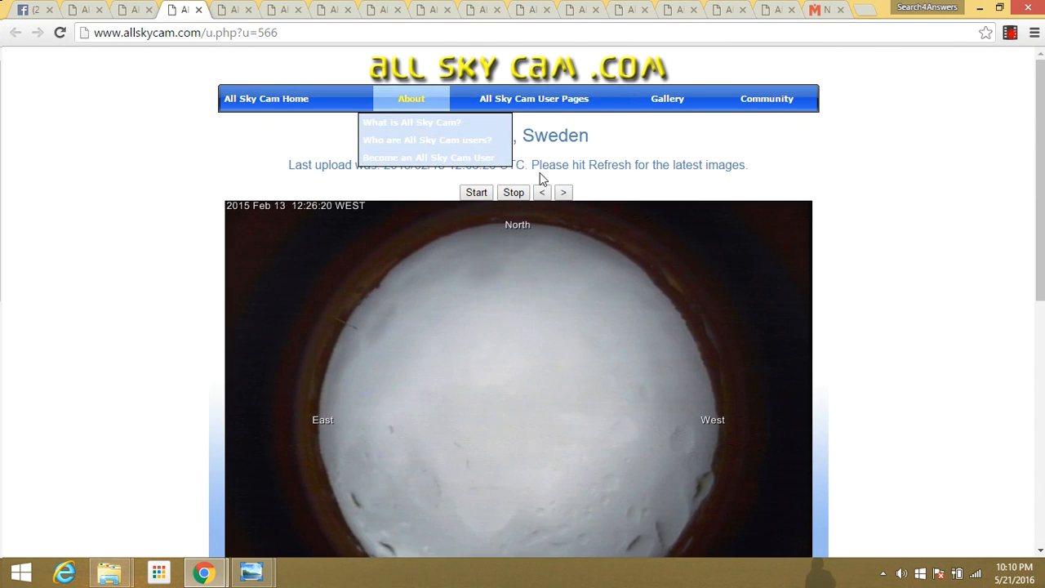
scroll("down", 3)
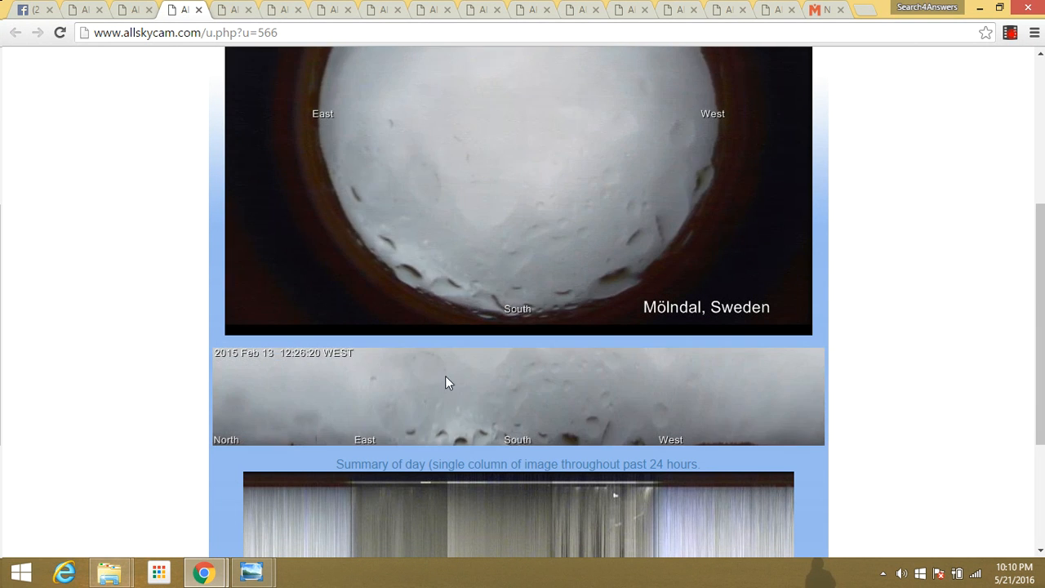
scroll("down", 3)
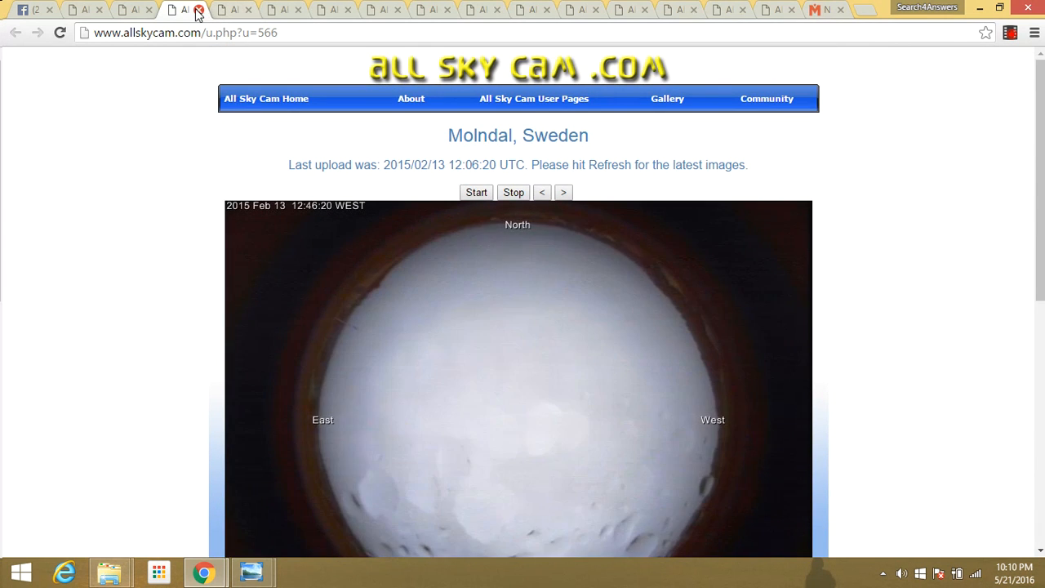
left_click(59, 32)
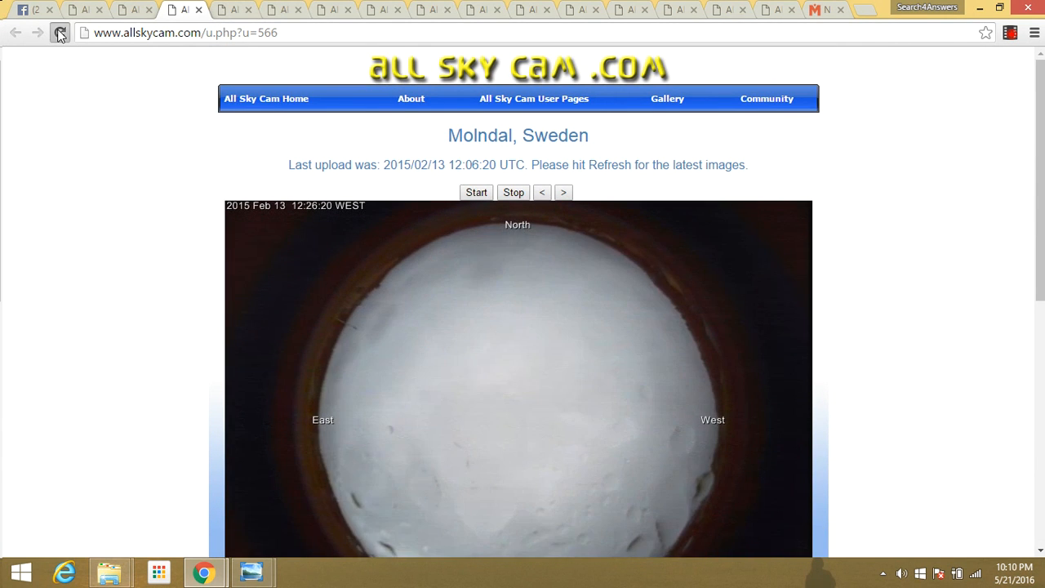
left_click(59, 33)
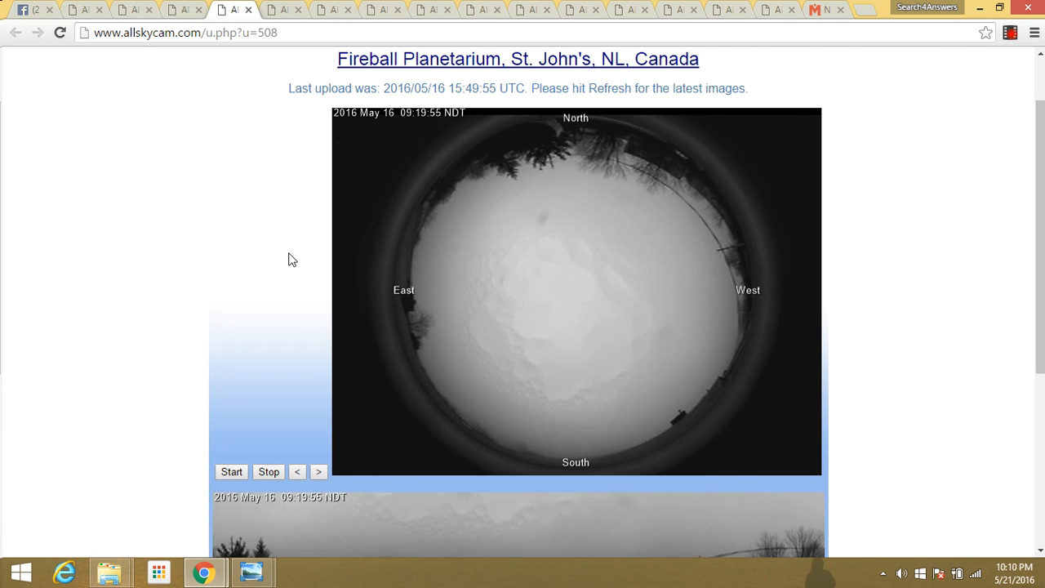
Step: Scroll around the enlarged Fireball Planetarium, St. John's images to inspect the bright streaks
scroll("down", 3)
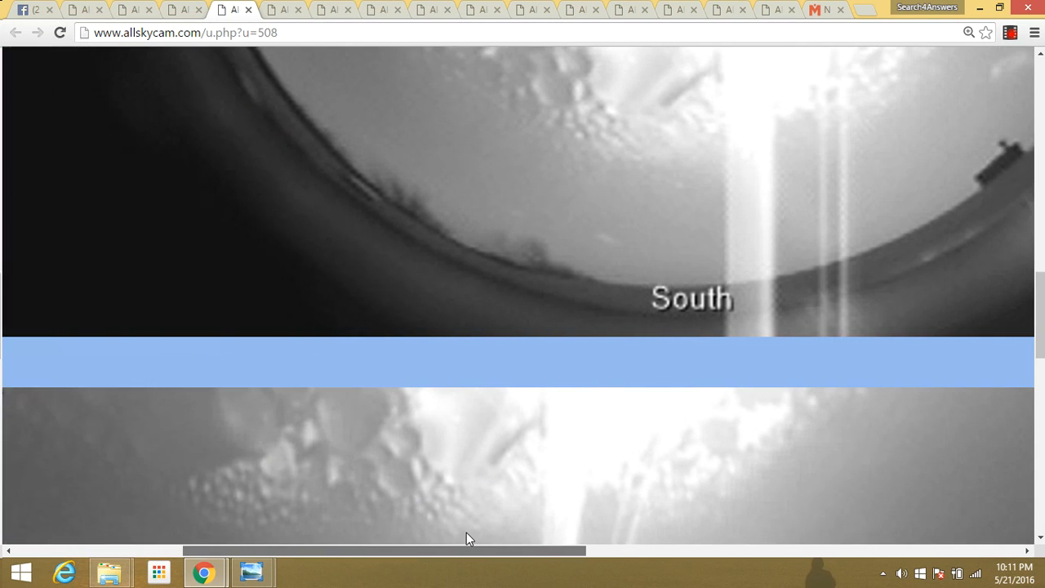
scroll("down", 3)
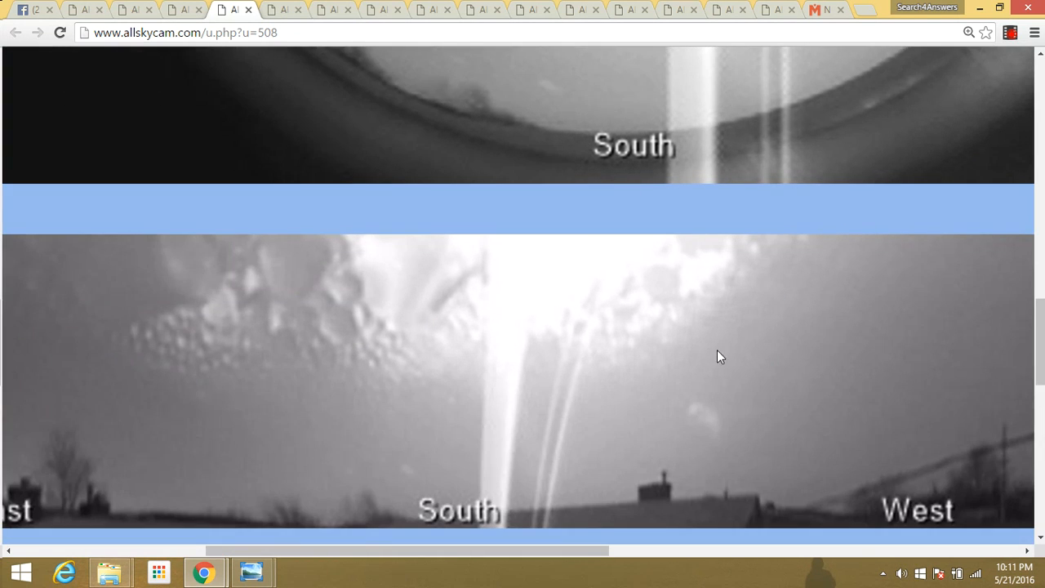
mouse_move(412, 388)
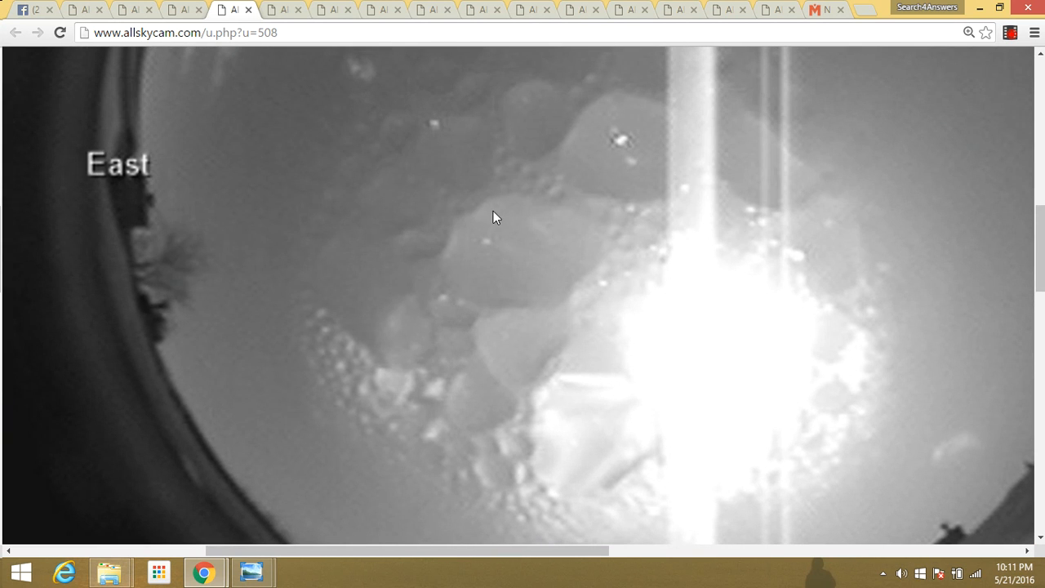
mouse_move(186, 87)
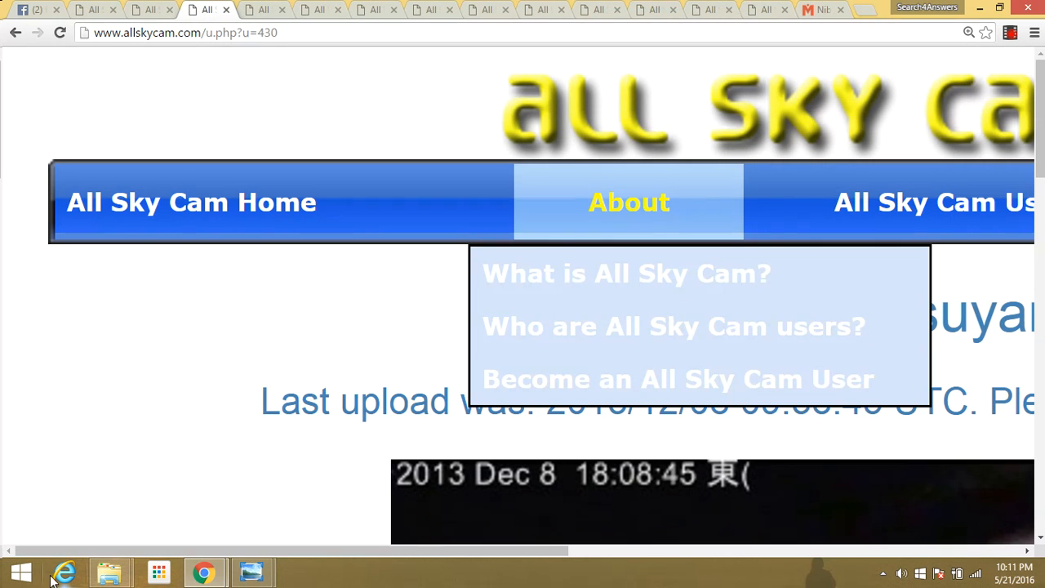
mouse_move(986, 42)
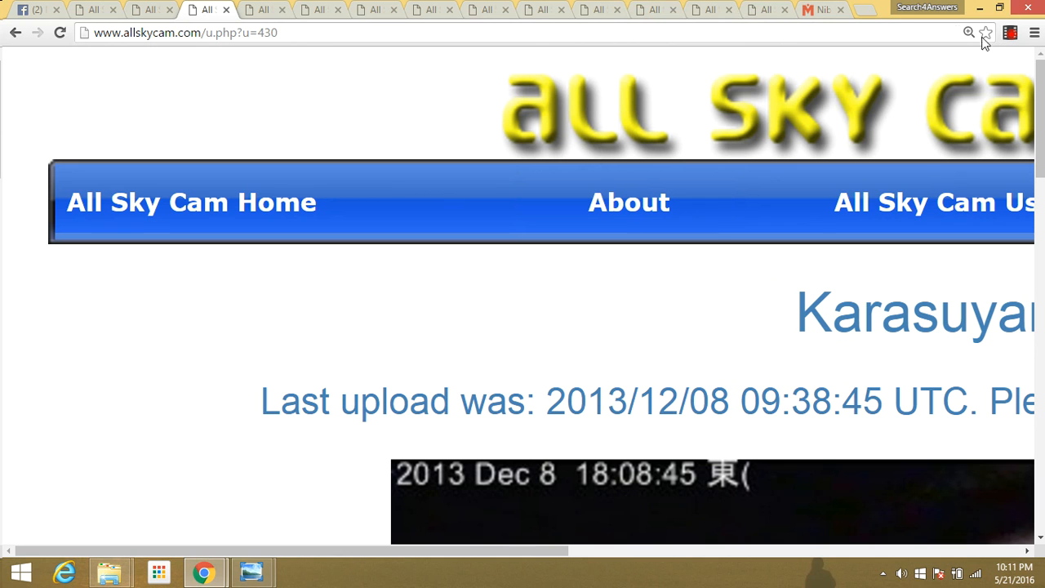
Step: Restore normal page zoom, play the Karasuyama image sequence, then reload the page
left_click(968, 33)
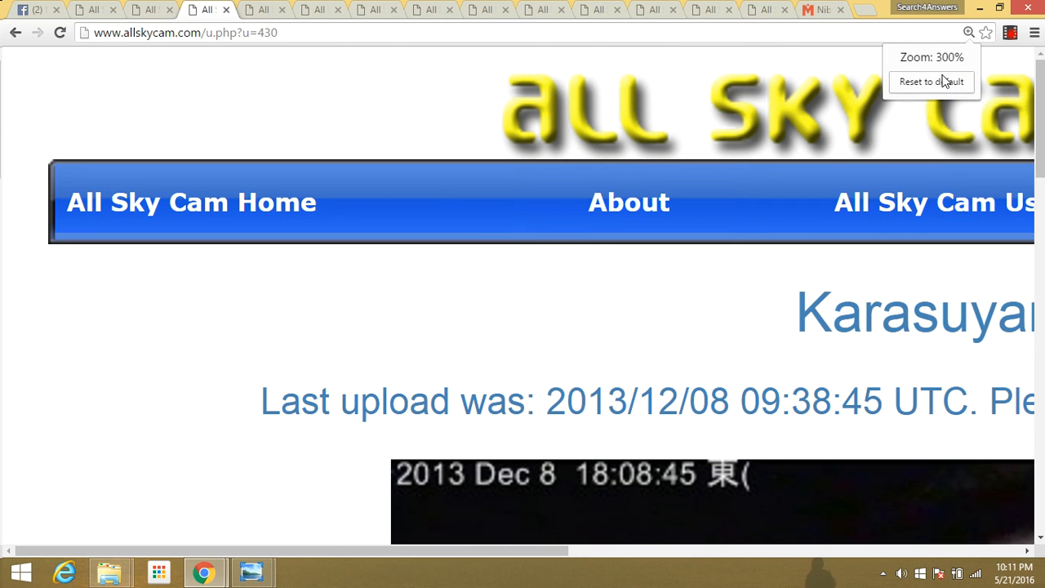
left_click(931, 81)
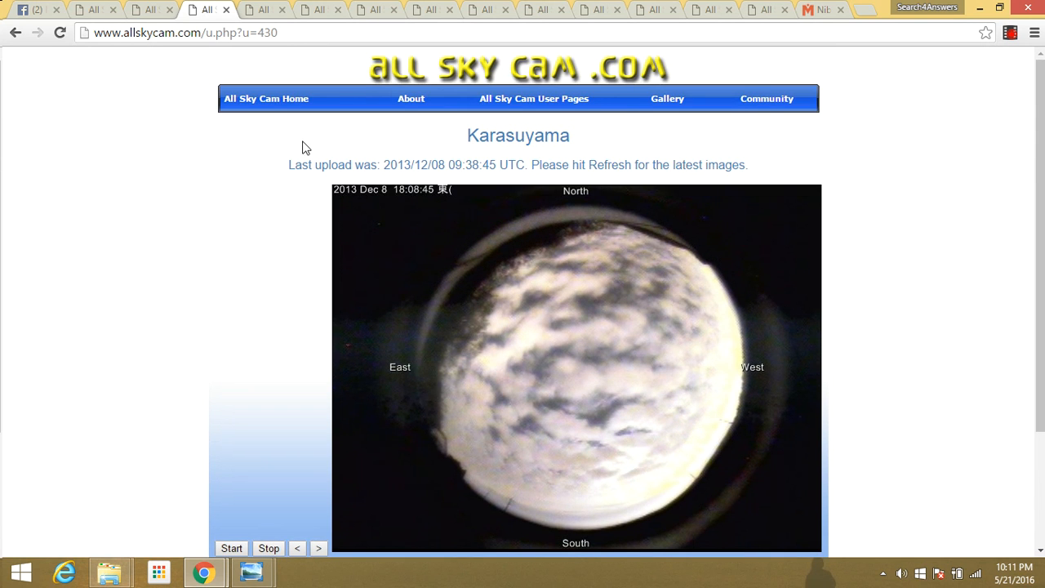
scroll("down", 3)
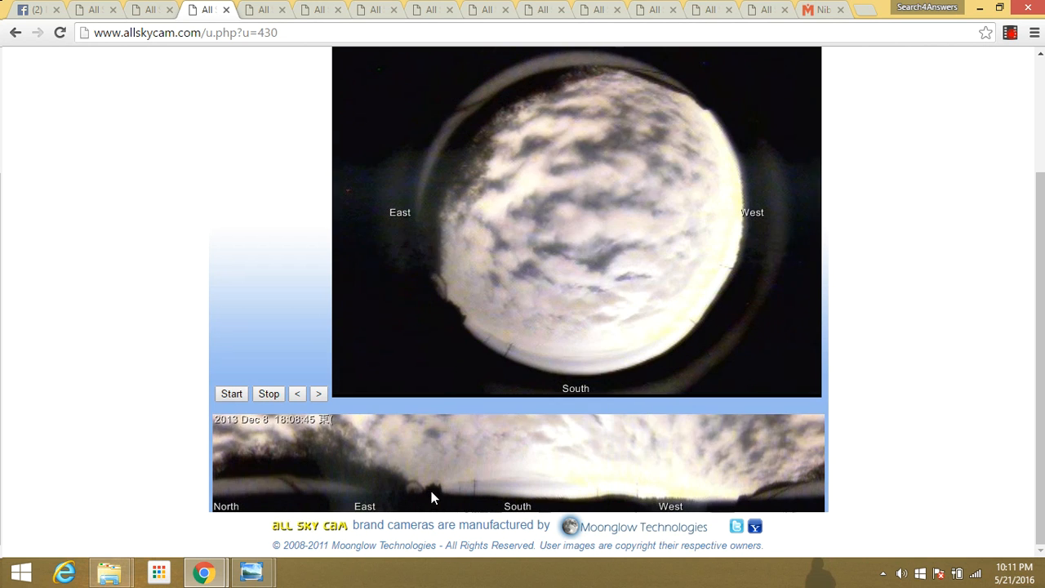
left_click(298, 393)
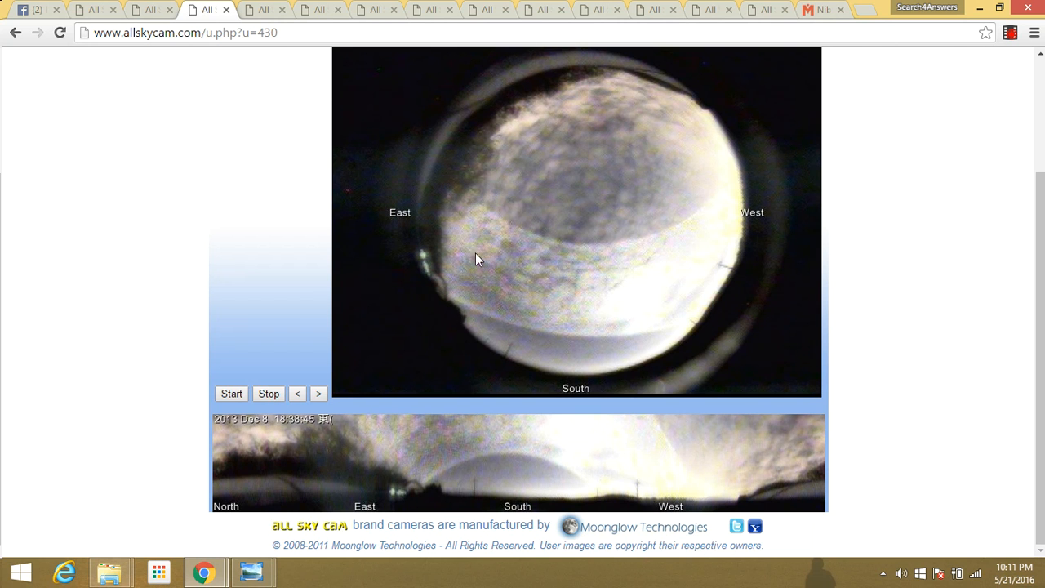
mouse_move(476, 152)
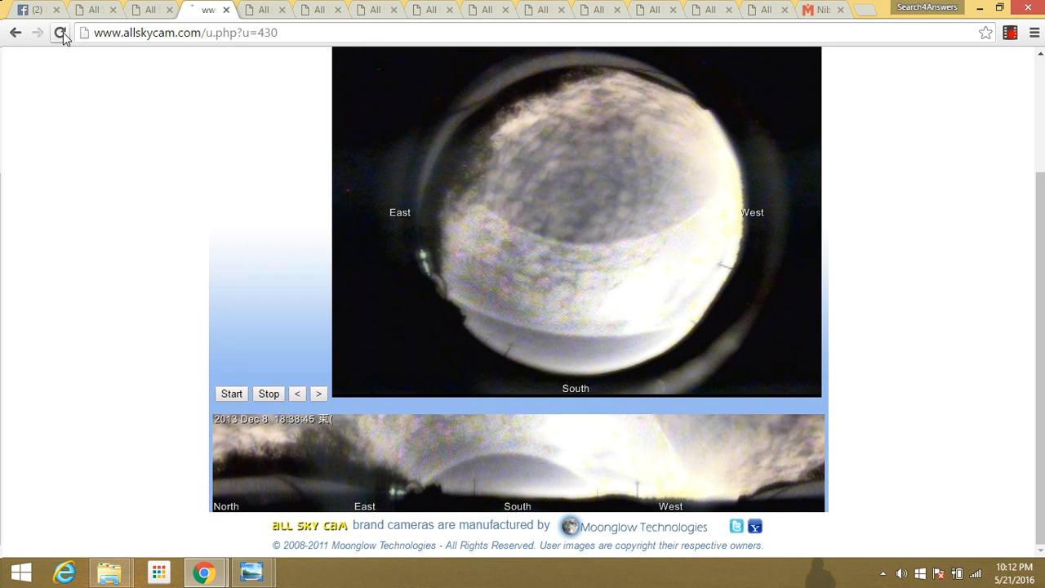
left_click(60, 33)
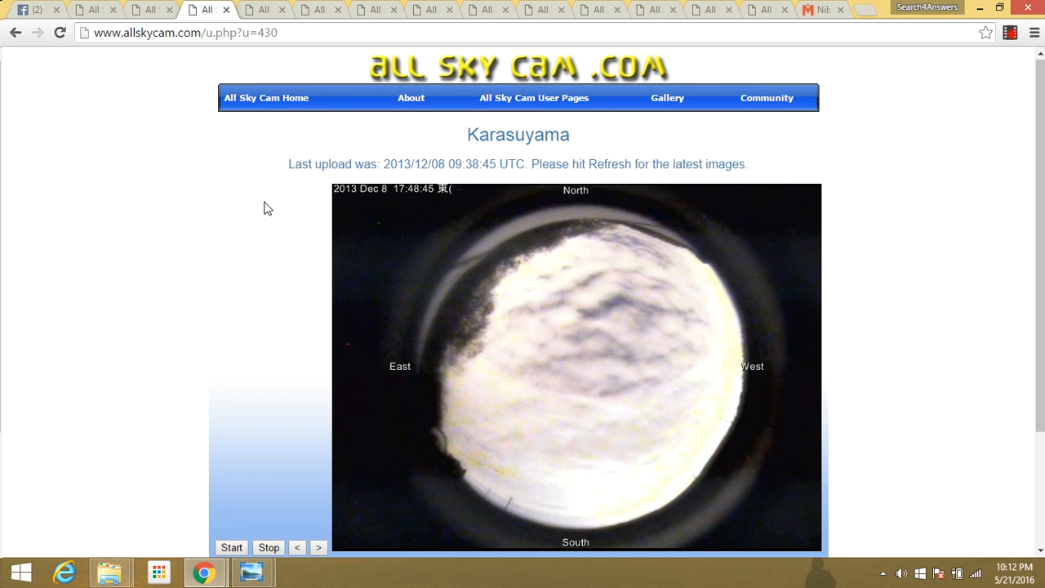
scroll("down", 3)
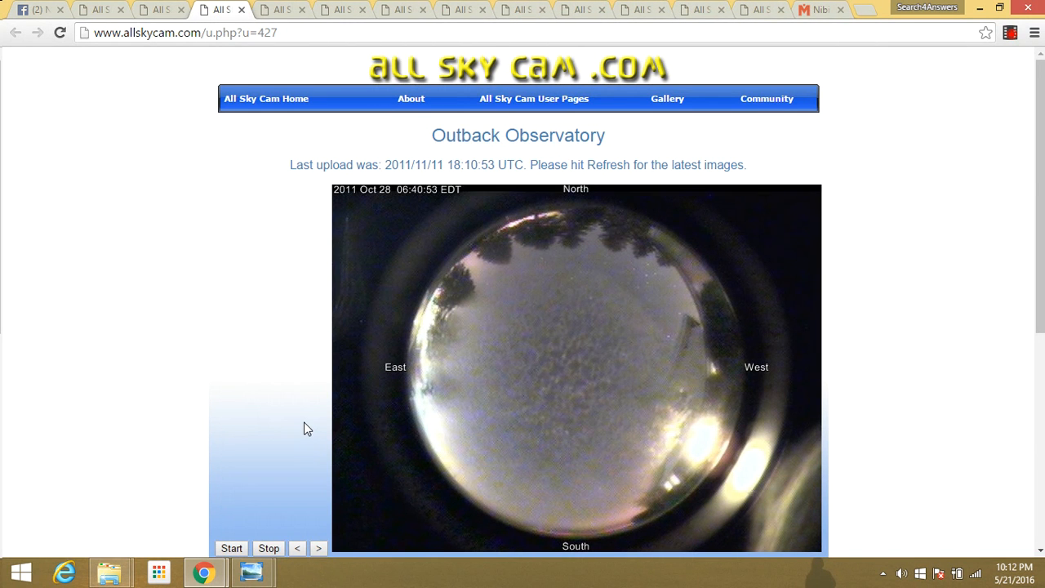
mouse_move(251, 390)
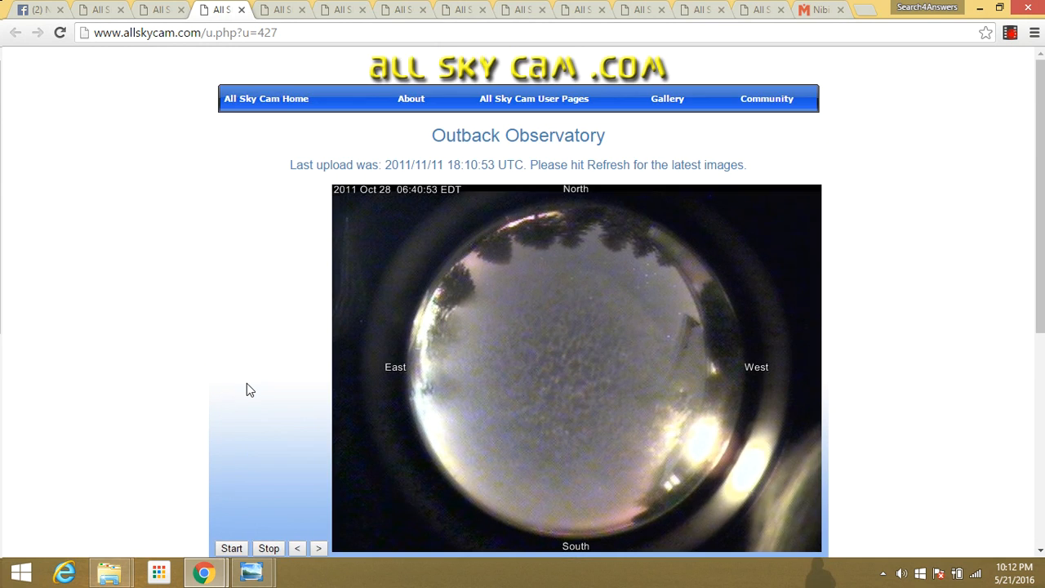
mouse_move(269, 300)
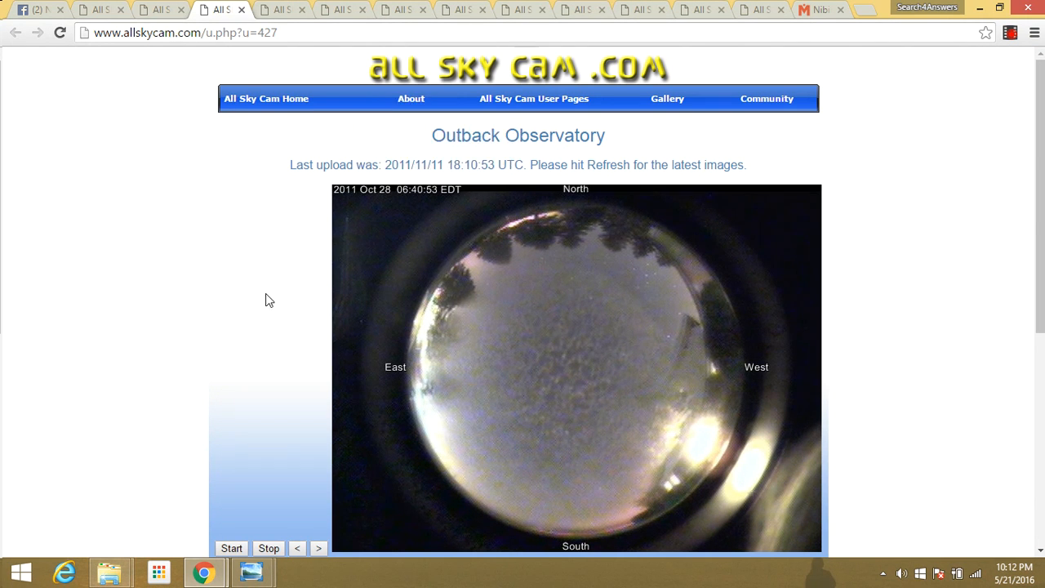
Step: Play the Outback Observatory camera's image sequence and replay it from the start
scroll("down", 3)
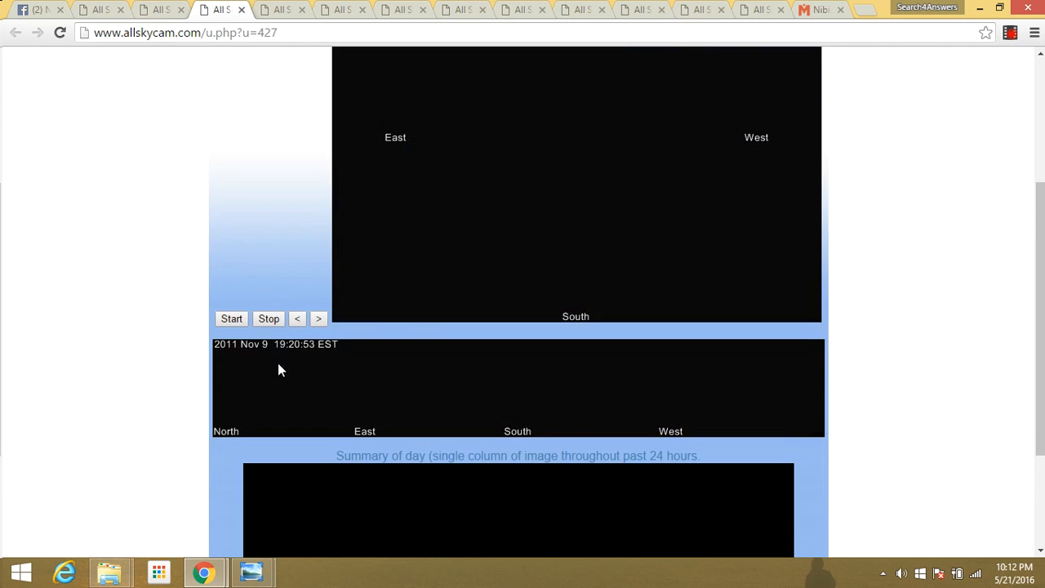
left_click(231, 318)
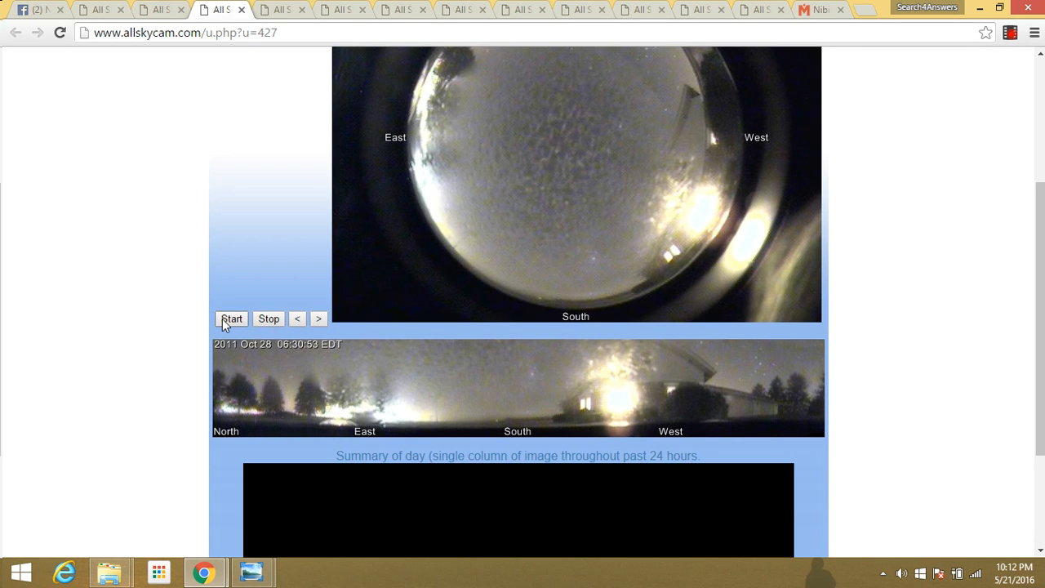
left_click(231, 318)
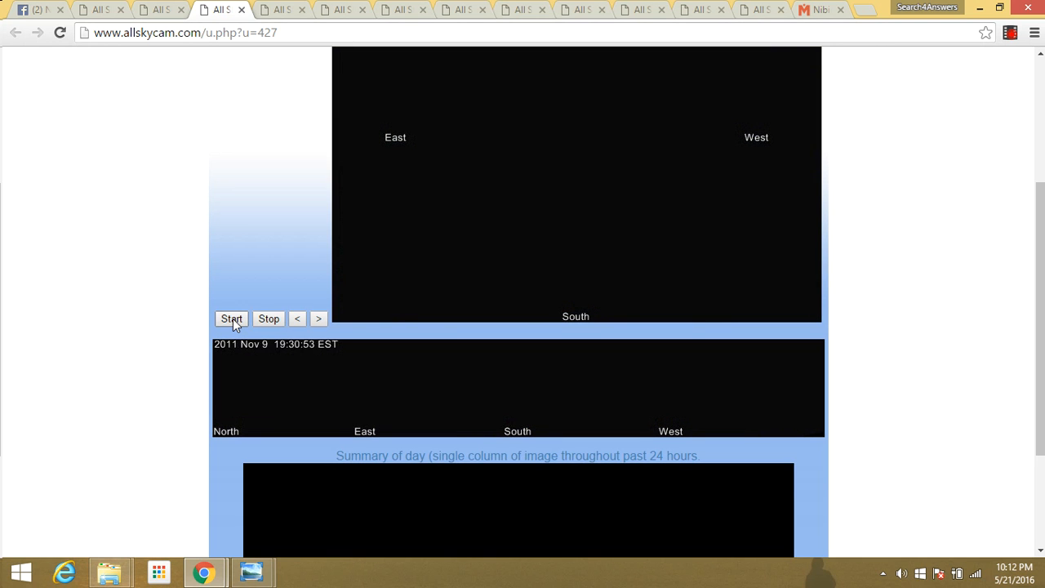
left_click(297, 318)
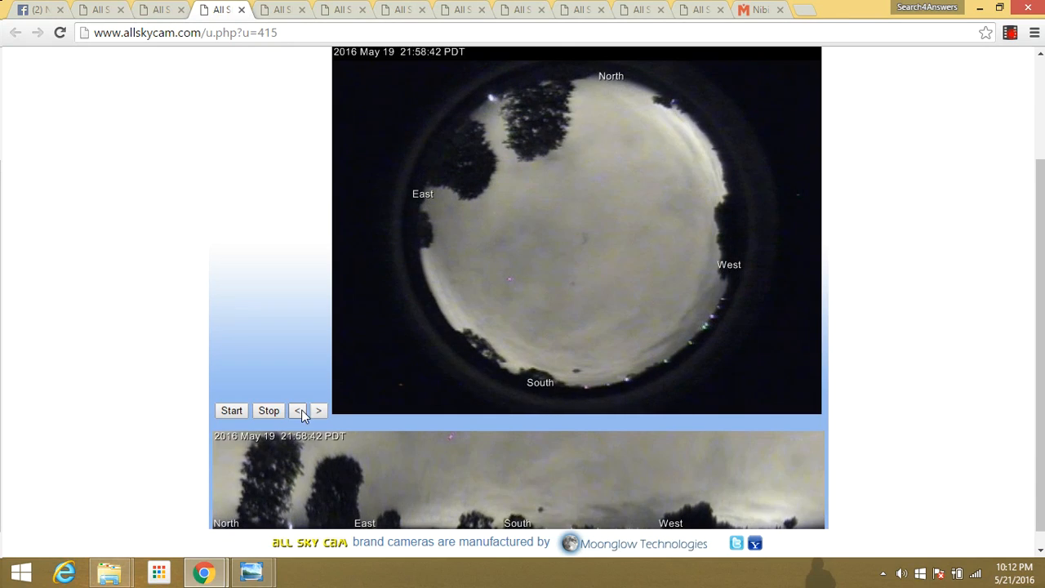
Step: Step through Union City frames to the 2016 May 19 22:38:42 bright-streak image
left_click(318, 410)
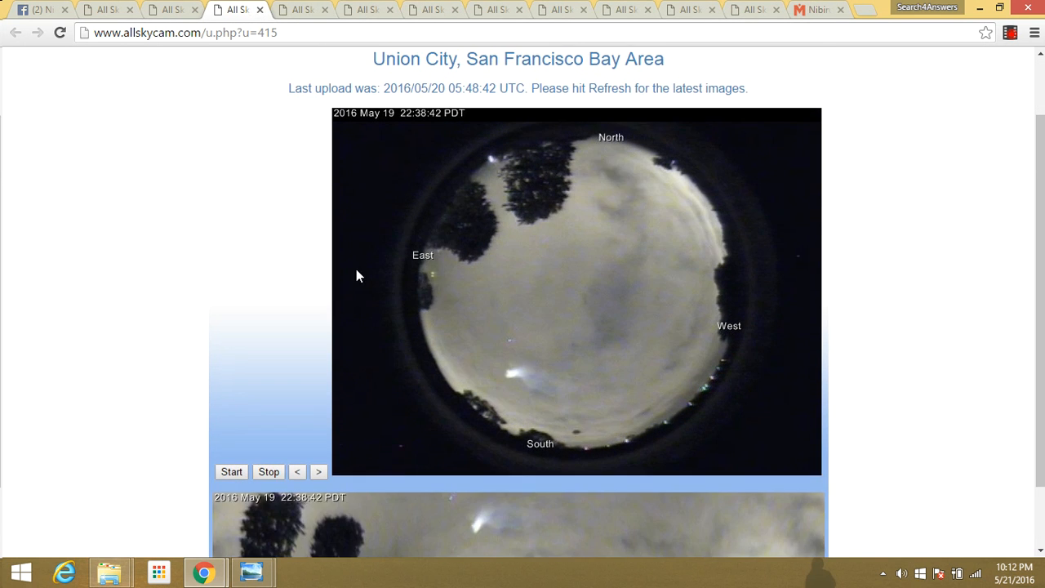
scroll("down", 3)
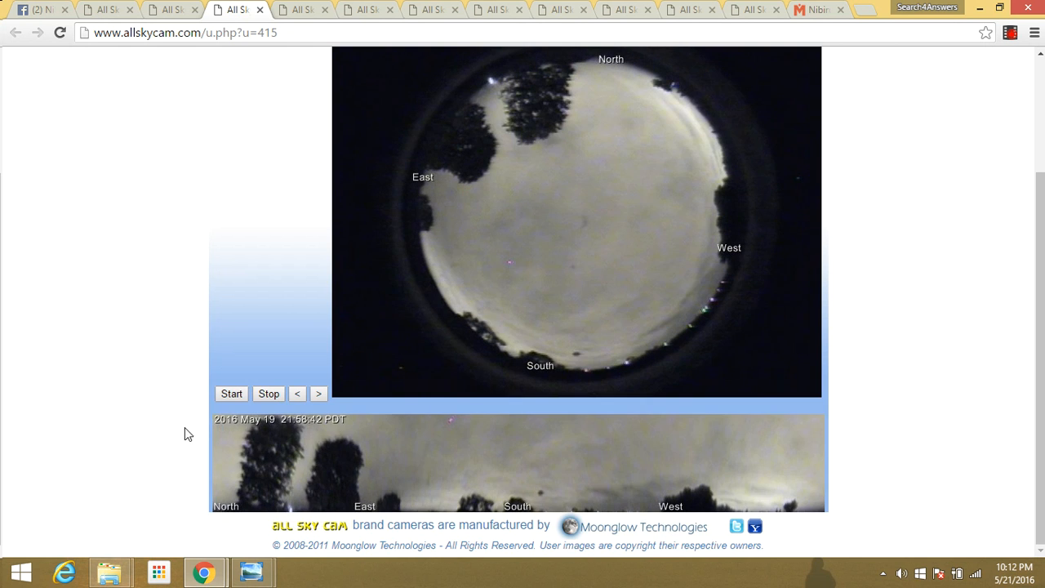
mouse_move(534, 97)
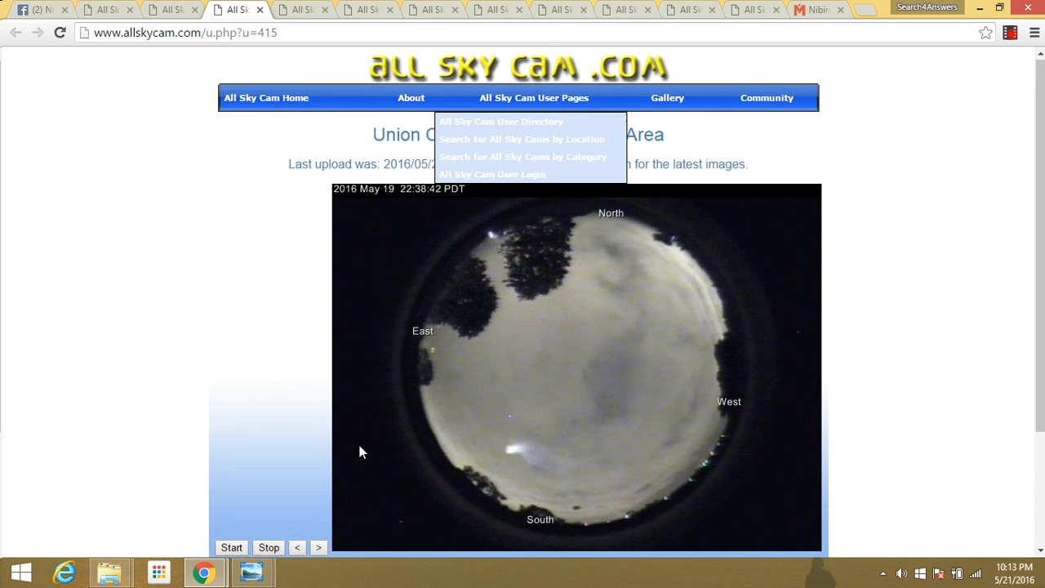
scroll("down", 3)
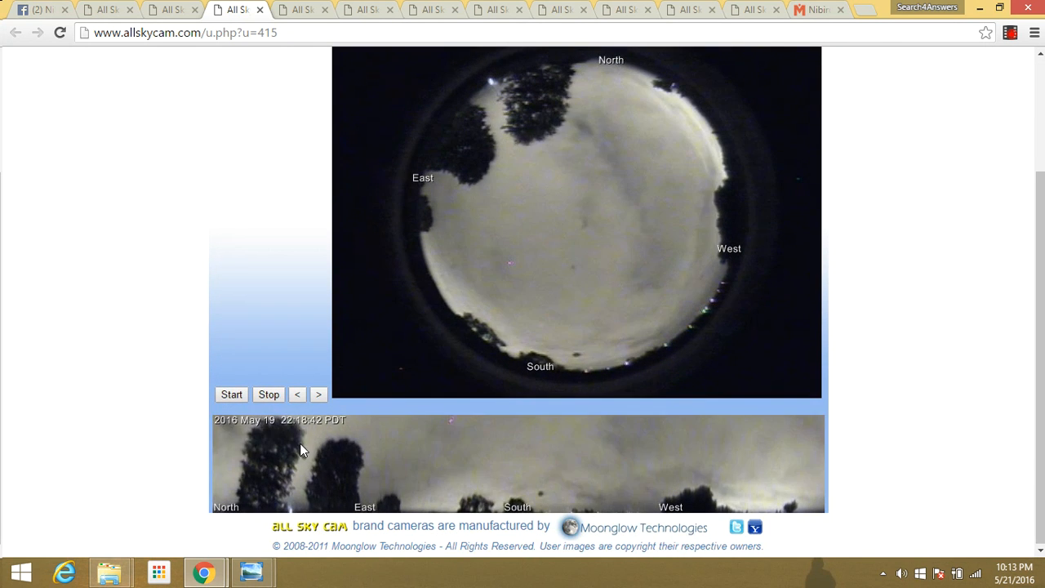
scroll("up", 3)
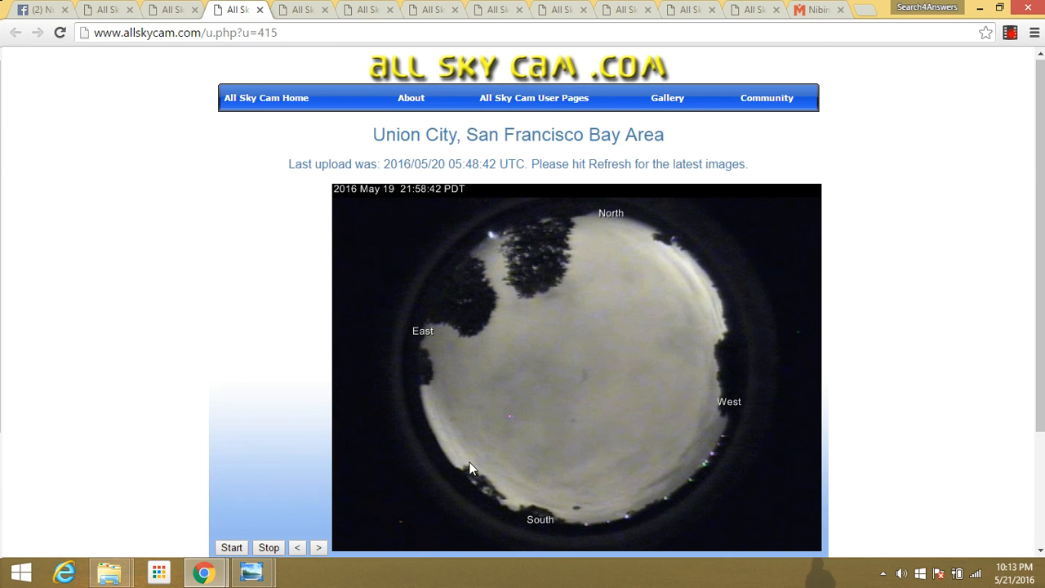
scroll("down", 3)
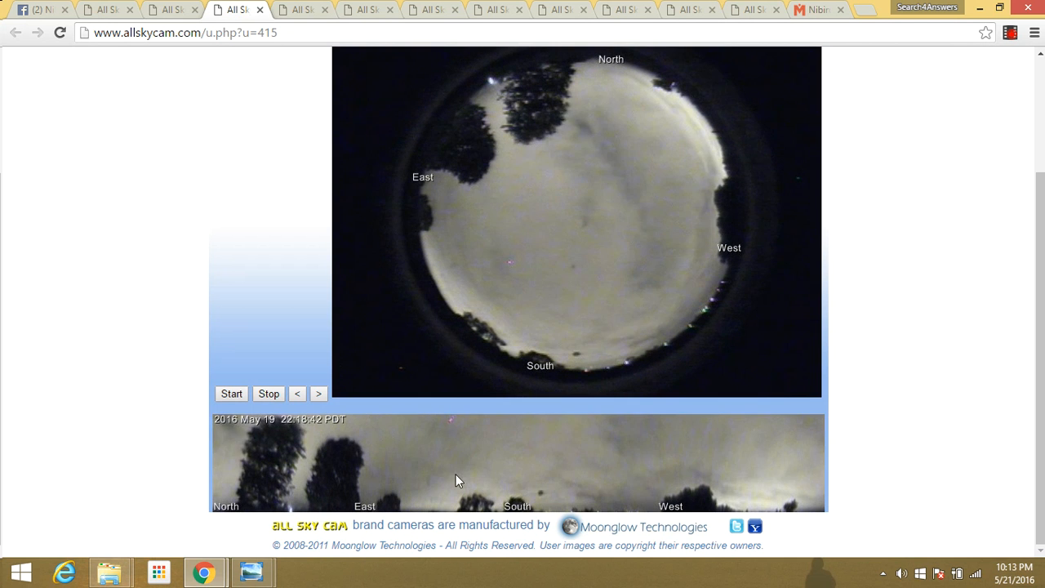
left_click(297, 393)
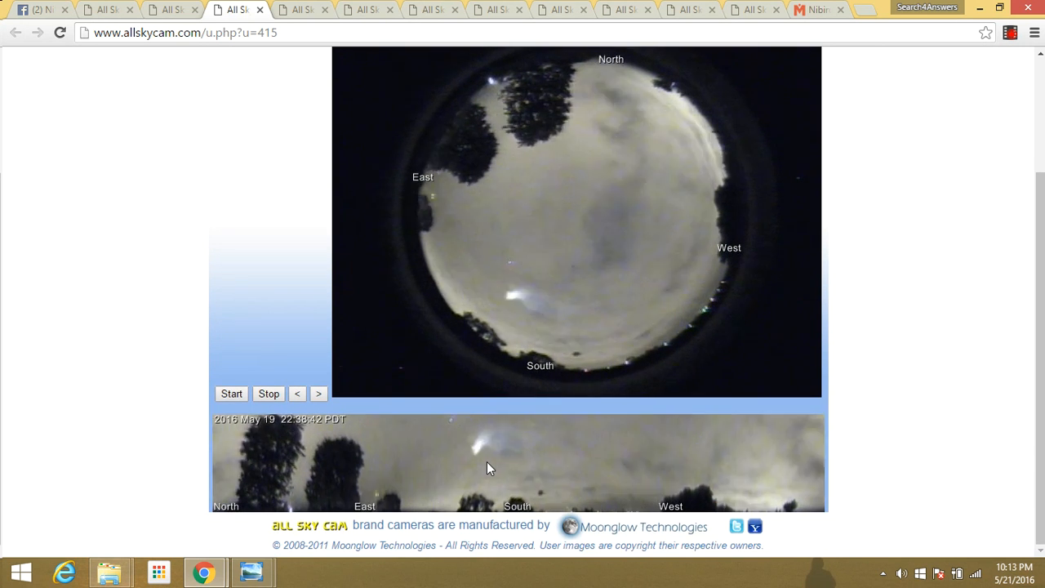
left_click(297, 393)
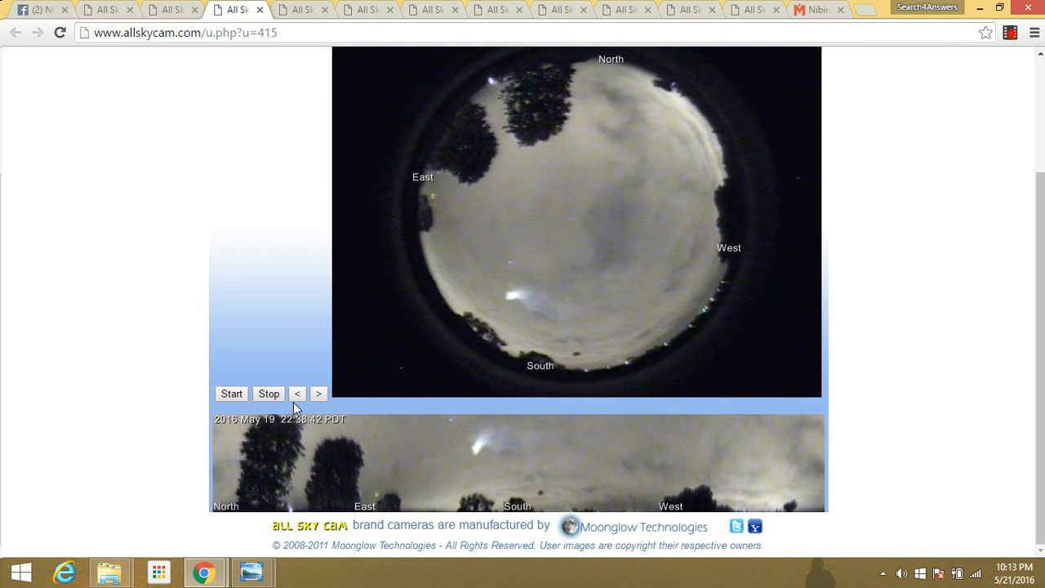
mouse_move(441, 455)
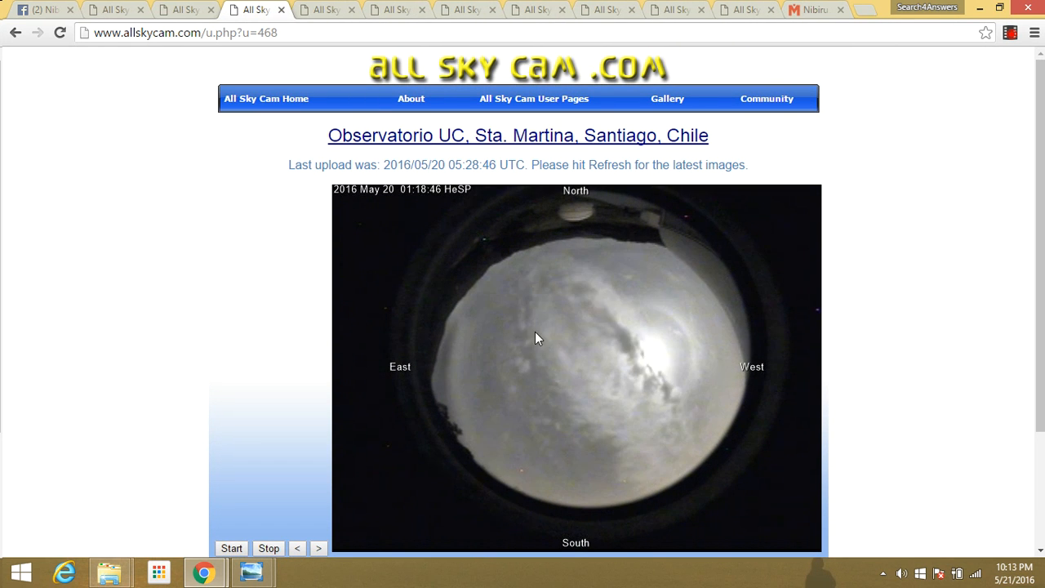
Step: Scroll the Santiago, Chile camera page and play its halo-lit image sequence
scroll("down", 3)
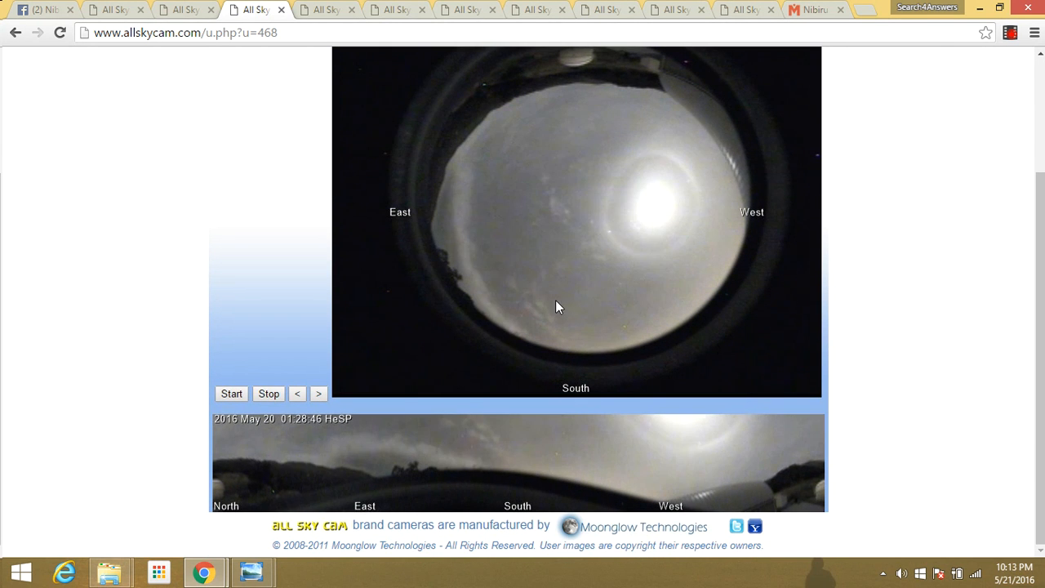
scroll("up", 3)
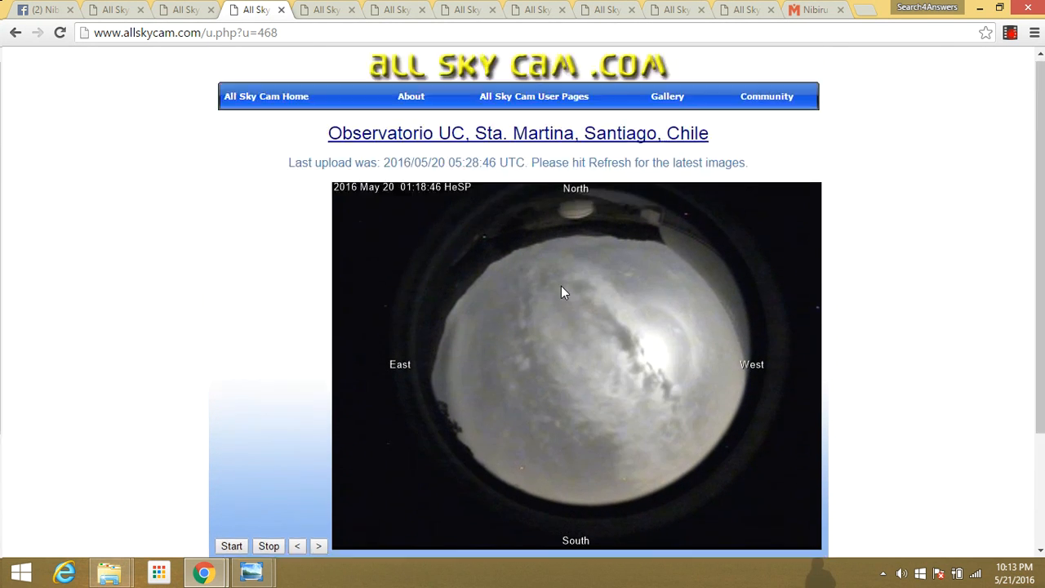
scroll("down", 3)
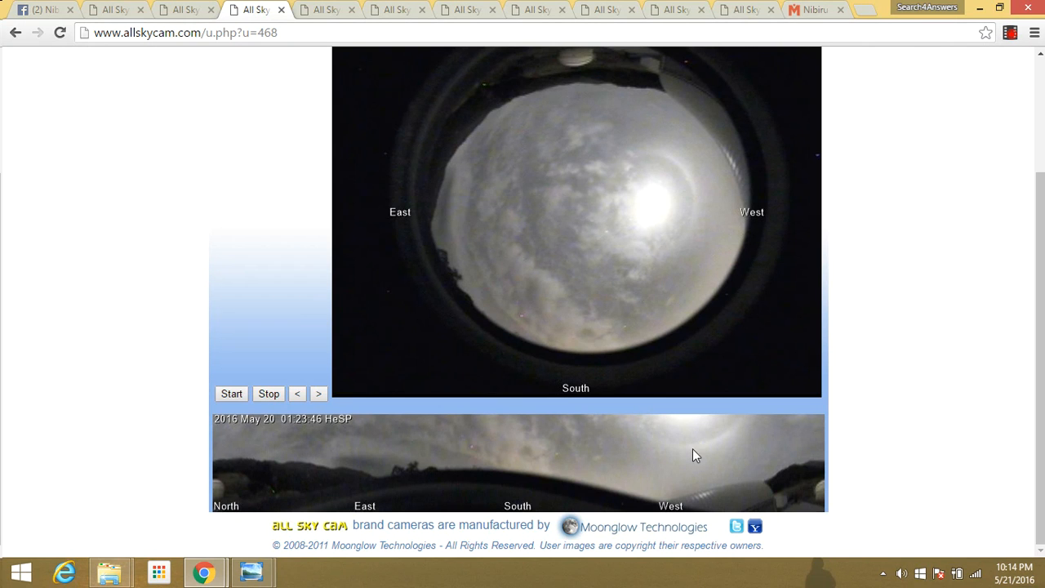
mouse_move(659, 191)
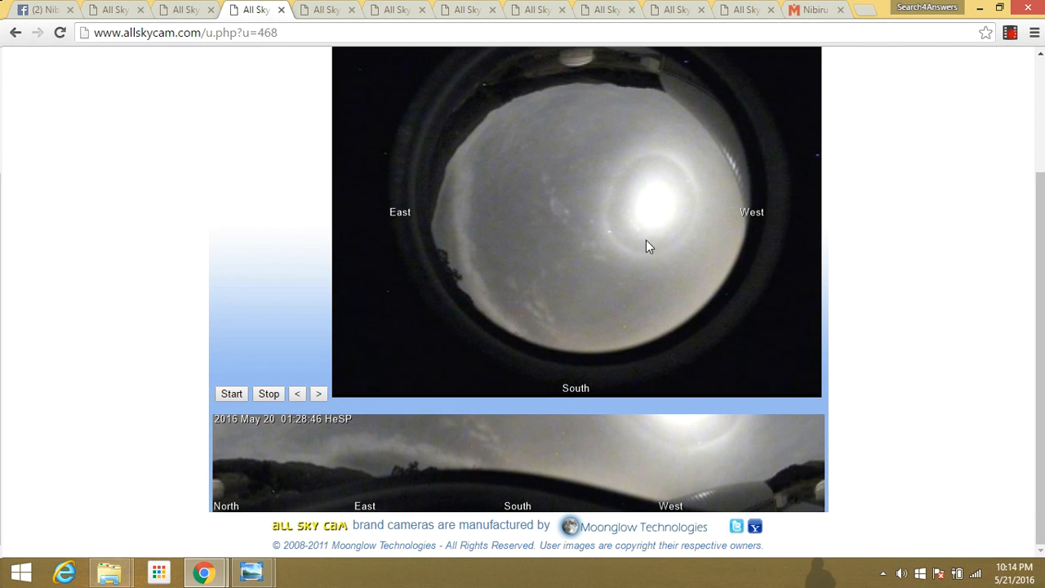
mouse_move(247, 410)
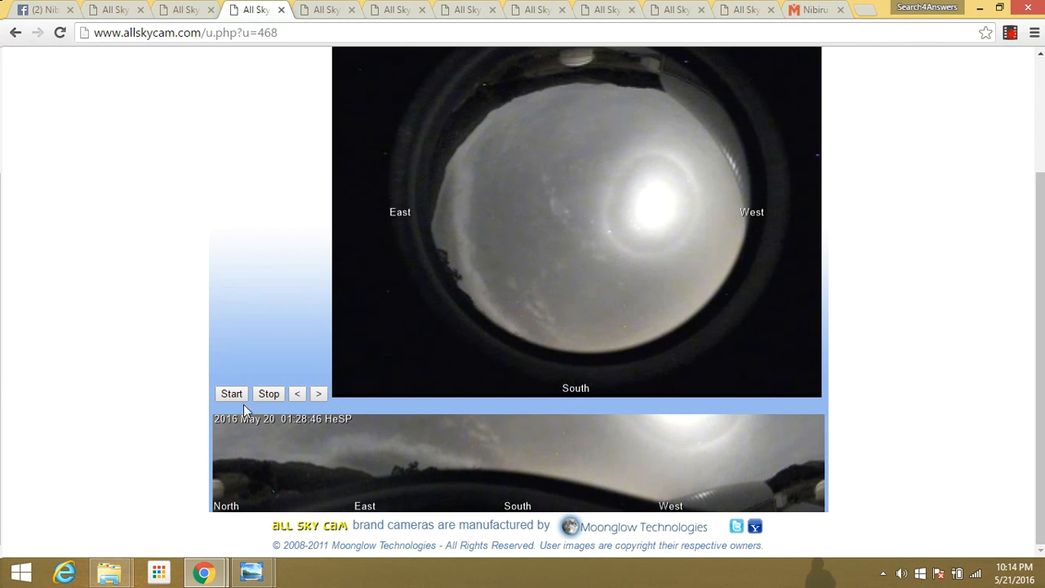
left_click(59, 33)
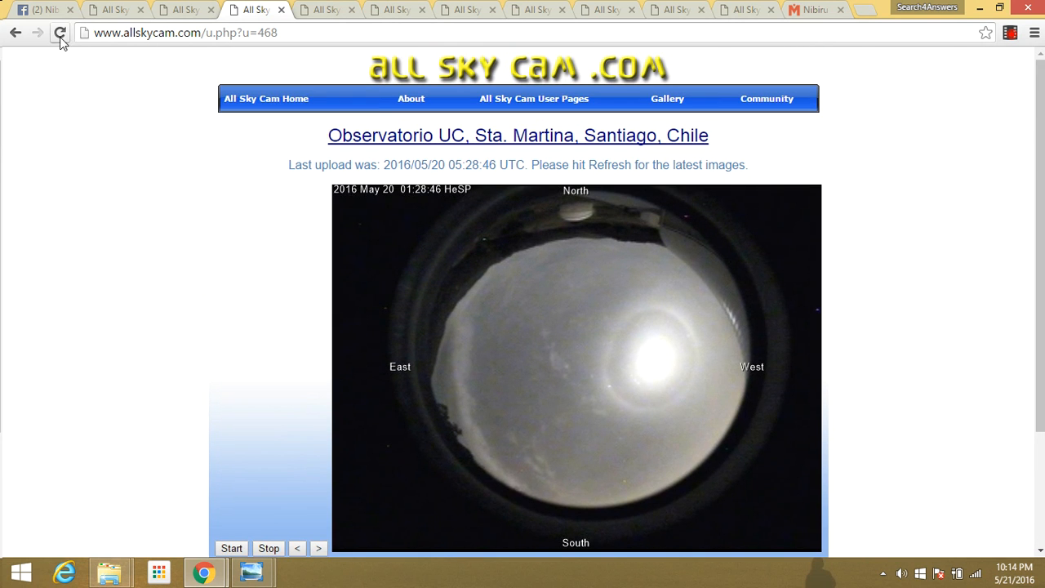
left_click(266, 98)
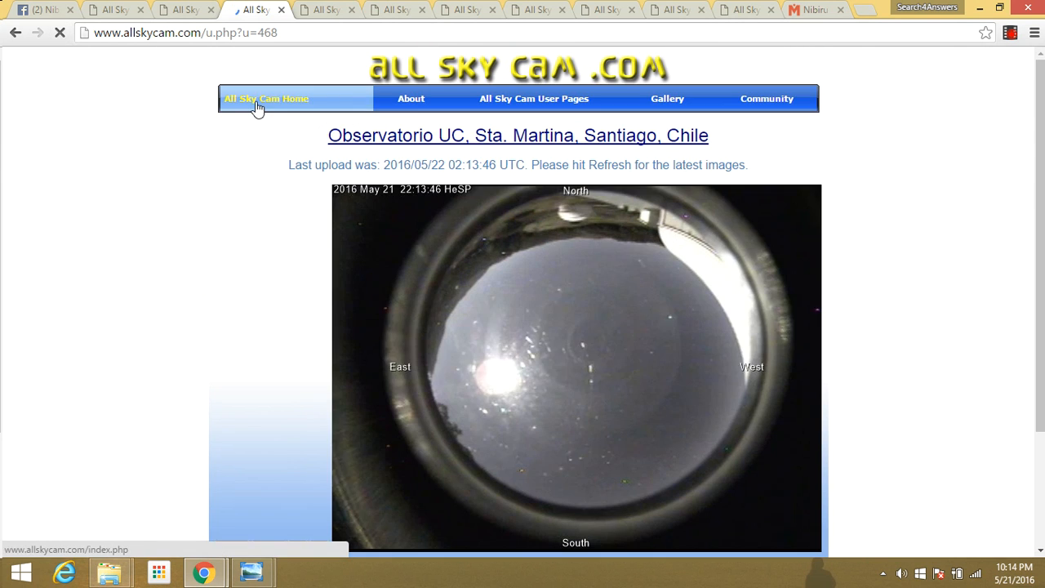
right_click(265, 98)
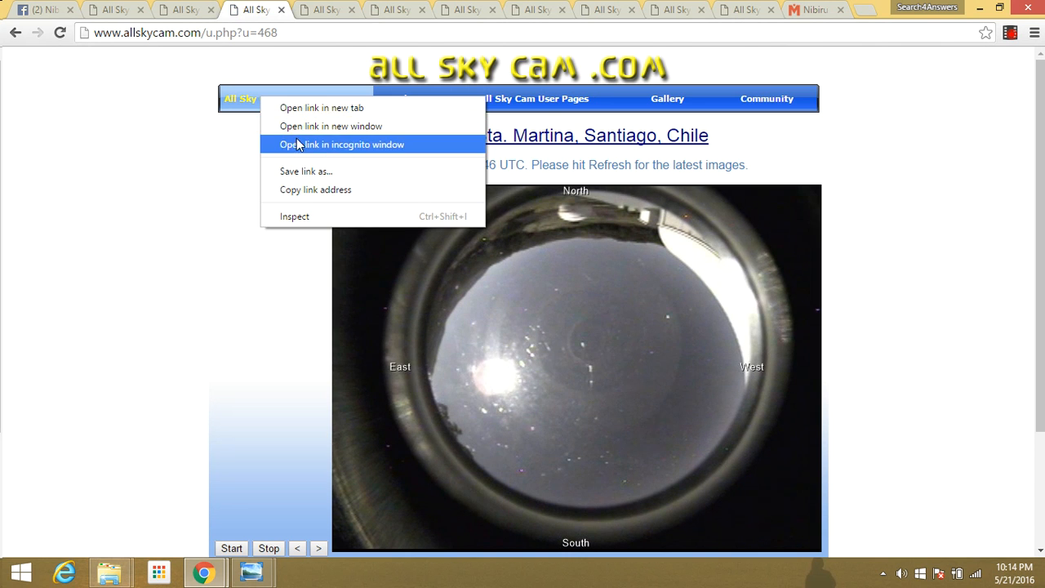
mouse_move(321, 107)
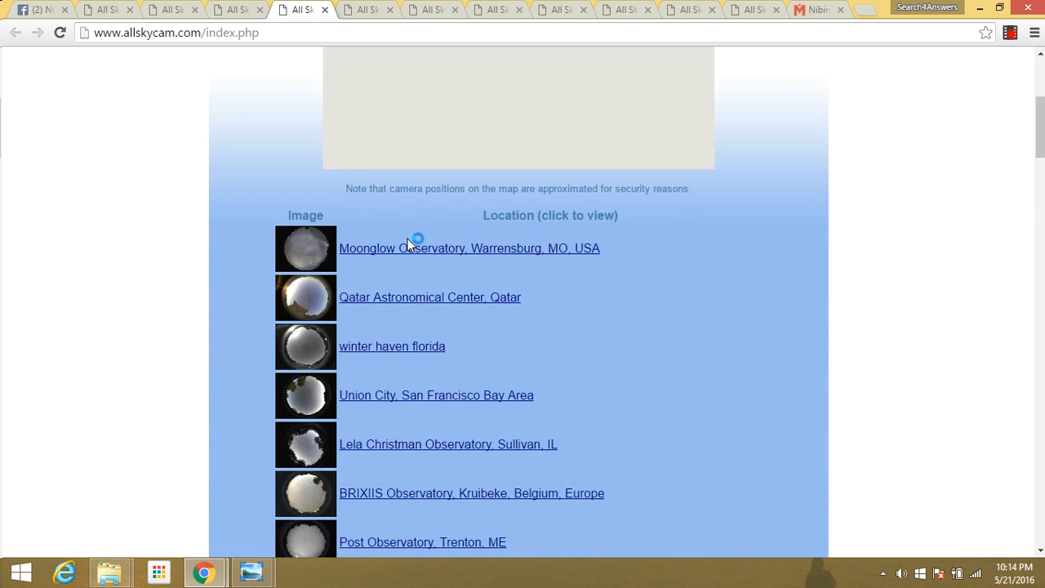
scroll("down", 3)
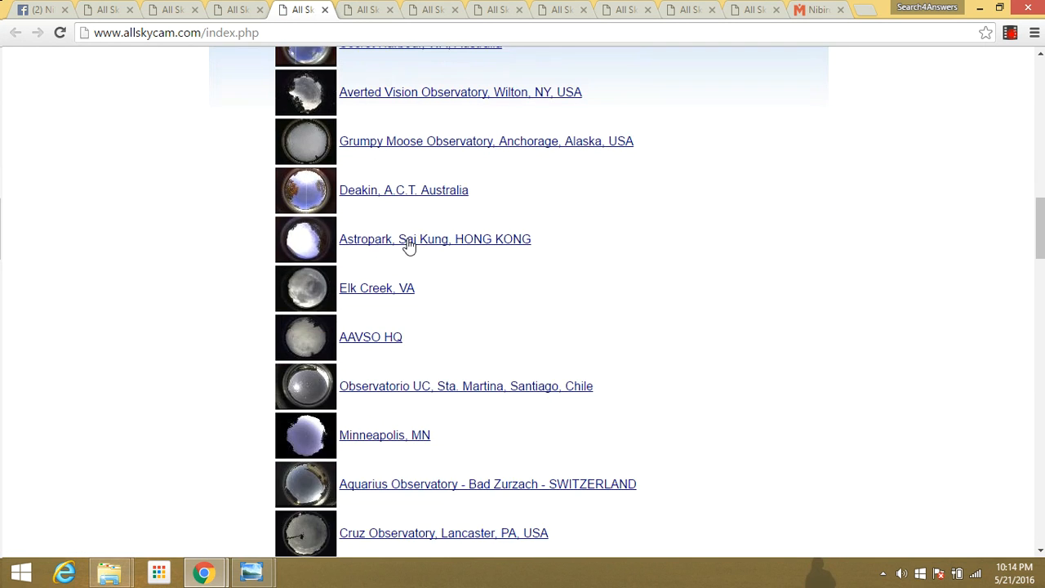
scroll("down", 3)
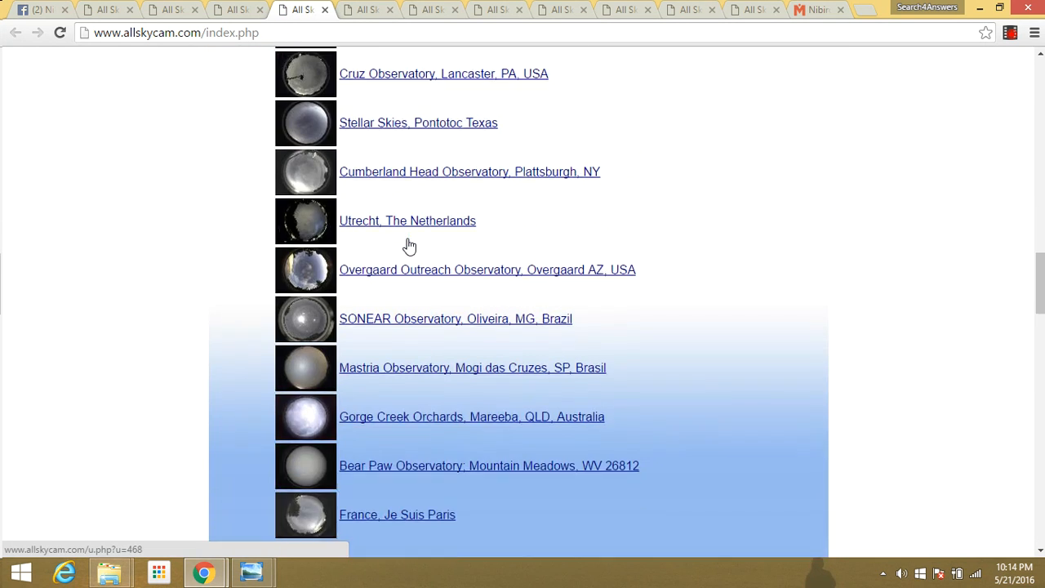
scroll("down", 3)
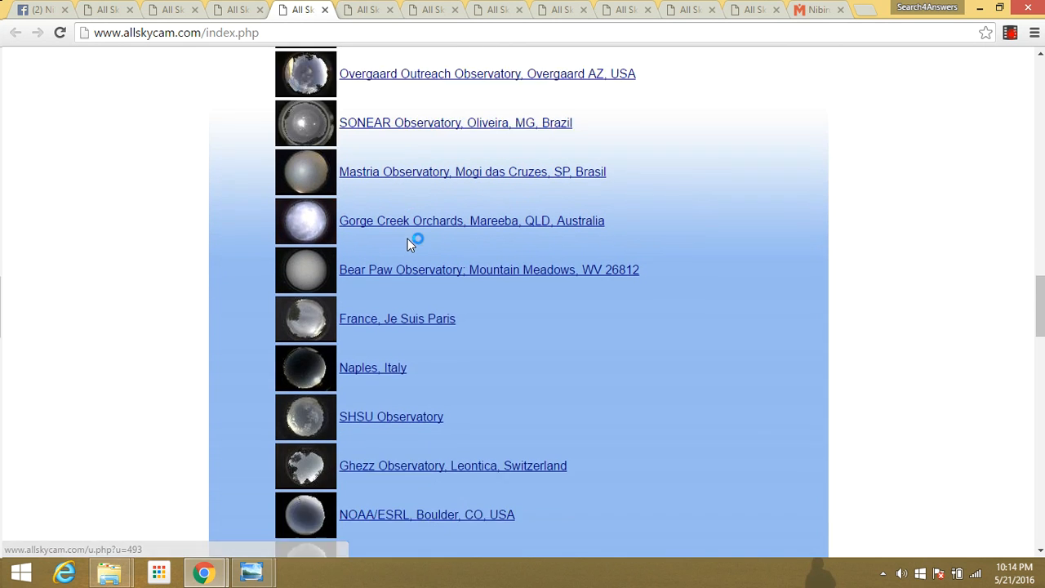
scroll("down", 3)
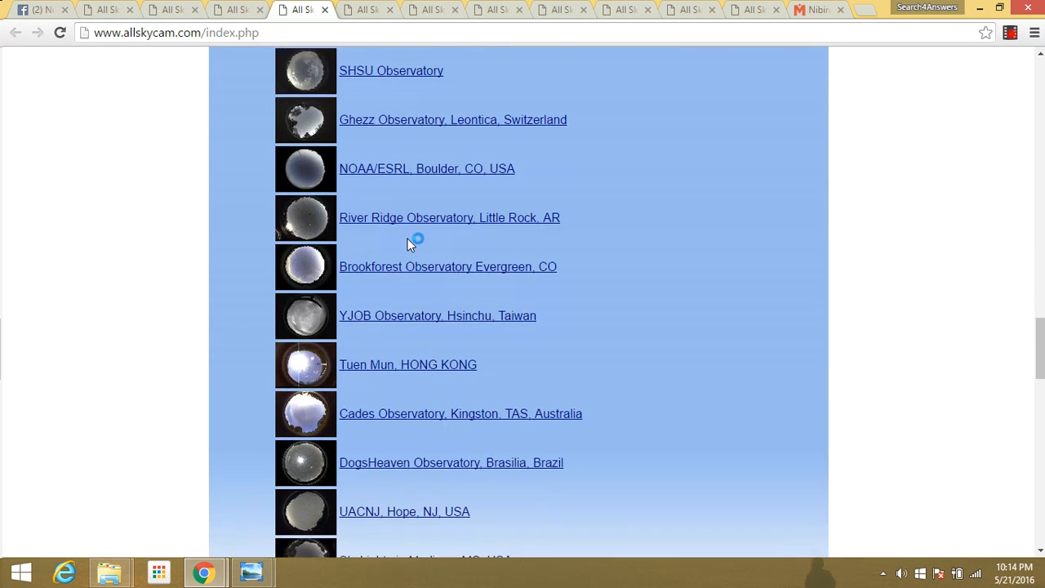
scroll("down", 3)
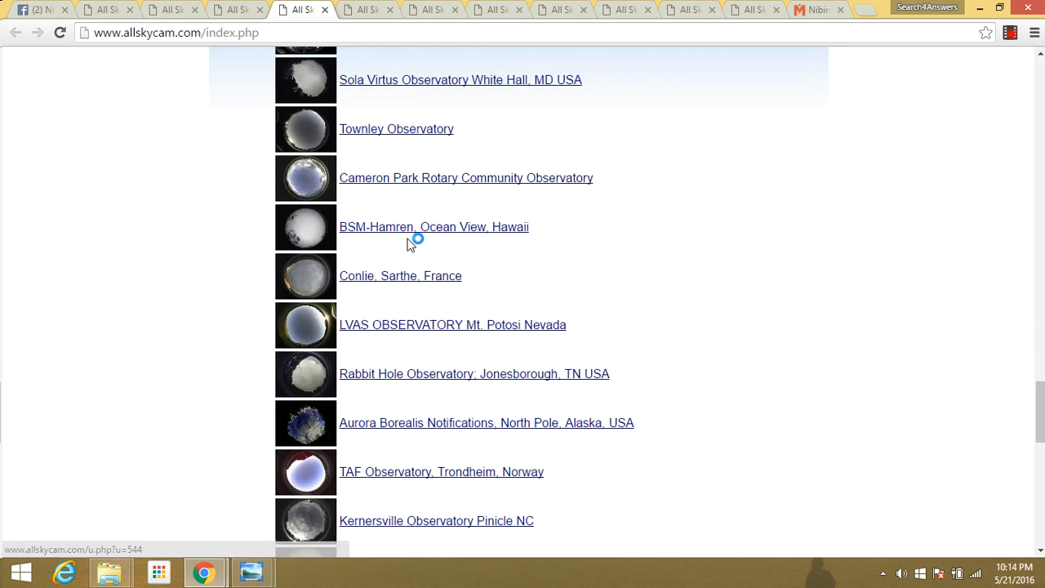
scroll("down", 3)
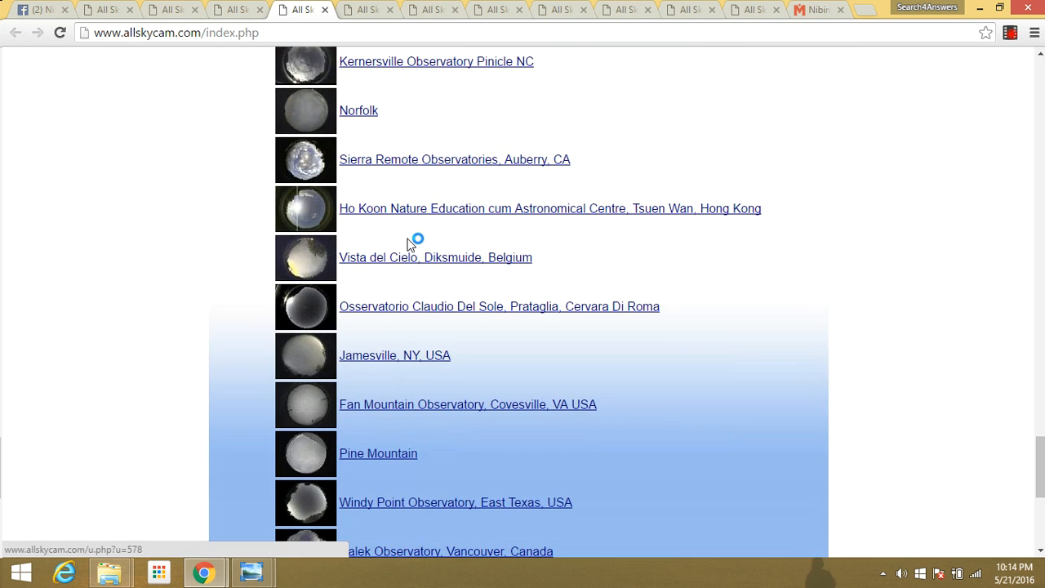
scroll("down", 3)
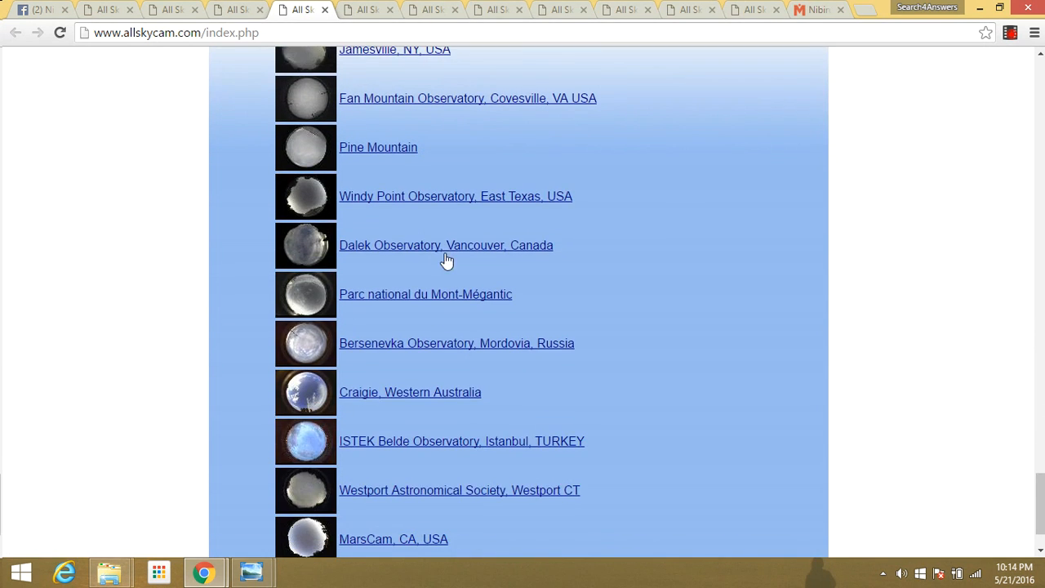
scroll("up", 3)
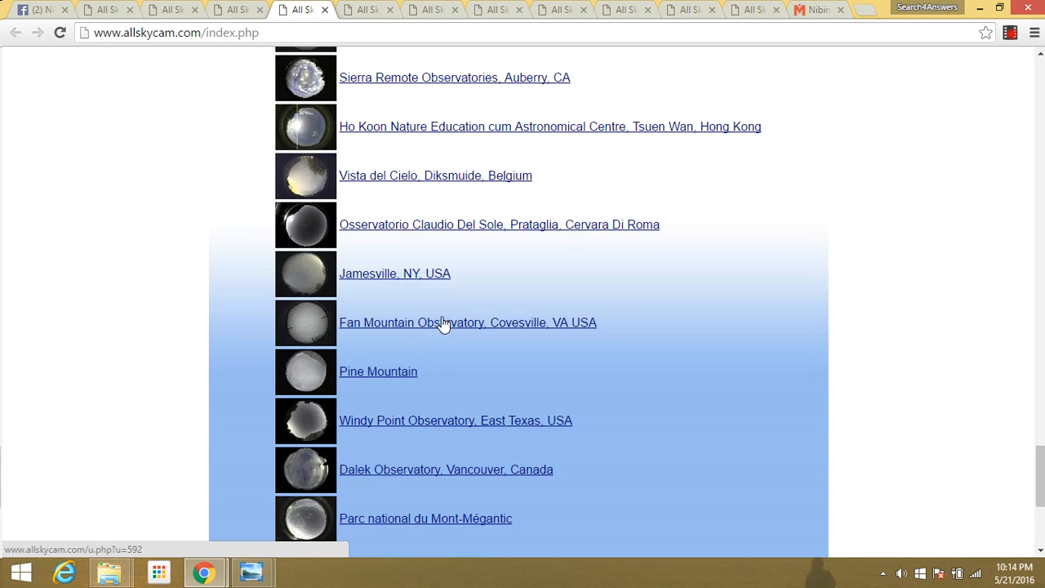
scroll("down", 3)
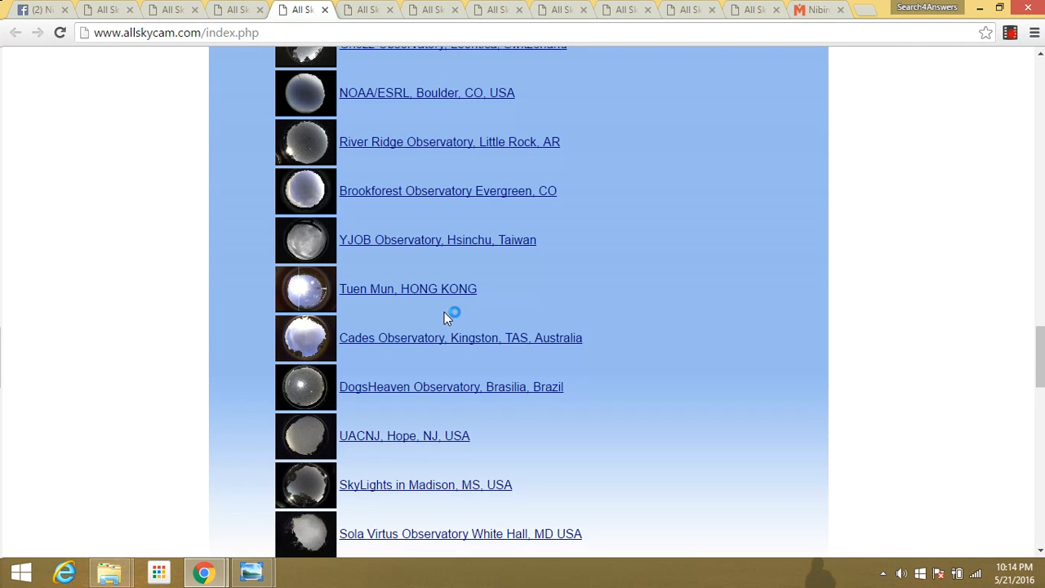
mouse_move(480, 214)
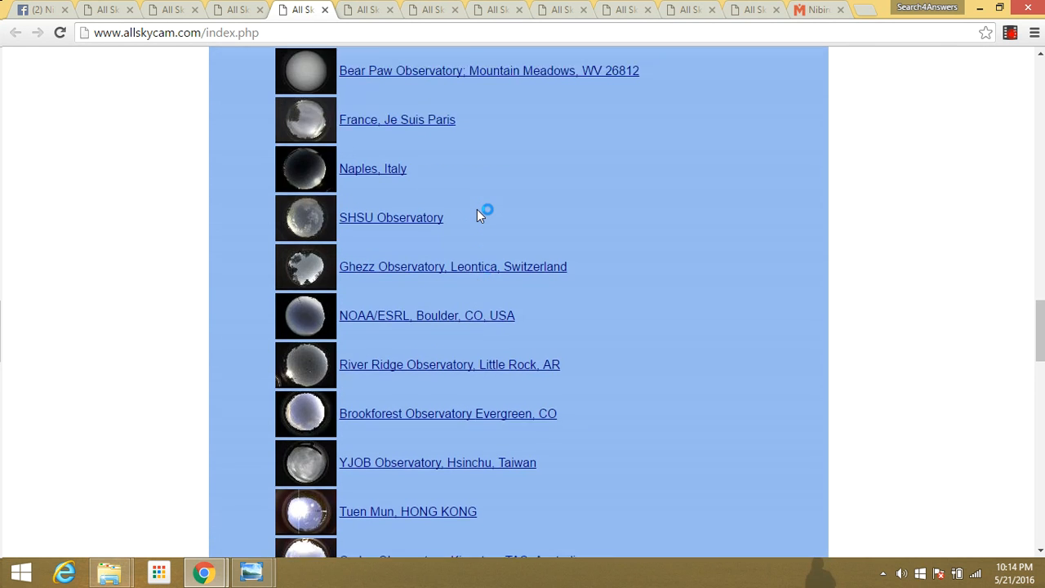
scroll("up", 3)
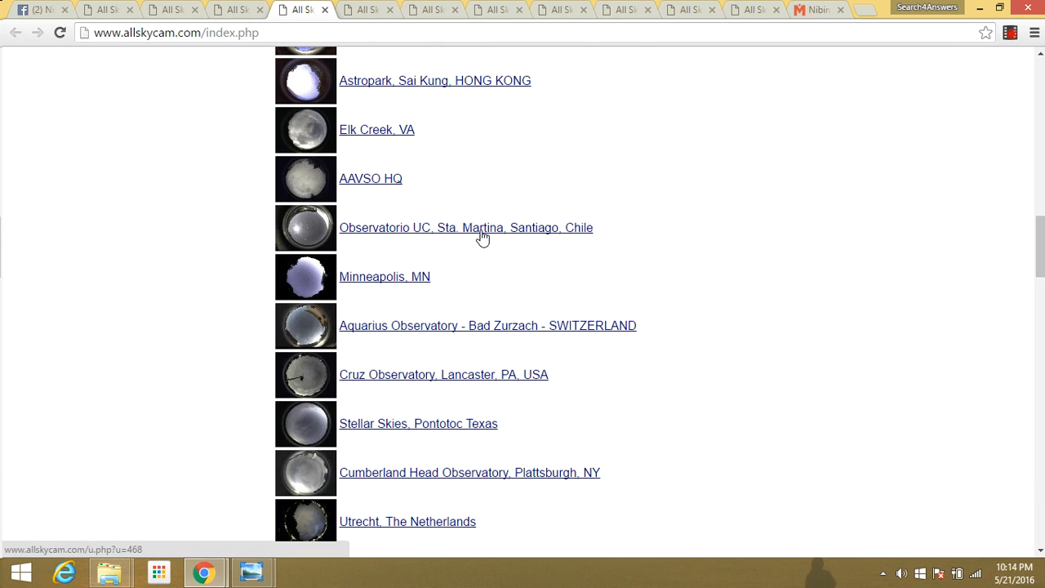
Step: Open the Observatorio UC, Sta. Martina, Santiago, Chile webcam and scroll to its 21:48 image
left_click(465, 228)
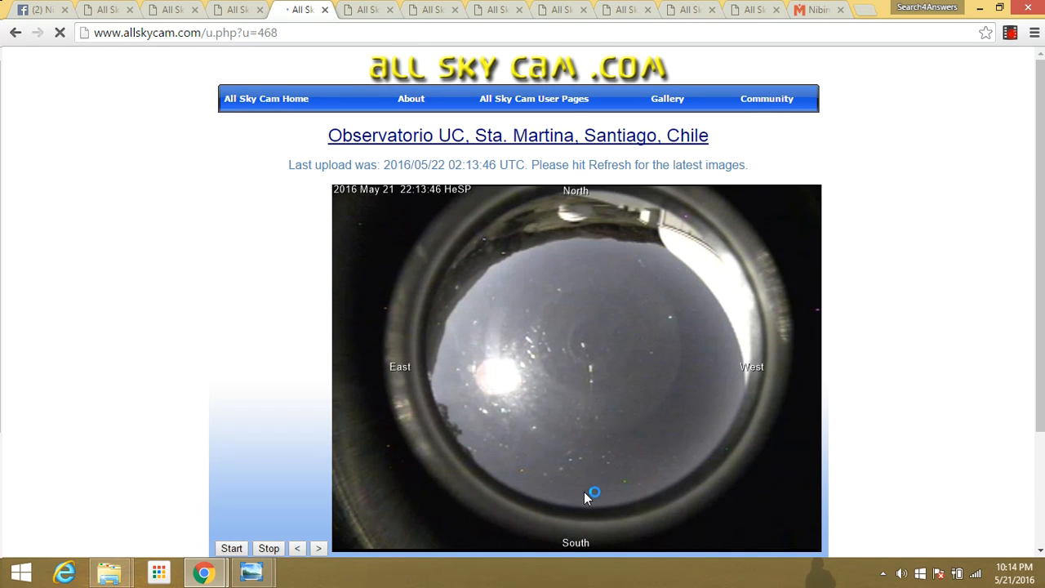
scroll("down", 3)
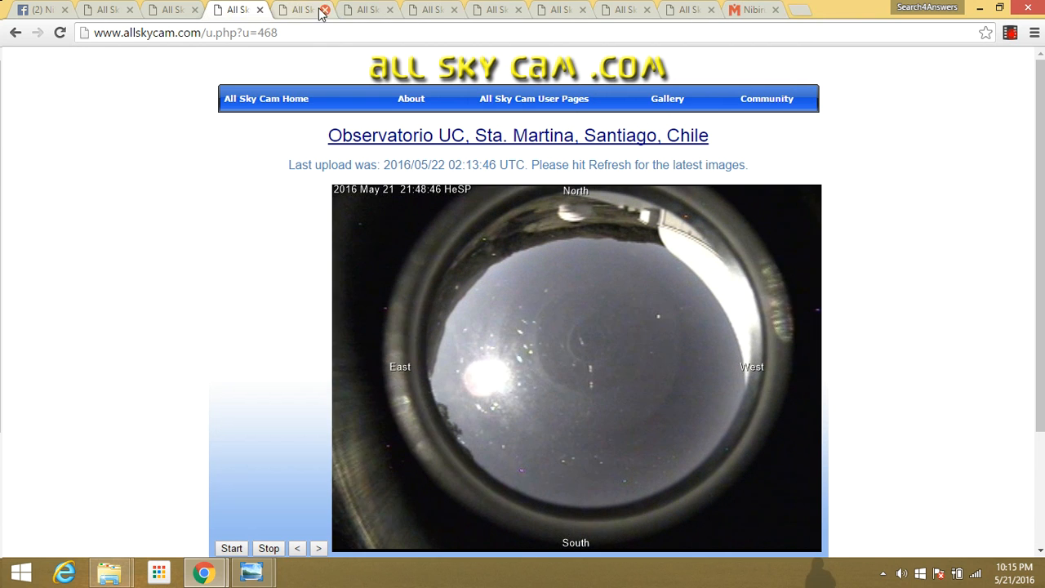
Step: Switch to the Streetlight Observatory, Bryan, Texas webcam tab
left_click(324, 9)
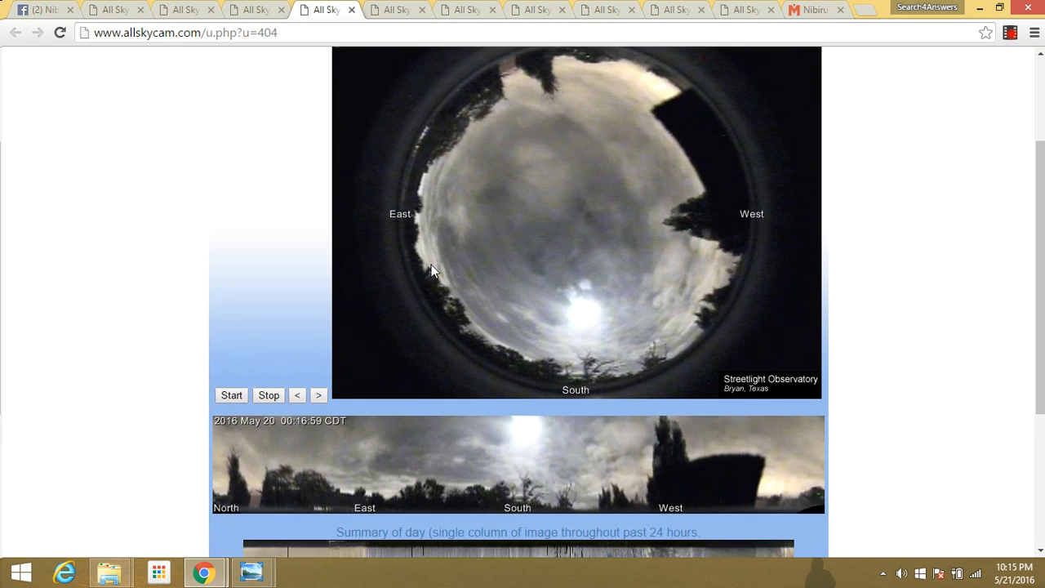
mouse_move(584, 277)
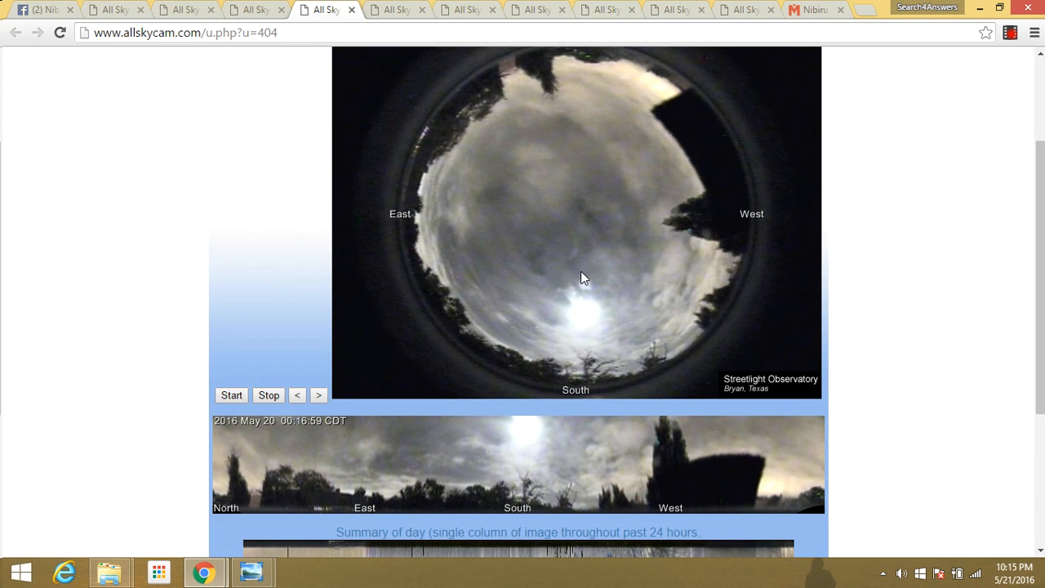
mouse_move(822, 495)
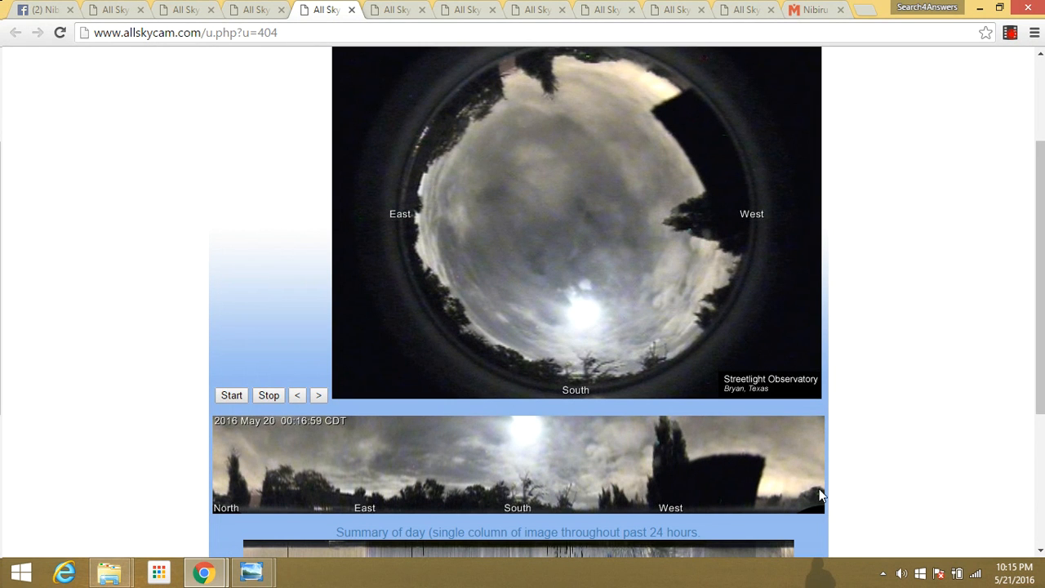
mouse_move(524, 409)
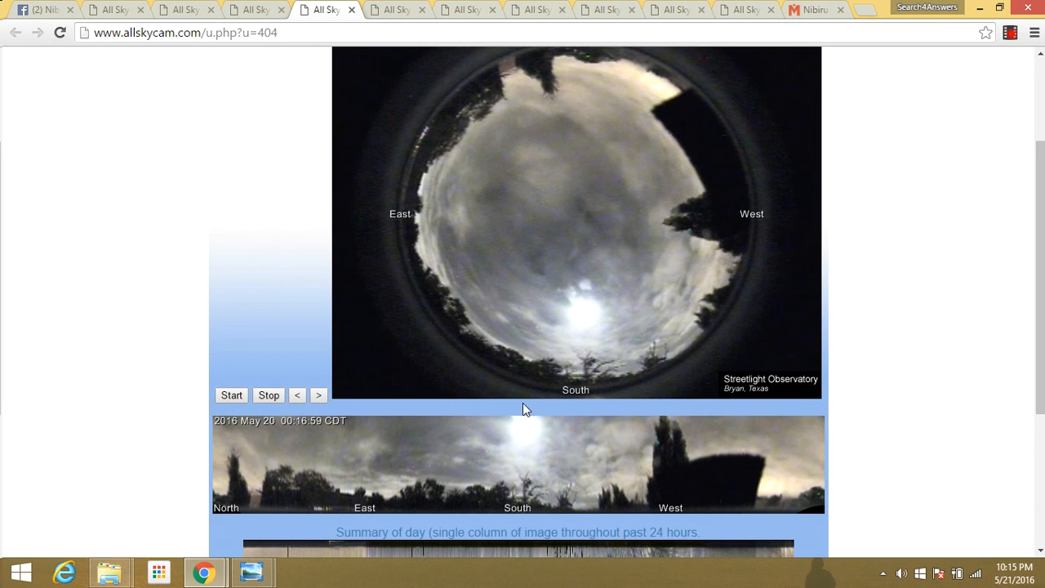
mouse_move(820, 469)
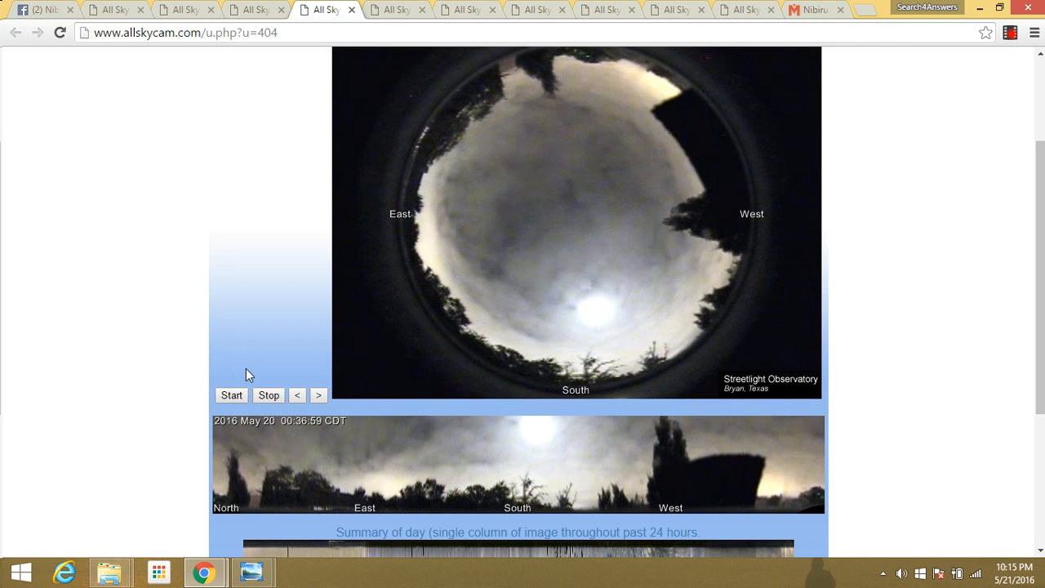
Step: Compare the winter haven florida and Bryan, Texas webcams, then switch to Sanignacio Observatory
left_click(396, 9)
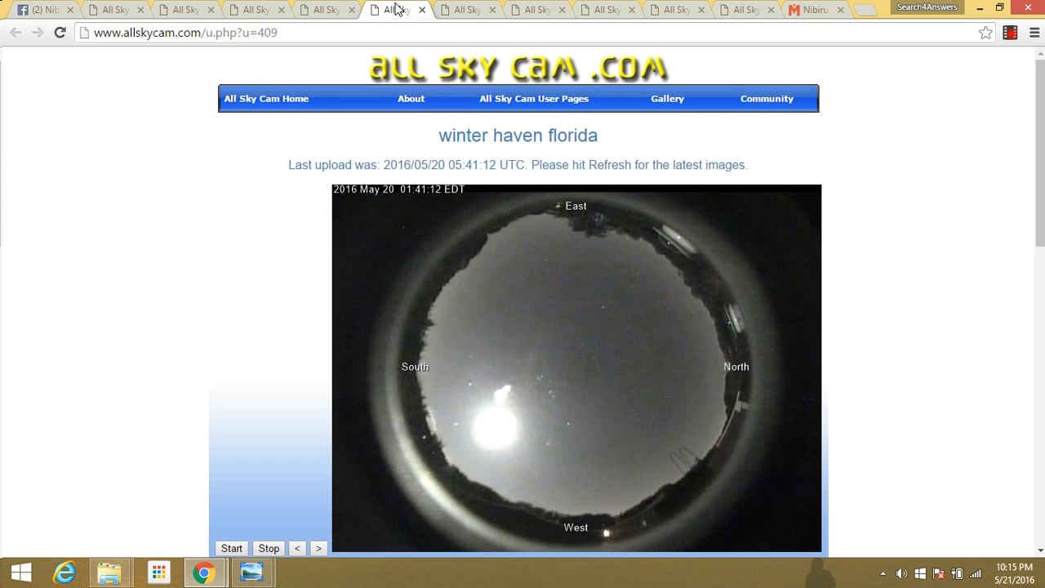
mouse_move(424, 302)
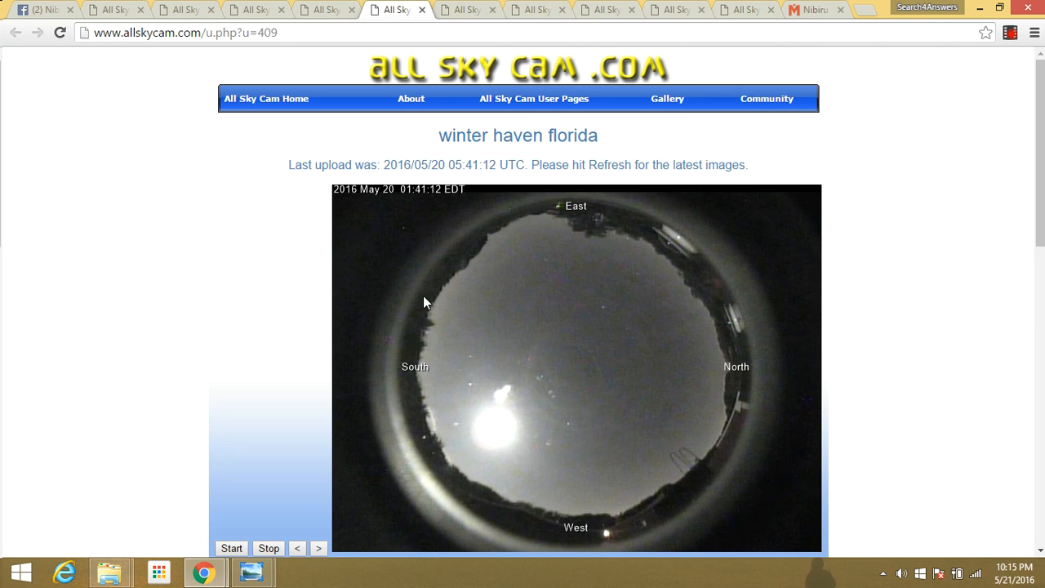
scroll("down", 3)
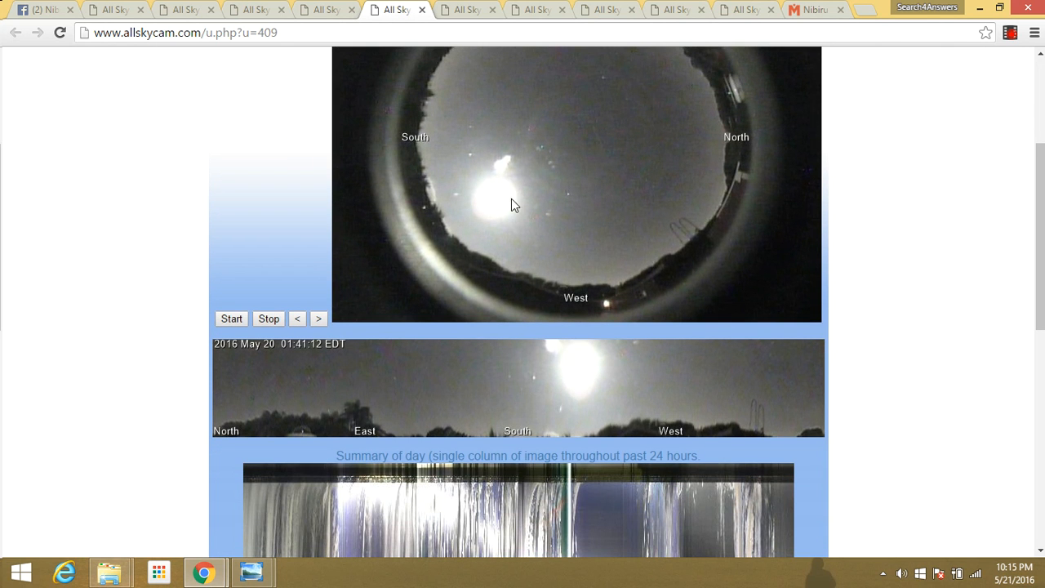
mouse_move(500, 144)
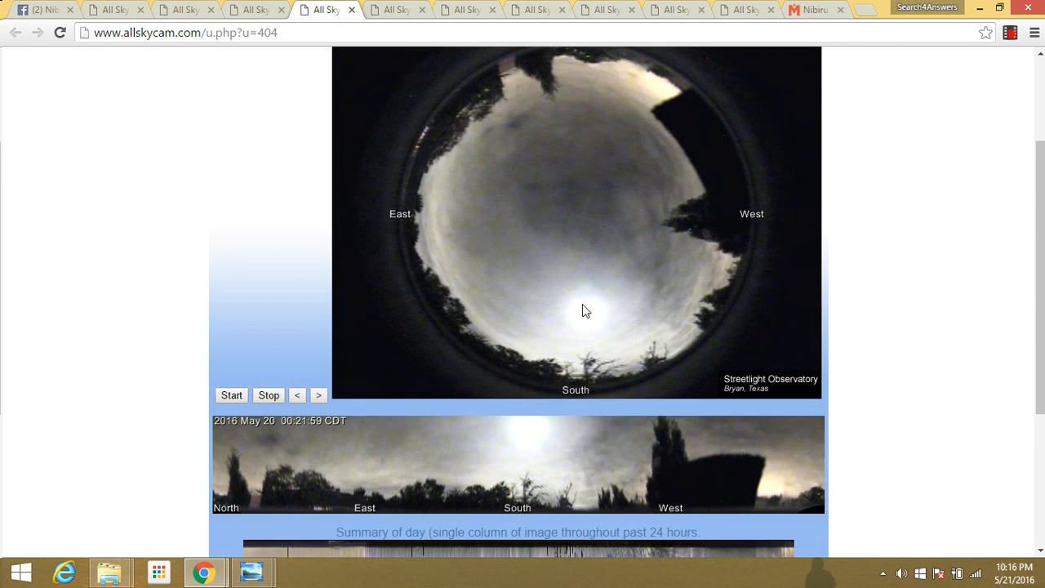
left_click(268, 395)
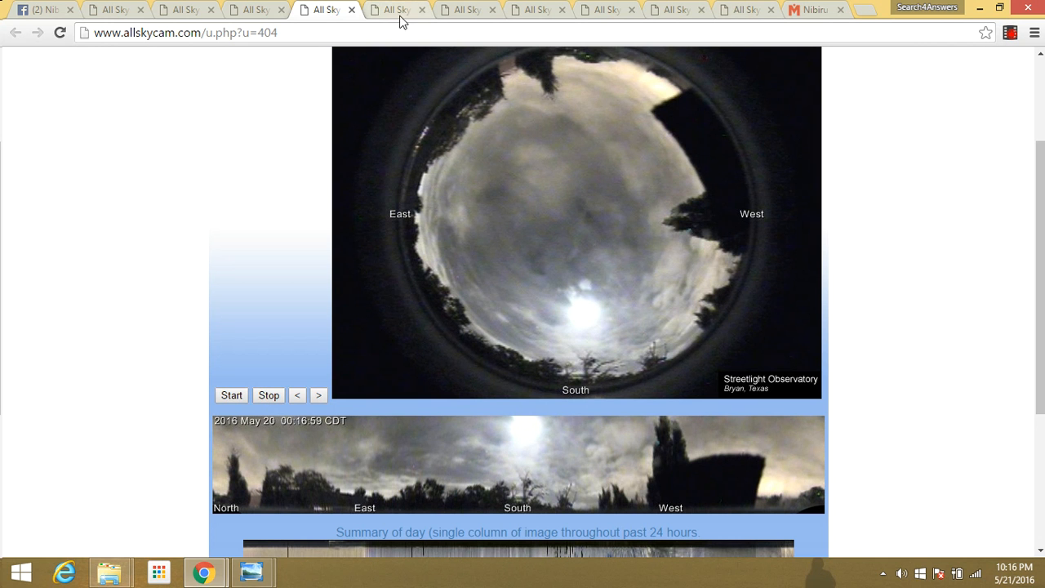
left_click(396, 9)
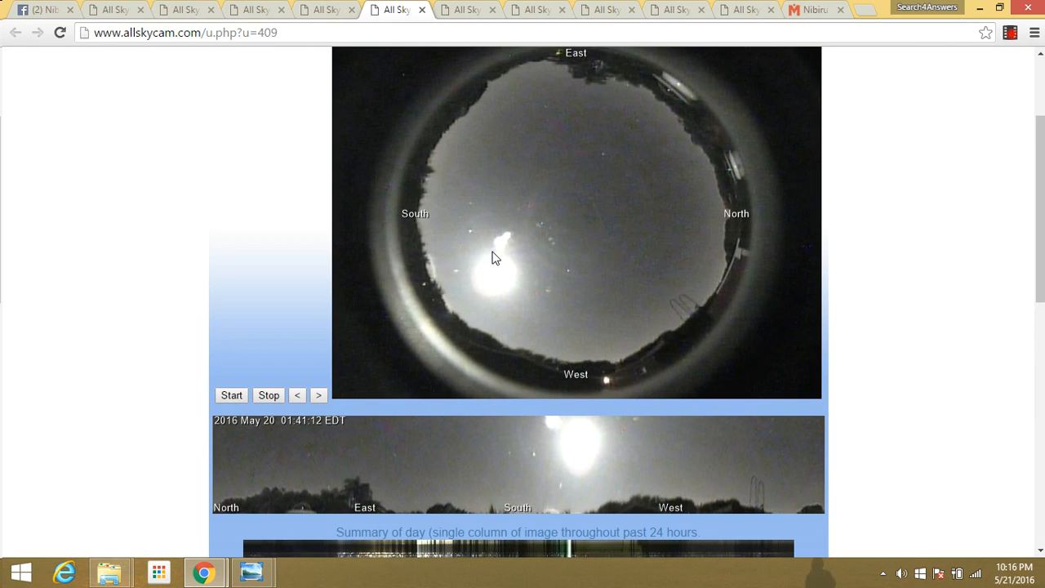
left_click(466, 9)
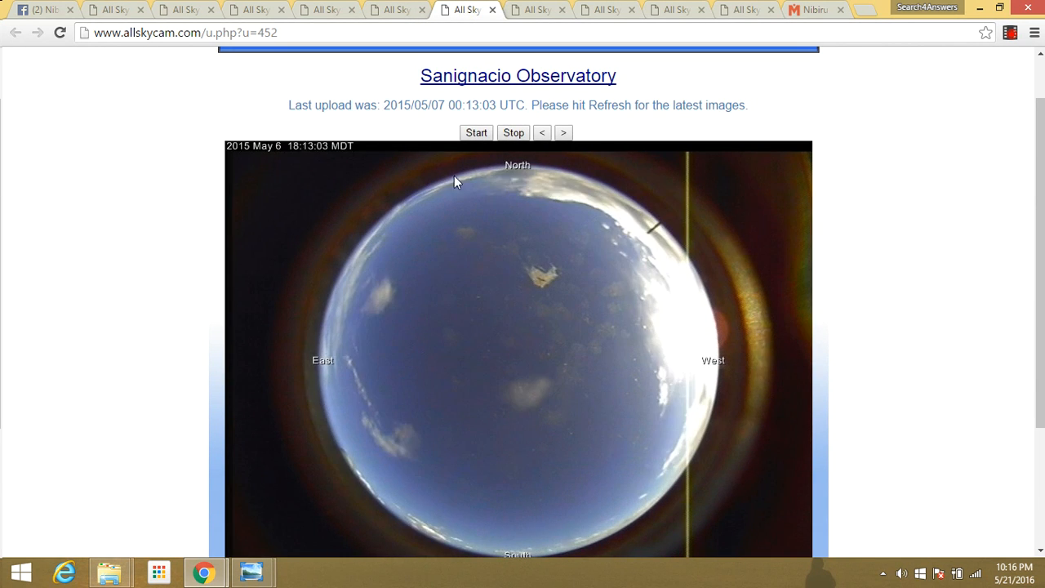
Step: Look over the Sanignacio Observatory sky image, then the Firetail Observatory, Central Texas webcam
scroll("down", 3)
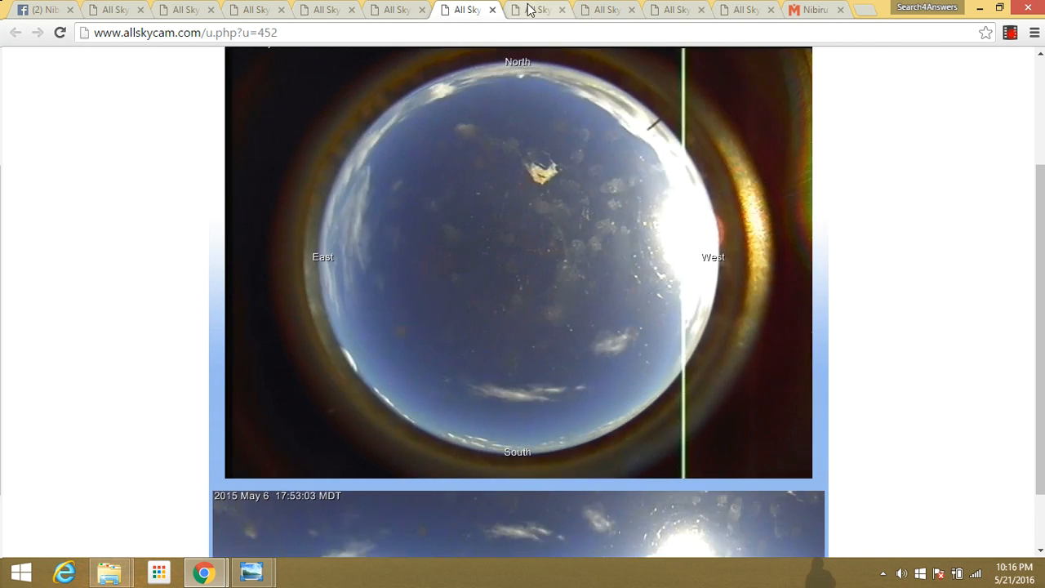
left_click(537, 9)
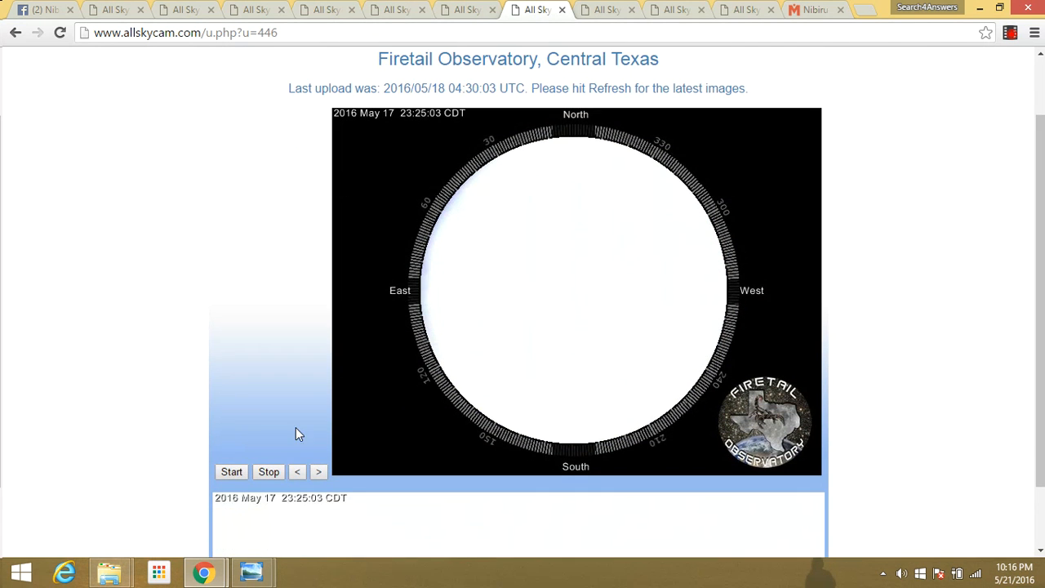
scroll("down", 3)
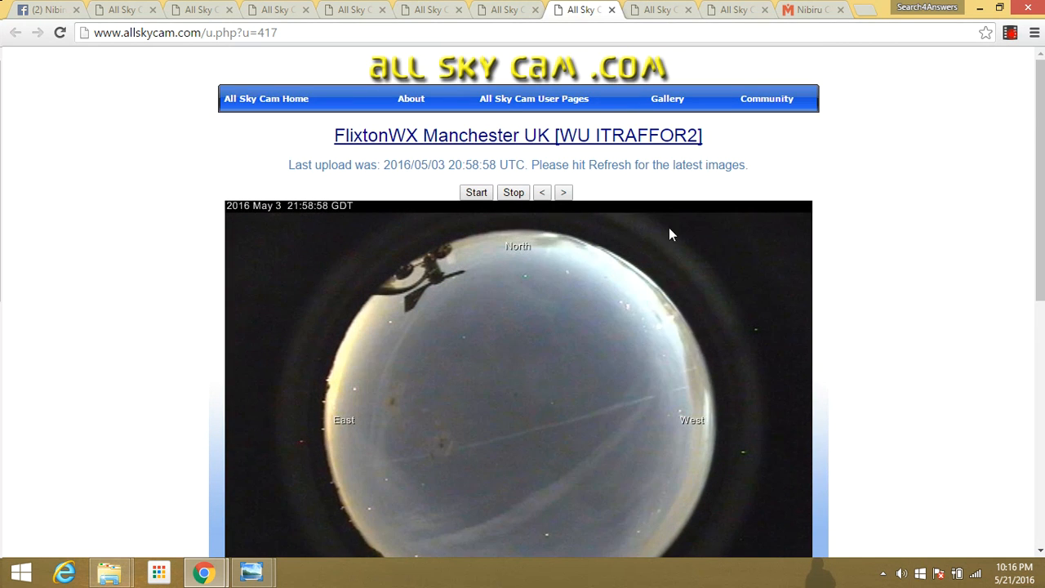
Step: Look over the FlixtonWX Manchester UK images, then bring up the Tanegashima, Japan camera
scroll("down", 3)
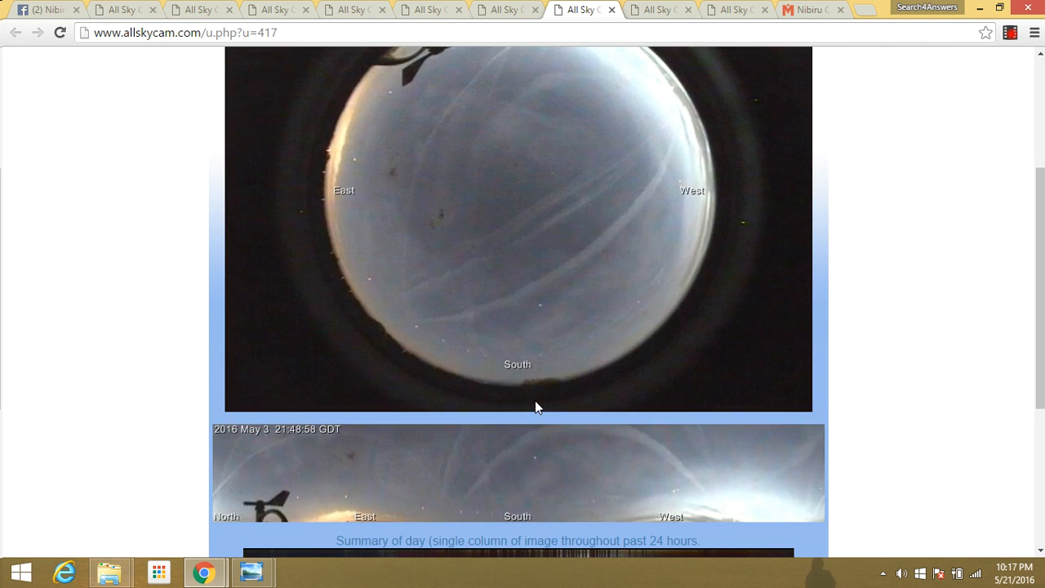
scroll("up", 3)
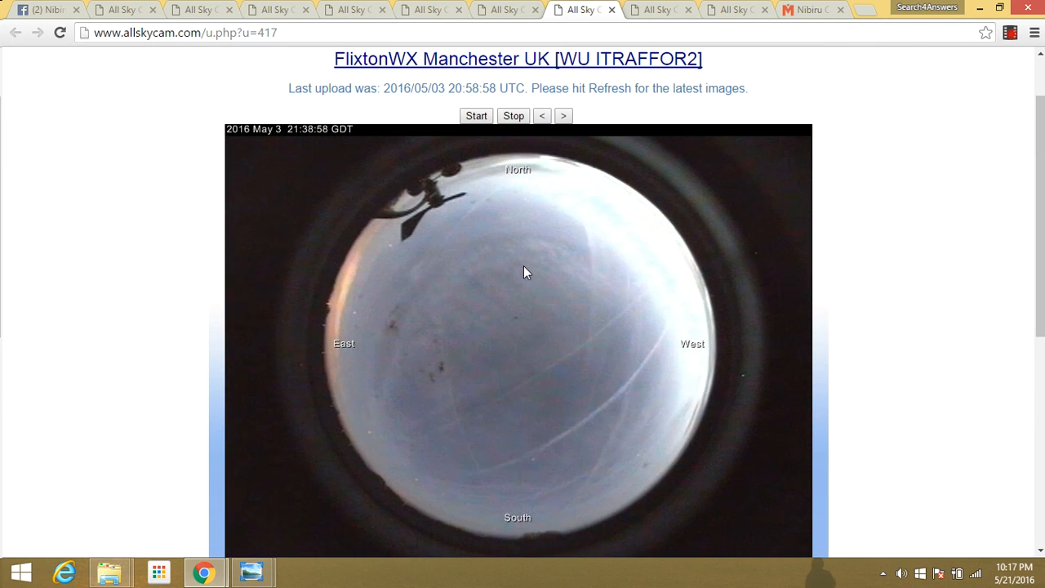
left_click(564, 116)
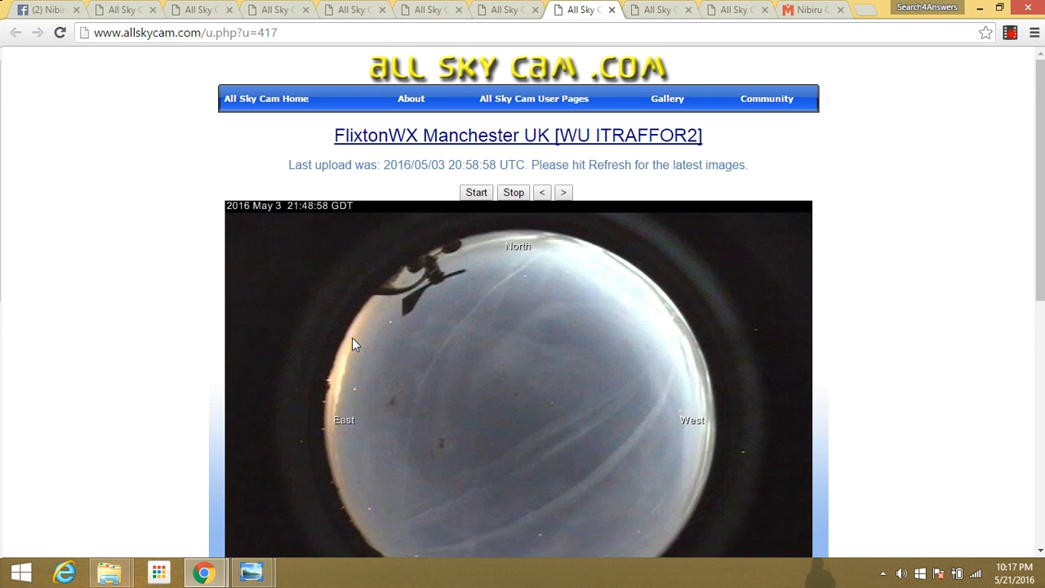
left_click(542, 192)
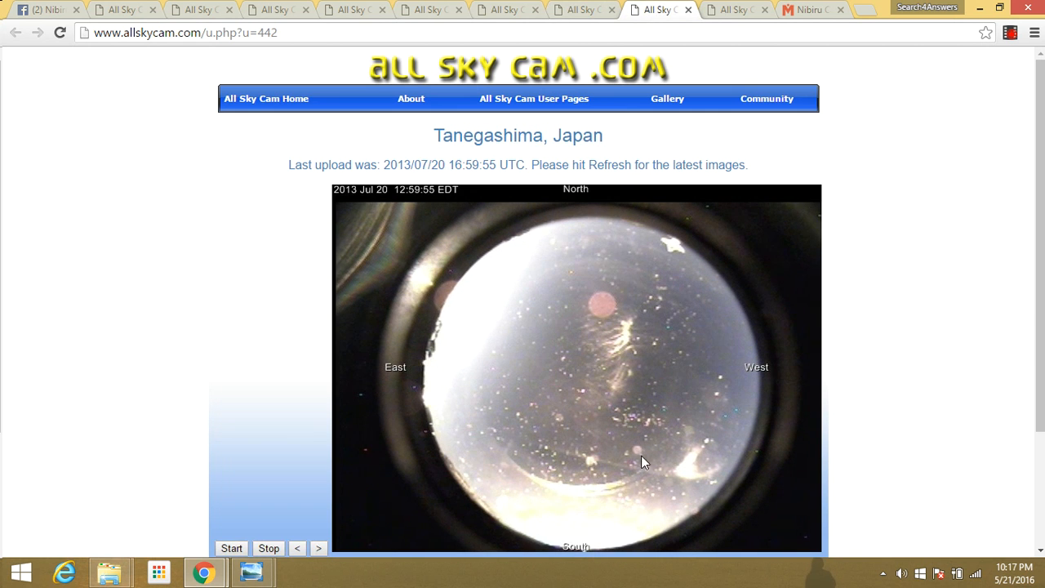
Step: Switch to the KWOS Scandriglia, ITALY camera page with its cloudy morning sky
left_click(667, 98)
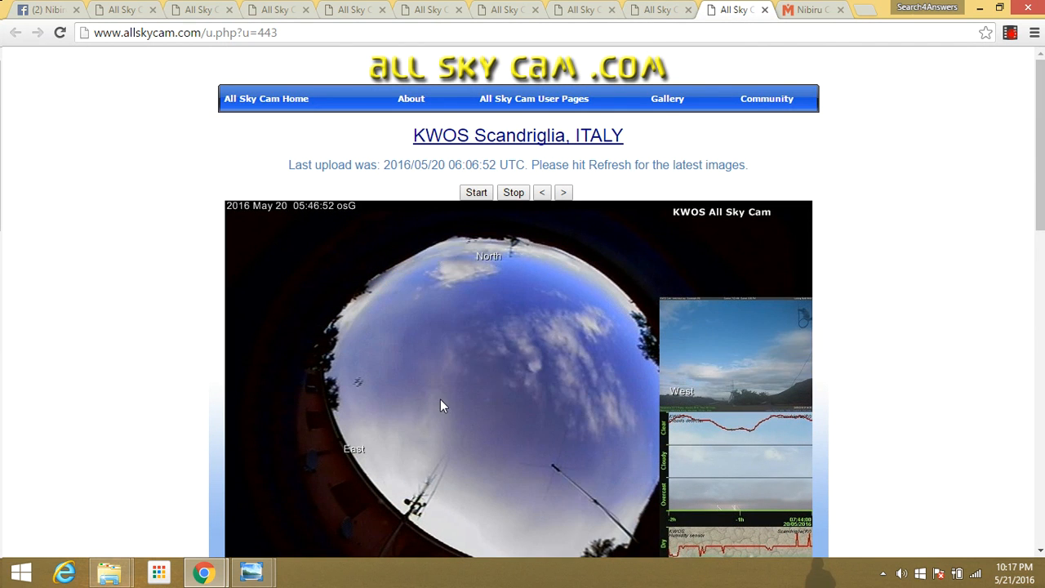
Step: Scroll the KWOS Scandriglia, Italy camera page while its image sequence plays
scroll("down", 3)
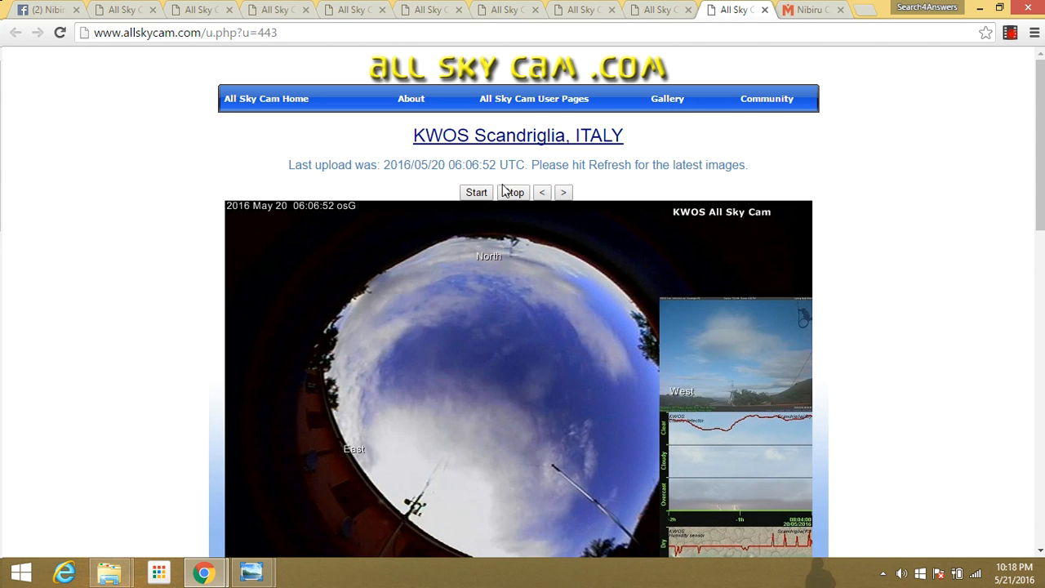
scroll("down", 3)
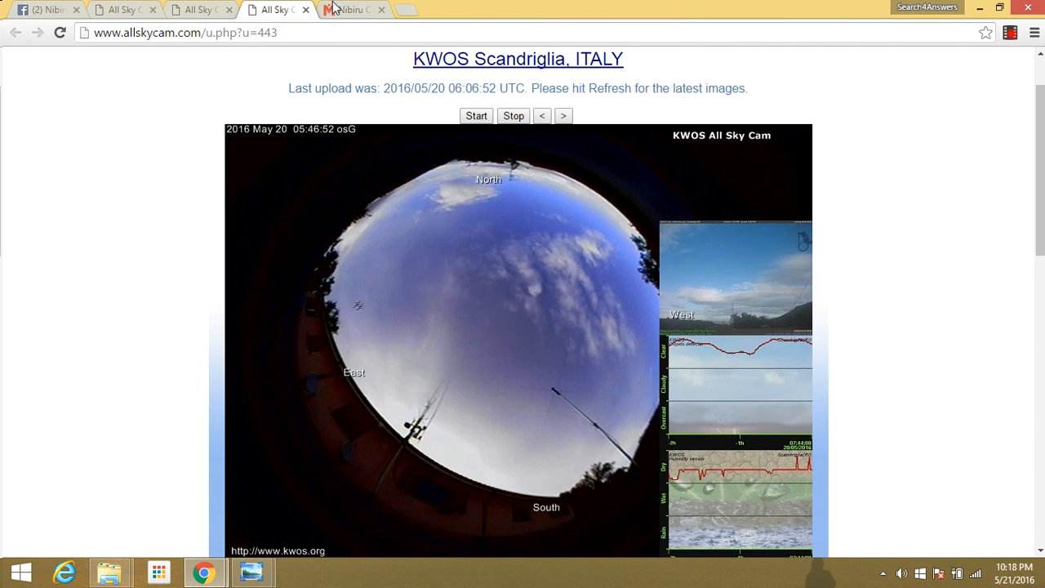
Step: Open the Nibiru interview with Dr. Ronald Shimschuck and scroll through the article
left_click(669, 9)
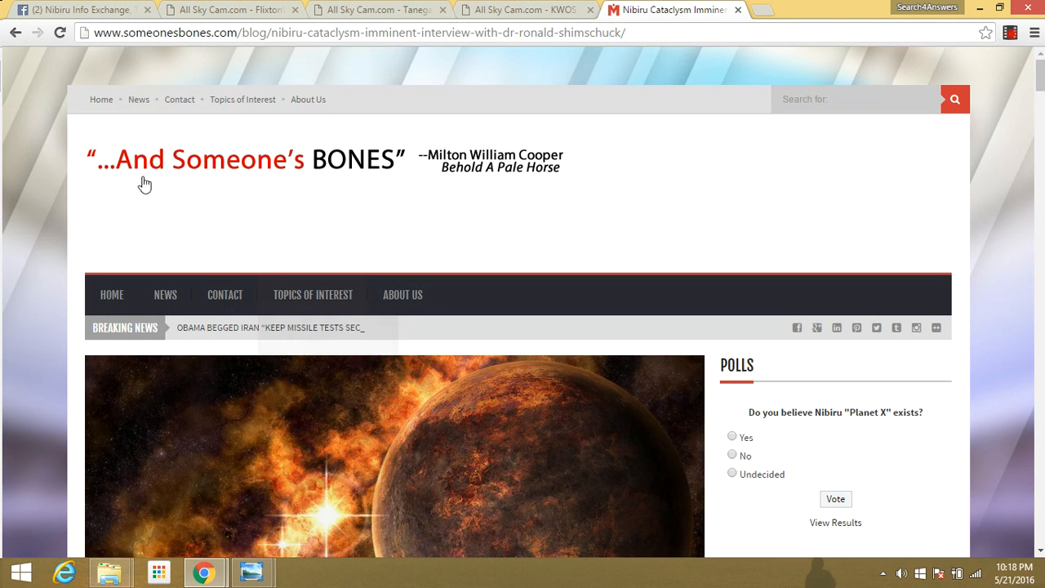
scroll("down", 3)
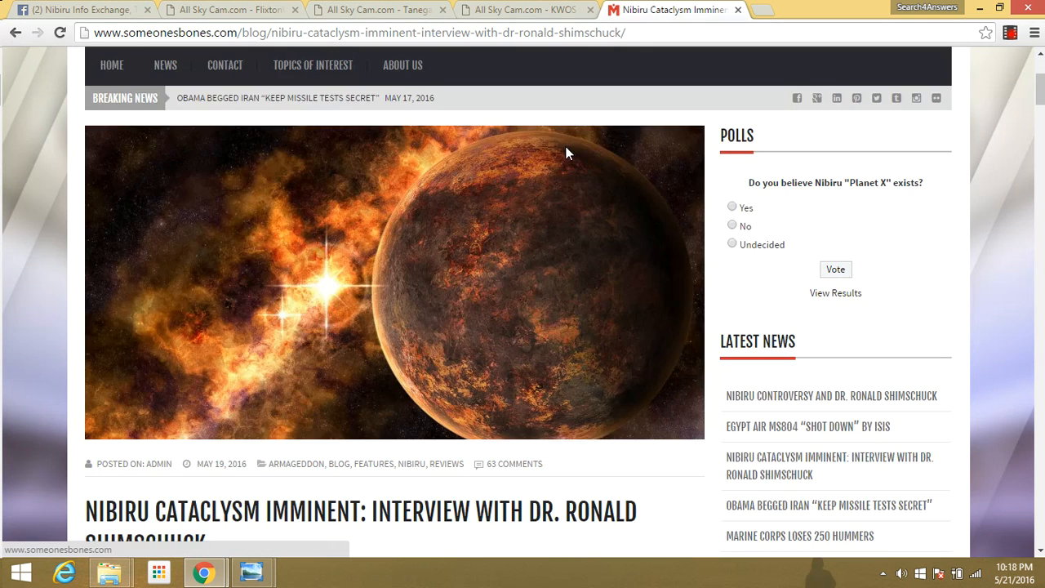
scroll("down", 3)
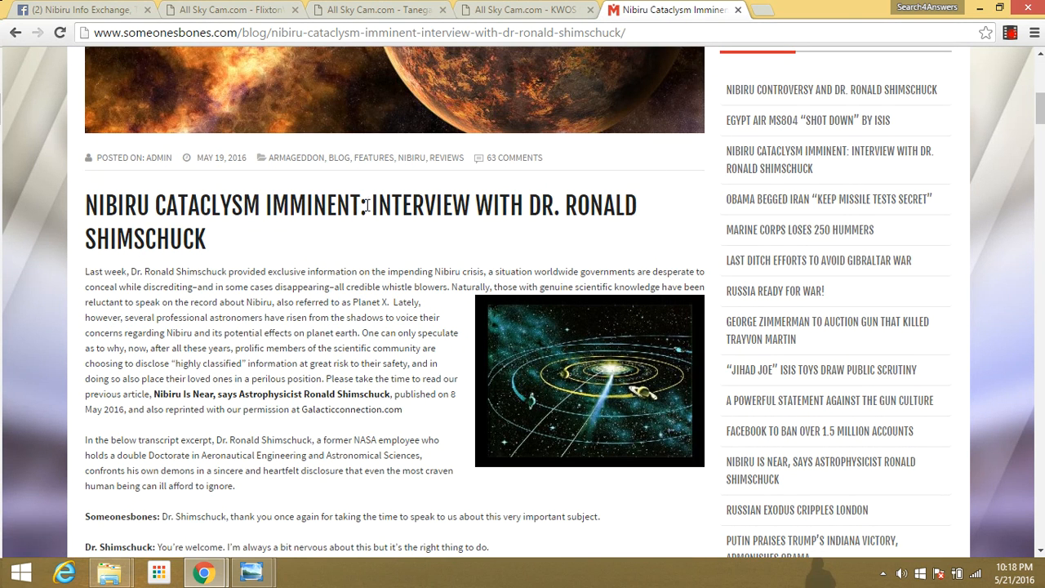
mouse_move(68, 484)
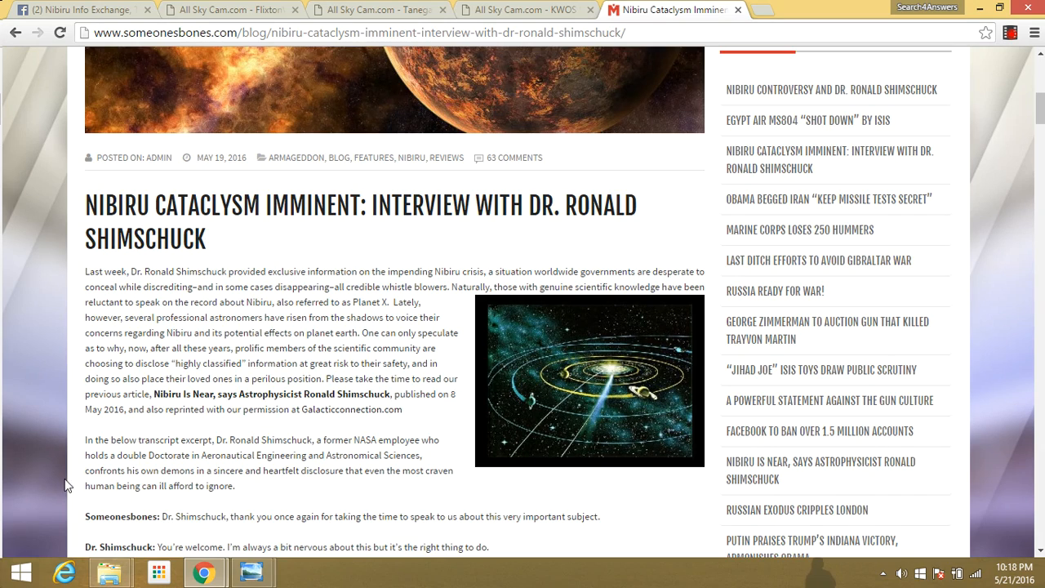
scroll("down", 3)
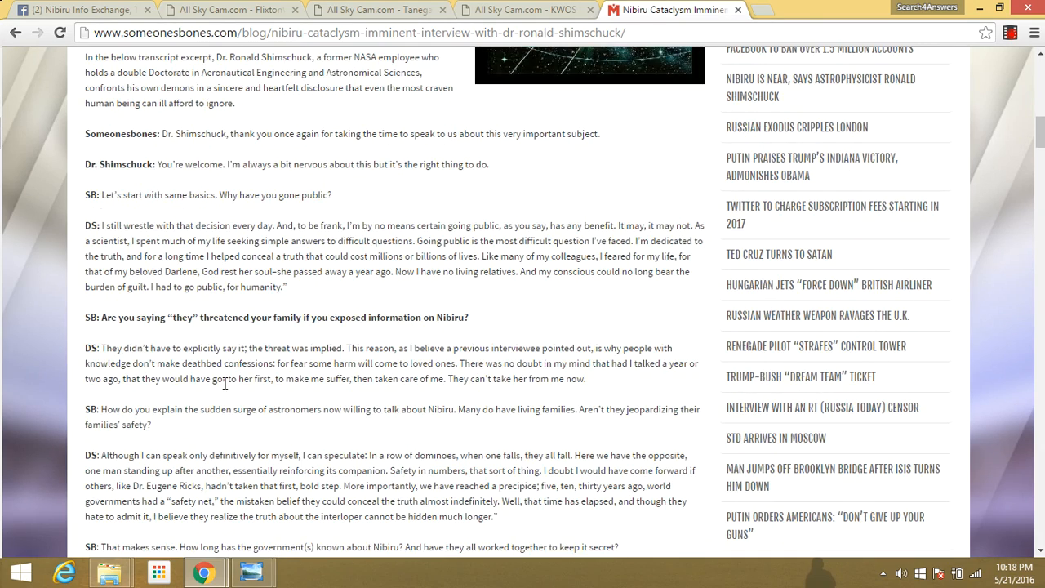
scroll("down", 3)
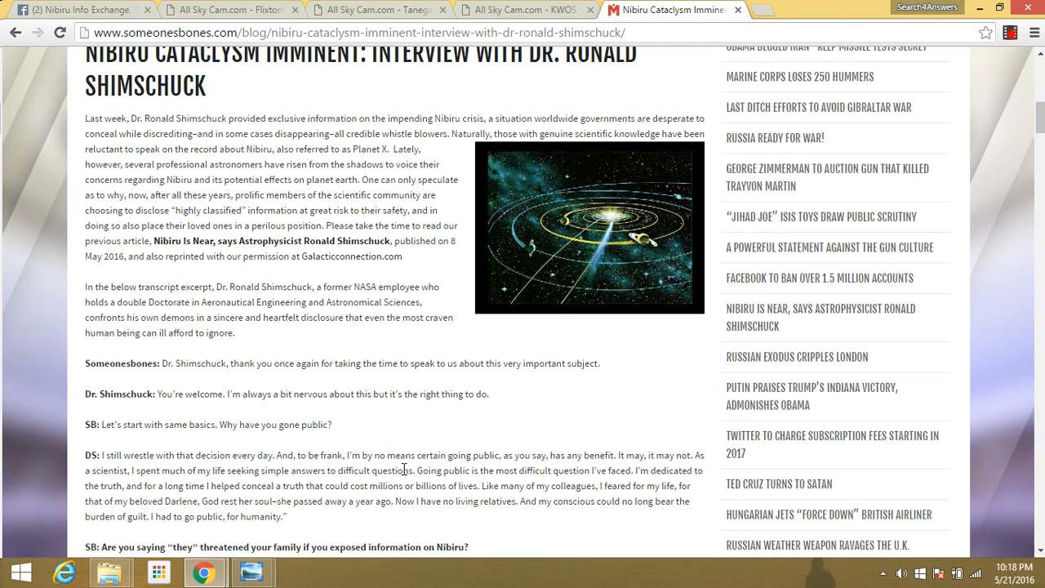
scroll("down", 3)
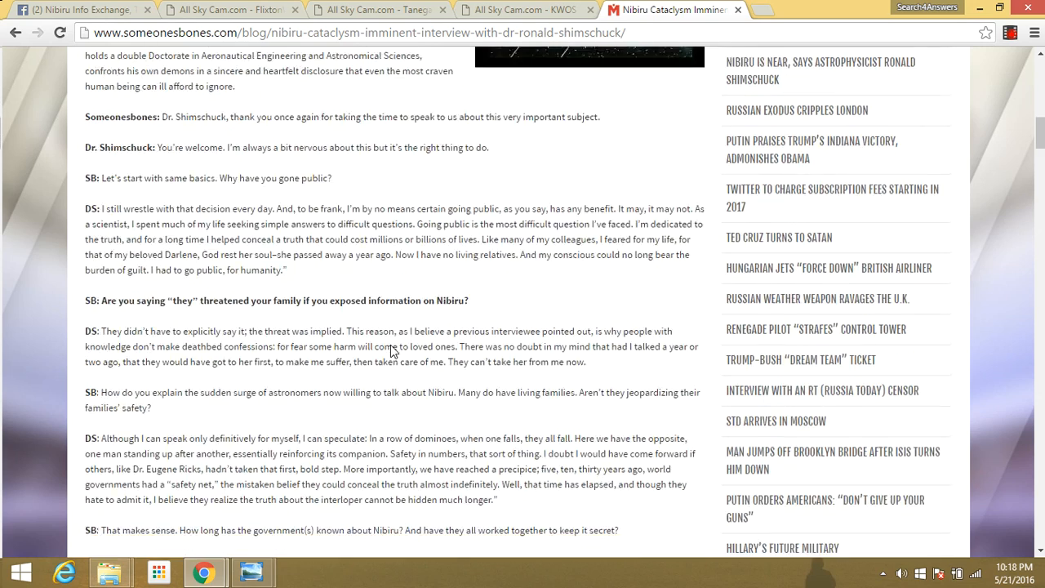
scroll("down", 3)
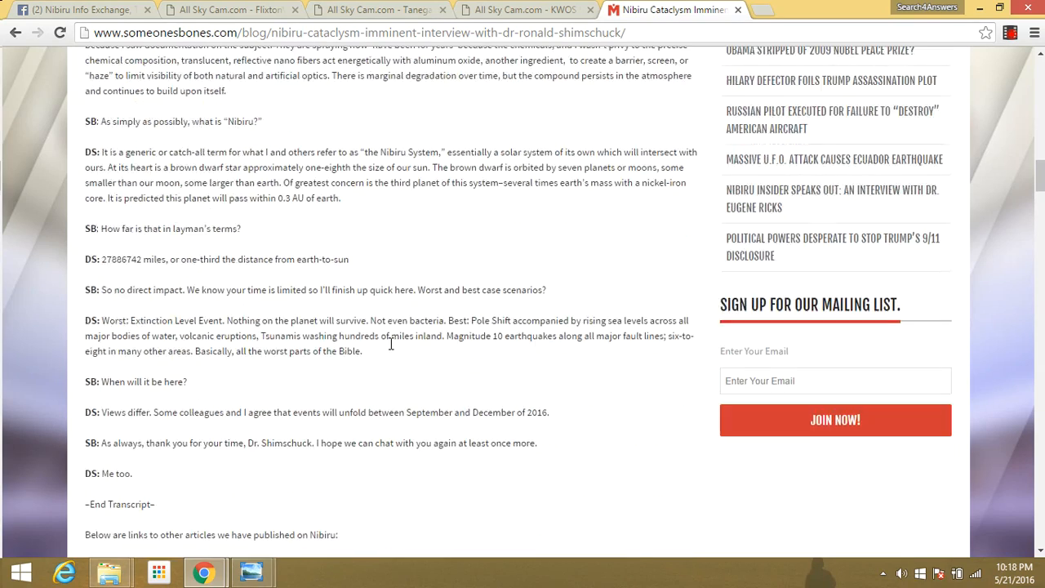
scroll("down", 3)
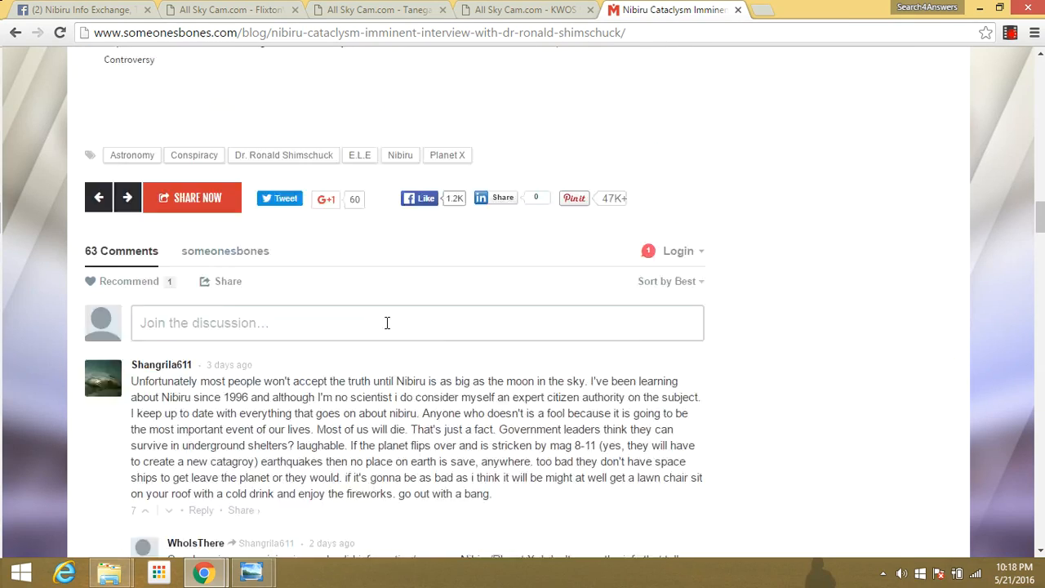
scroll("down", 3)
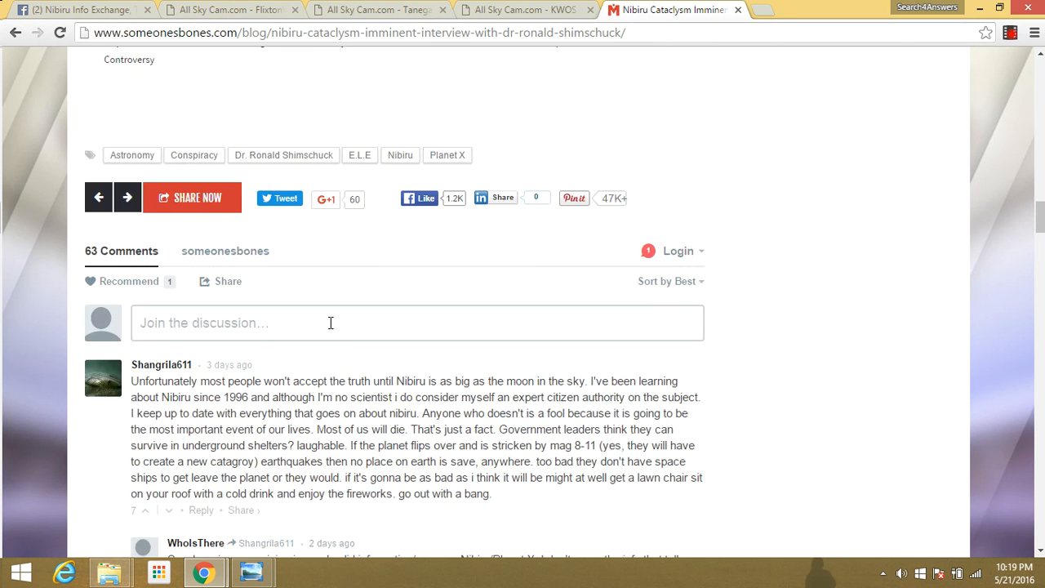
Step: Scroll back briefly, then read down through the article's comments
scroll("up", 3)
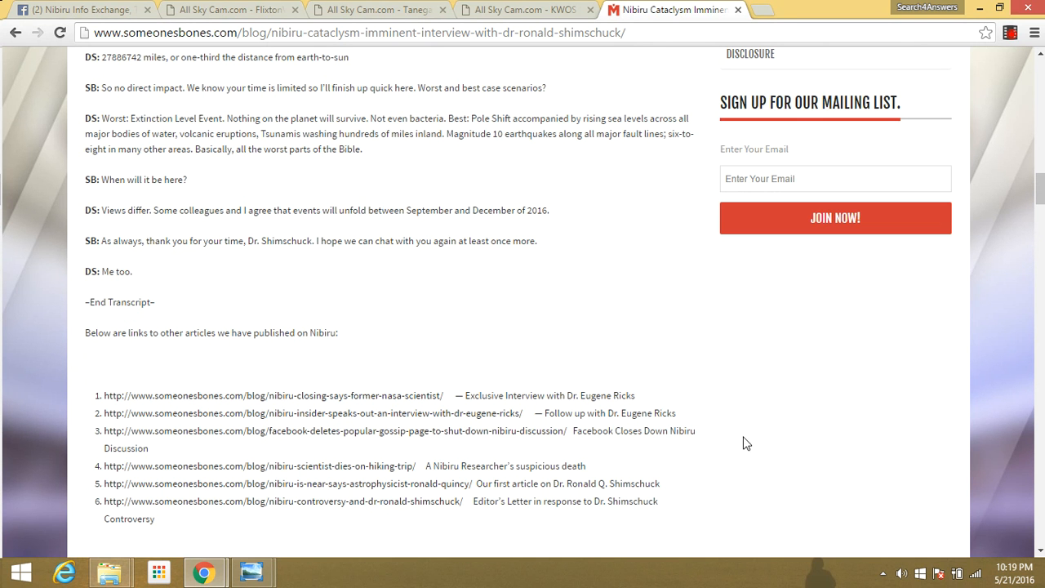
mouse_move(669, 533)
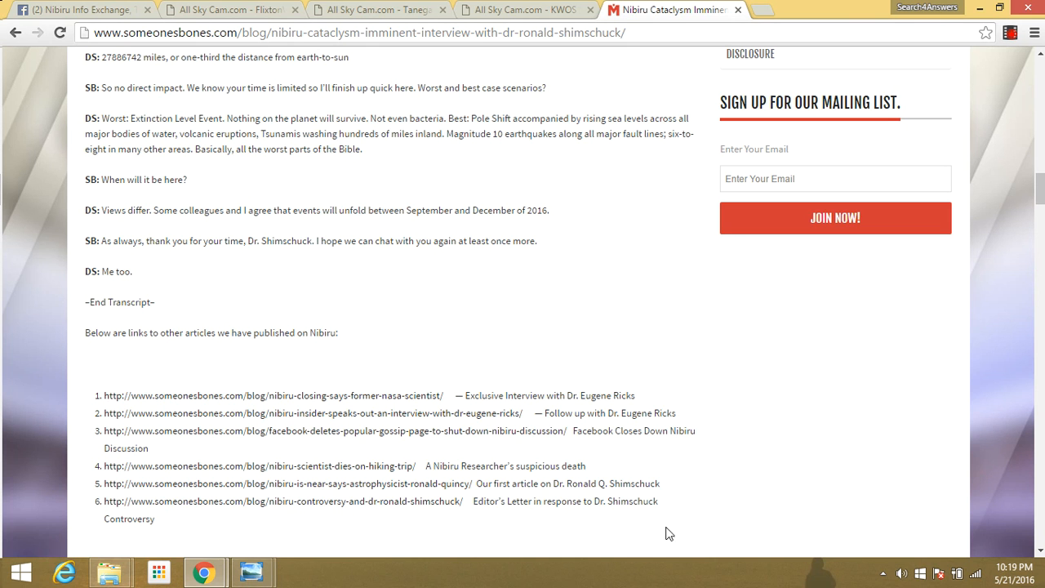
scroll("down", 3)
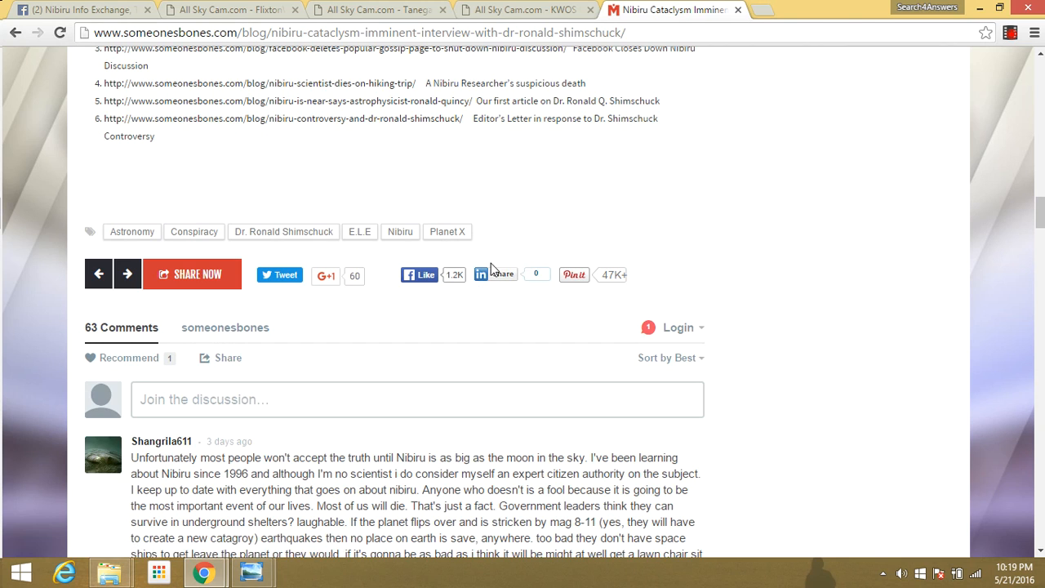
scroll("down", 3)
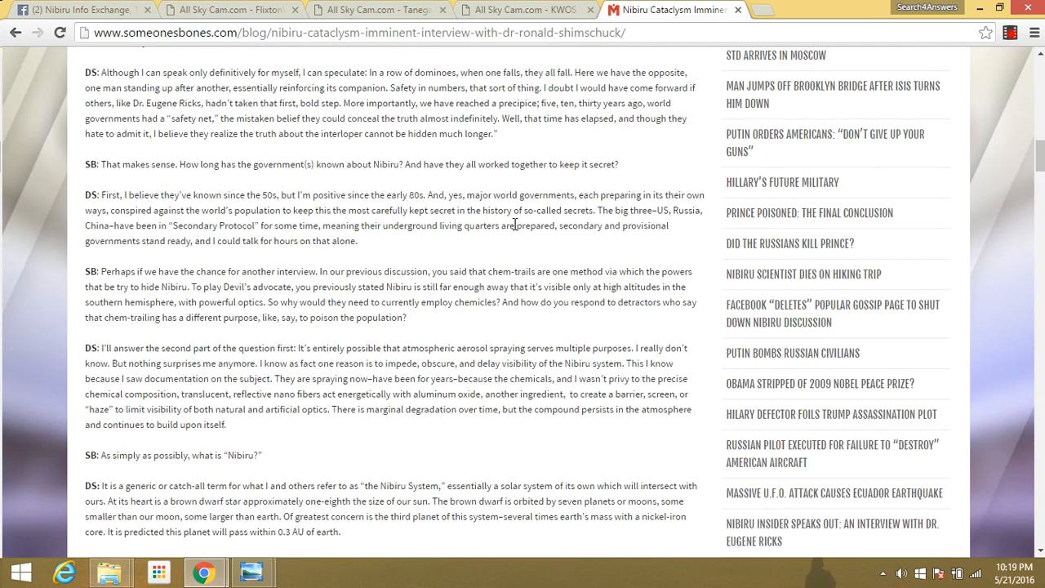
scroll("down", 3)
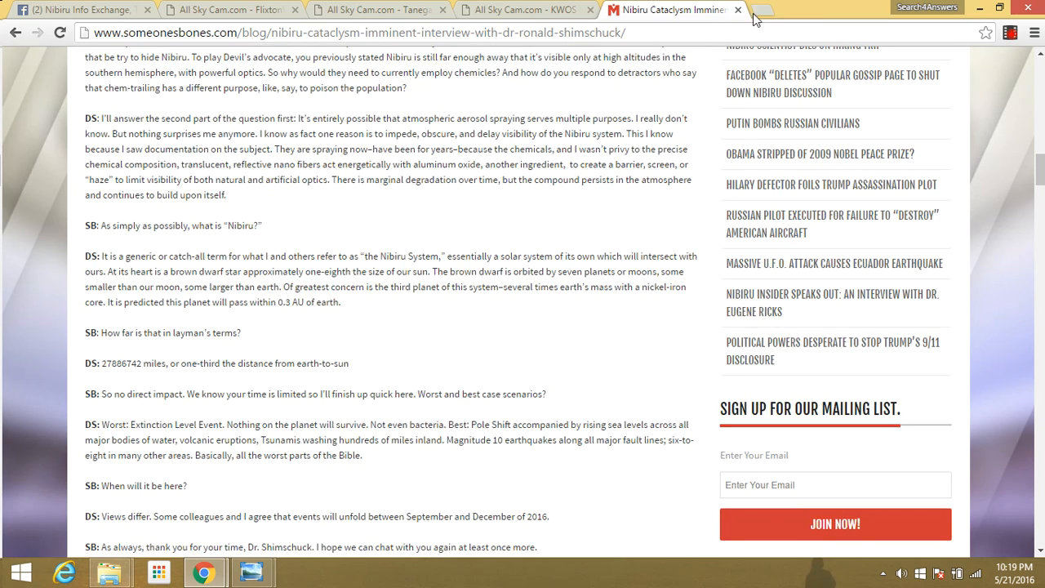
mouse_move(763, 12)
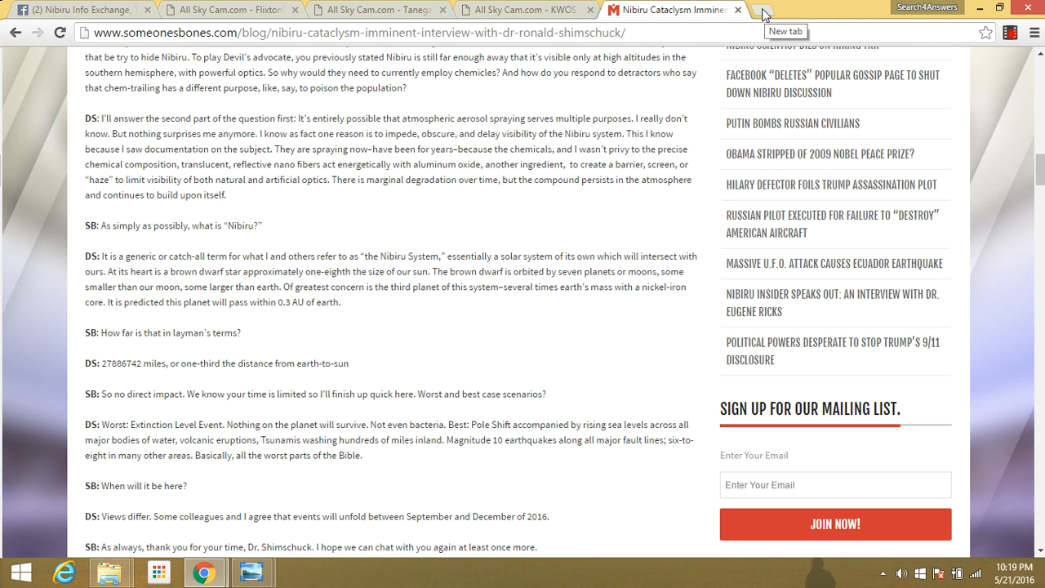
mouse_move(739, 529)
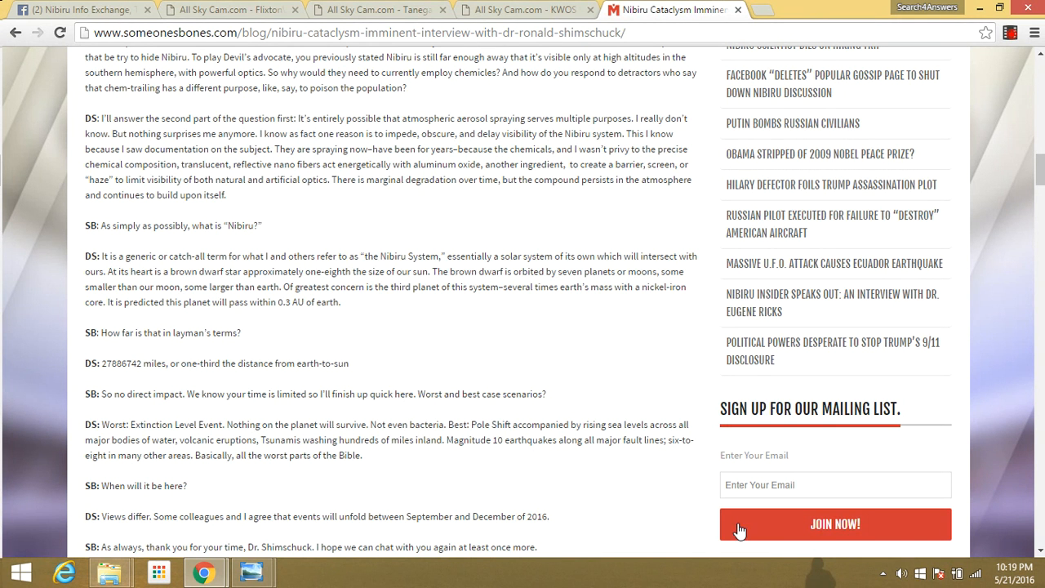
mouse_move(653, 576)
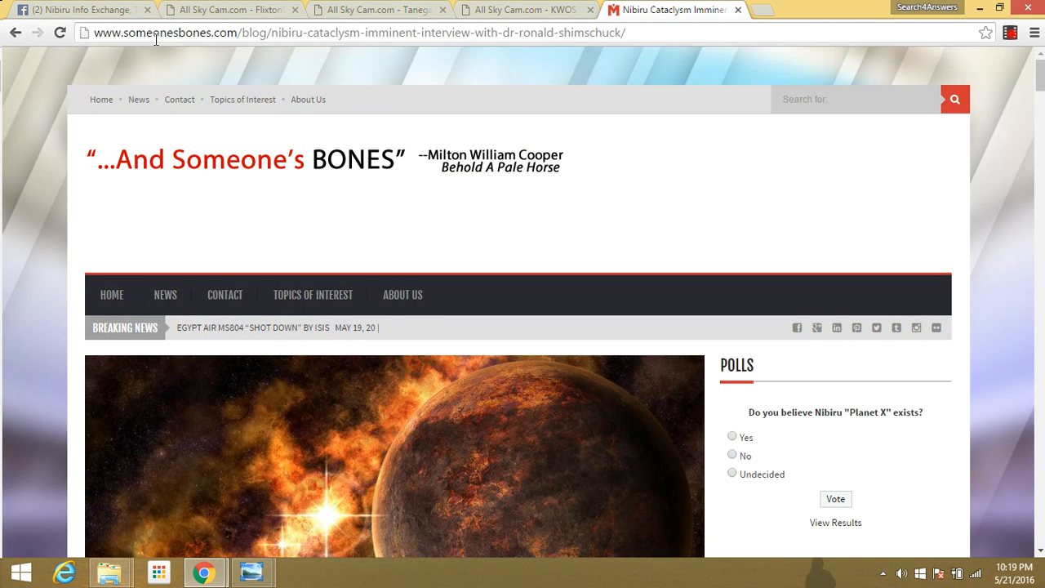
Step: Return to the FlixtonWX Manchester UK webcam and look over its panorama and day summary
left_click(229, 10)
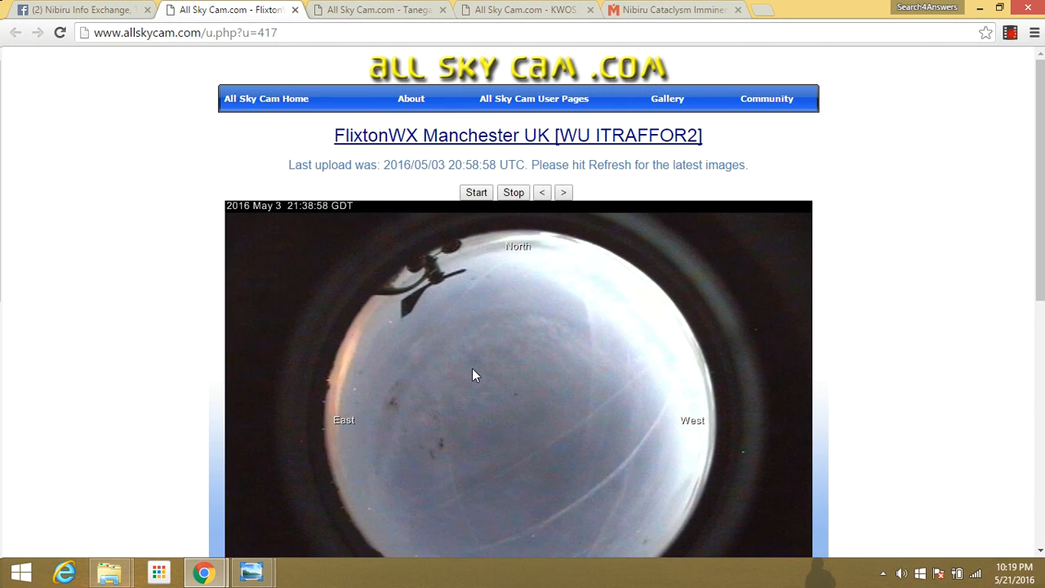
mouse_move(411, 98)
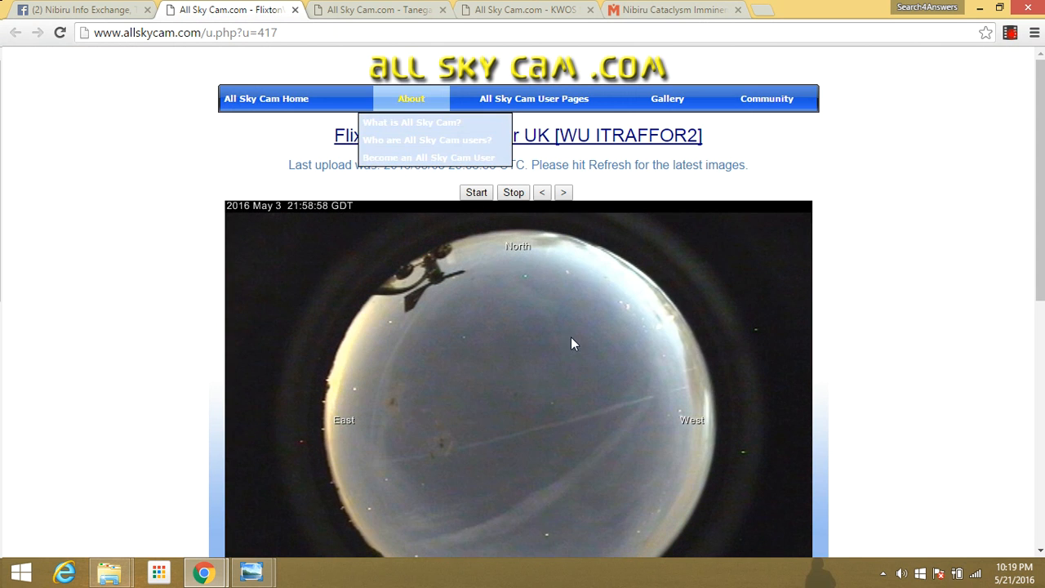
scroll("down", 3)
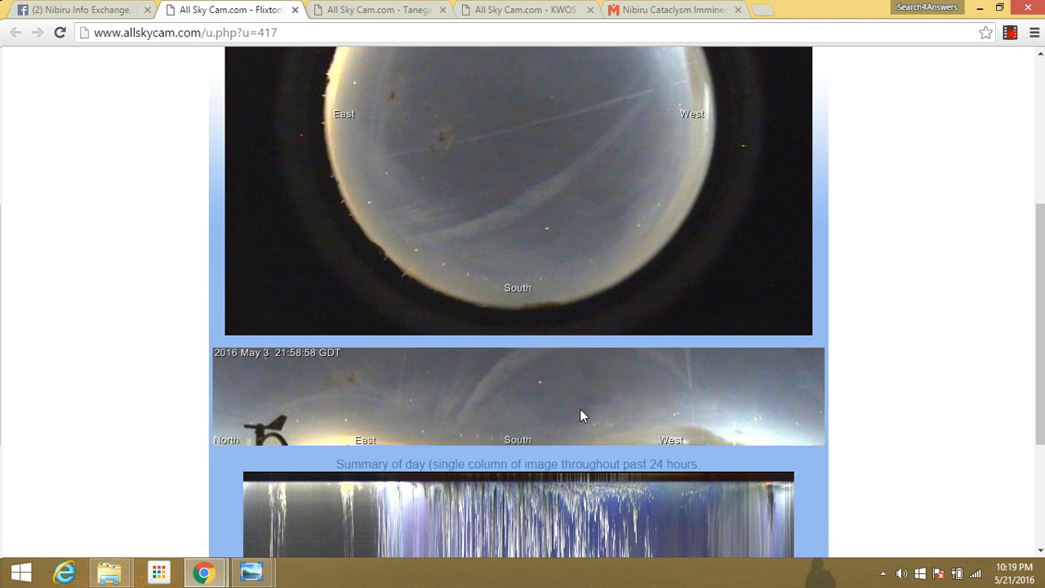
scroll("down", 3)
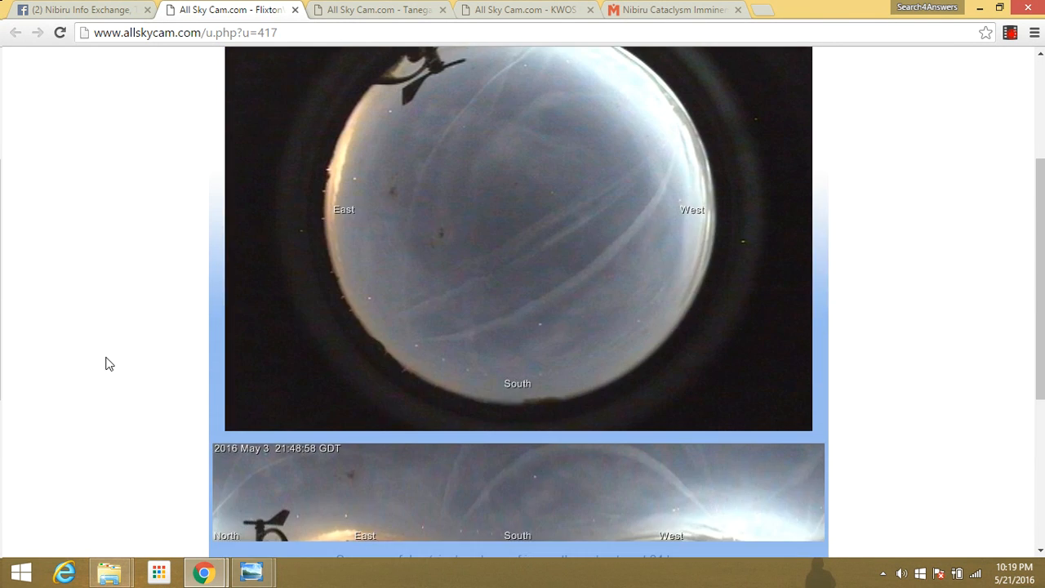
scroll("up", 3)
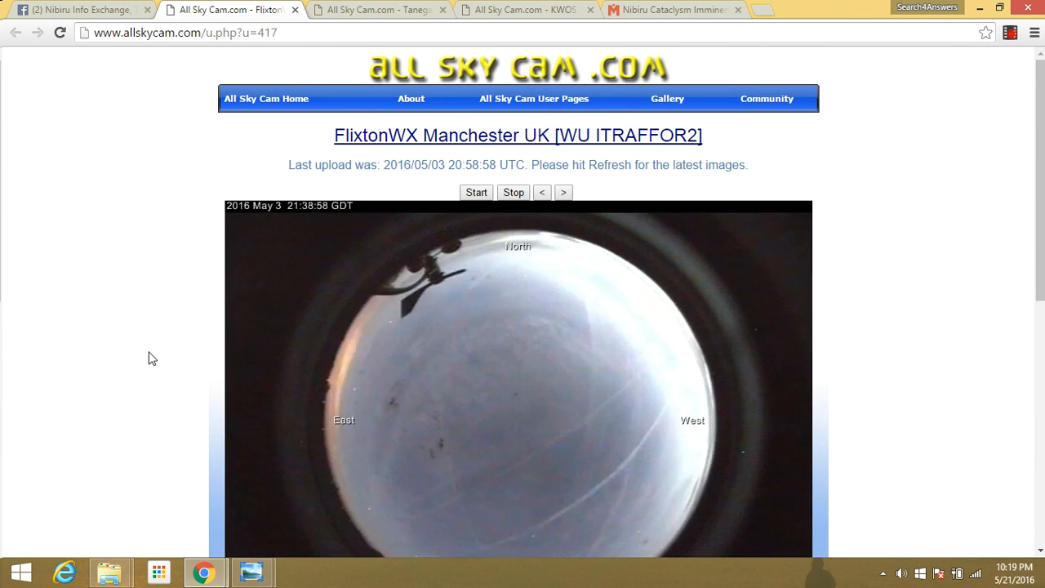
left_click(563, 192)
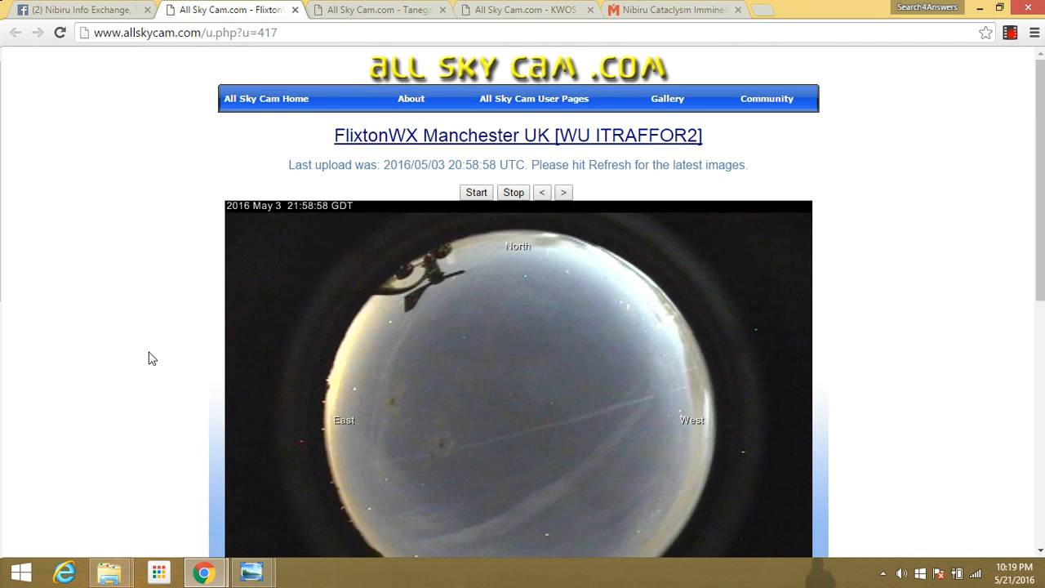
left_click(542, 191)
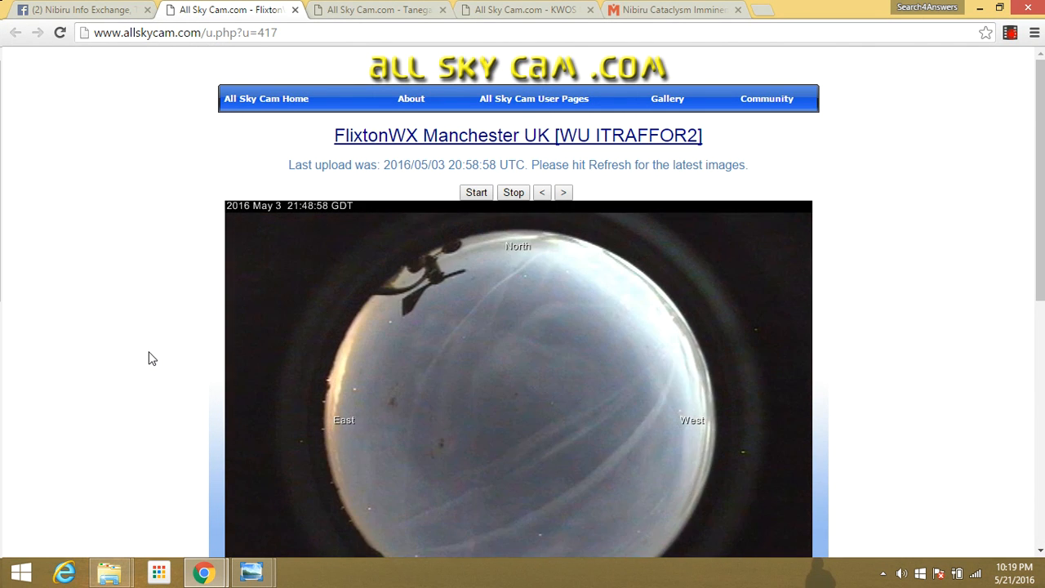